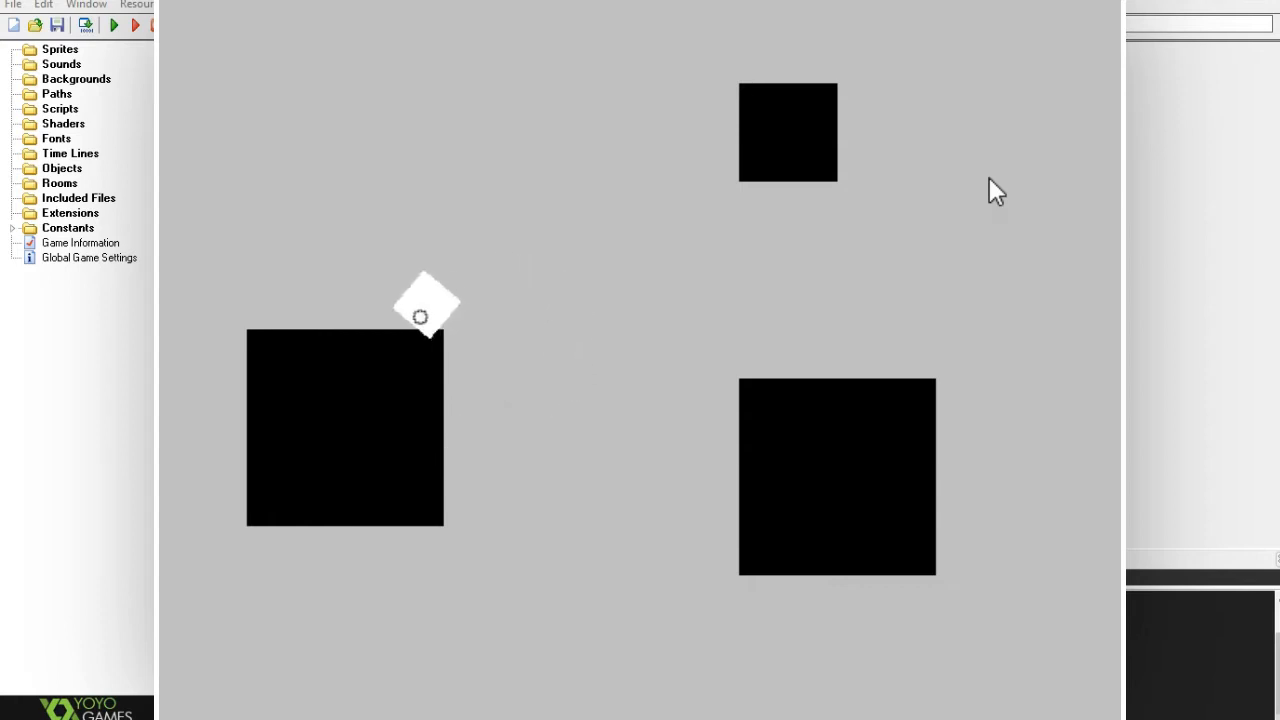
Close the running game window and return to the GameMaker Studio IDE
left_click(126, 24)
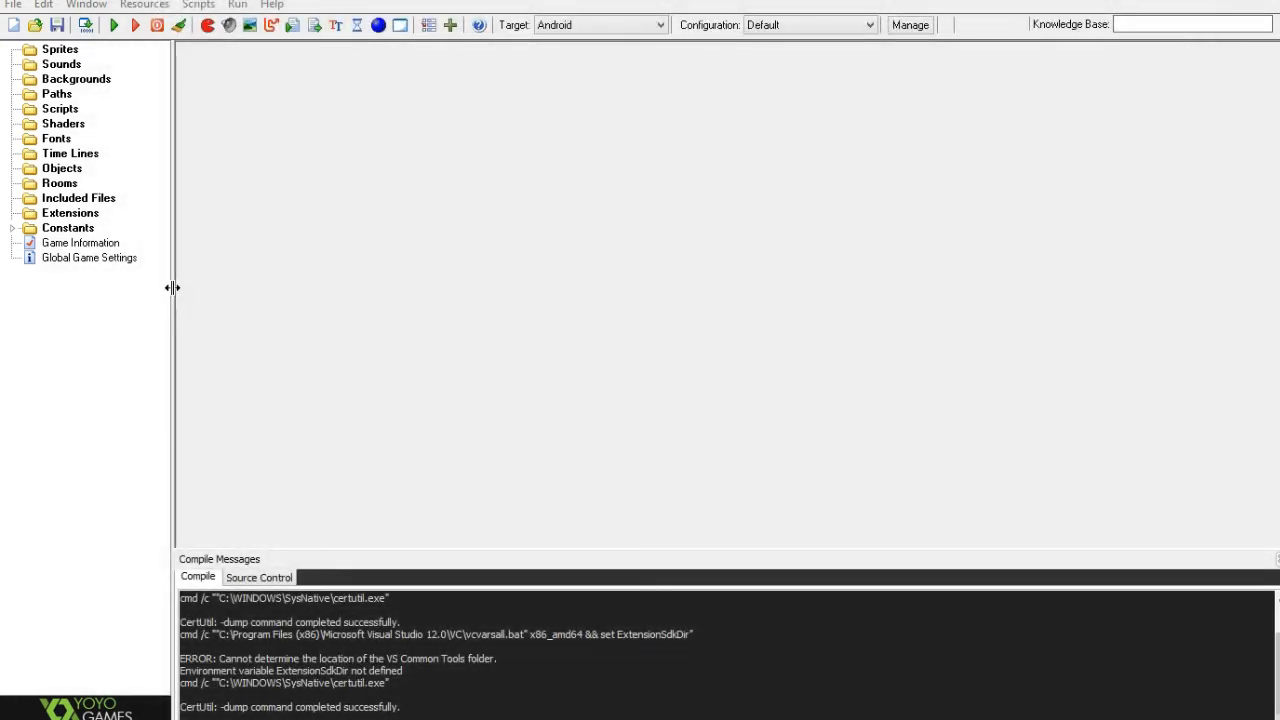
mouse_move(168, 318)
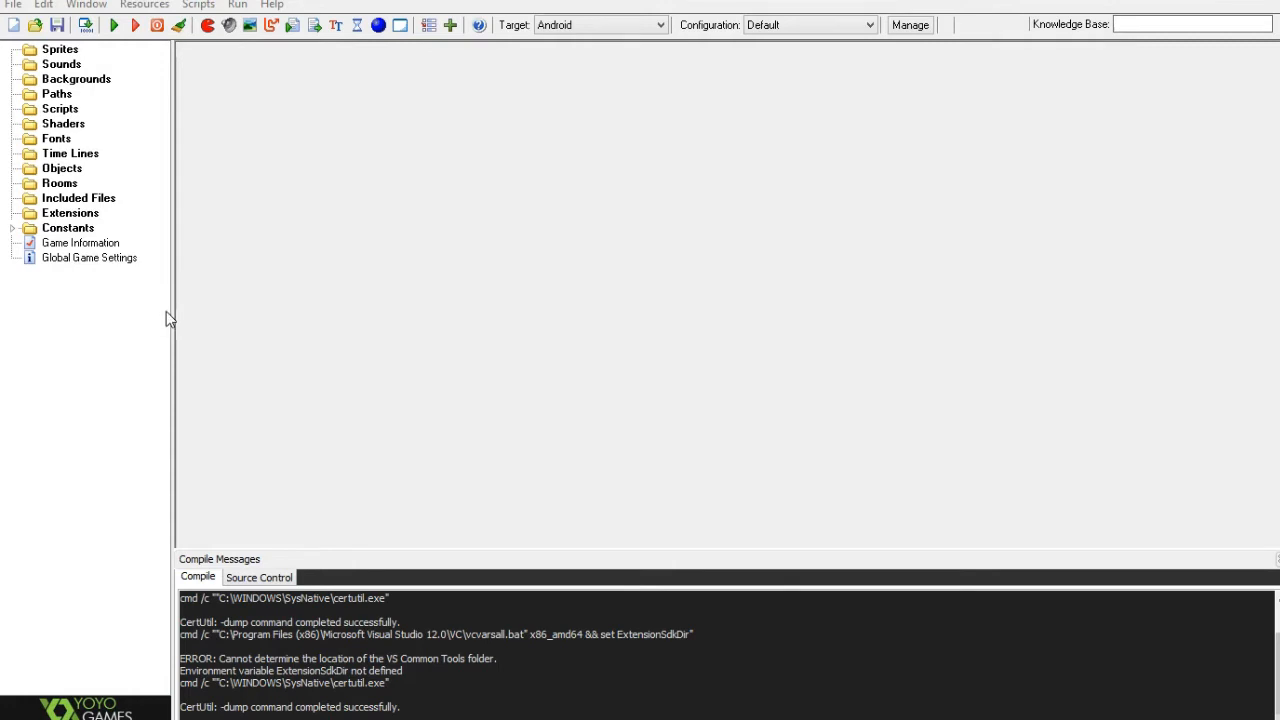
mouse_move(172, 312)
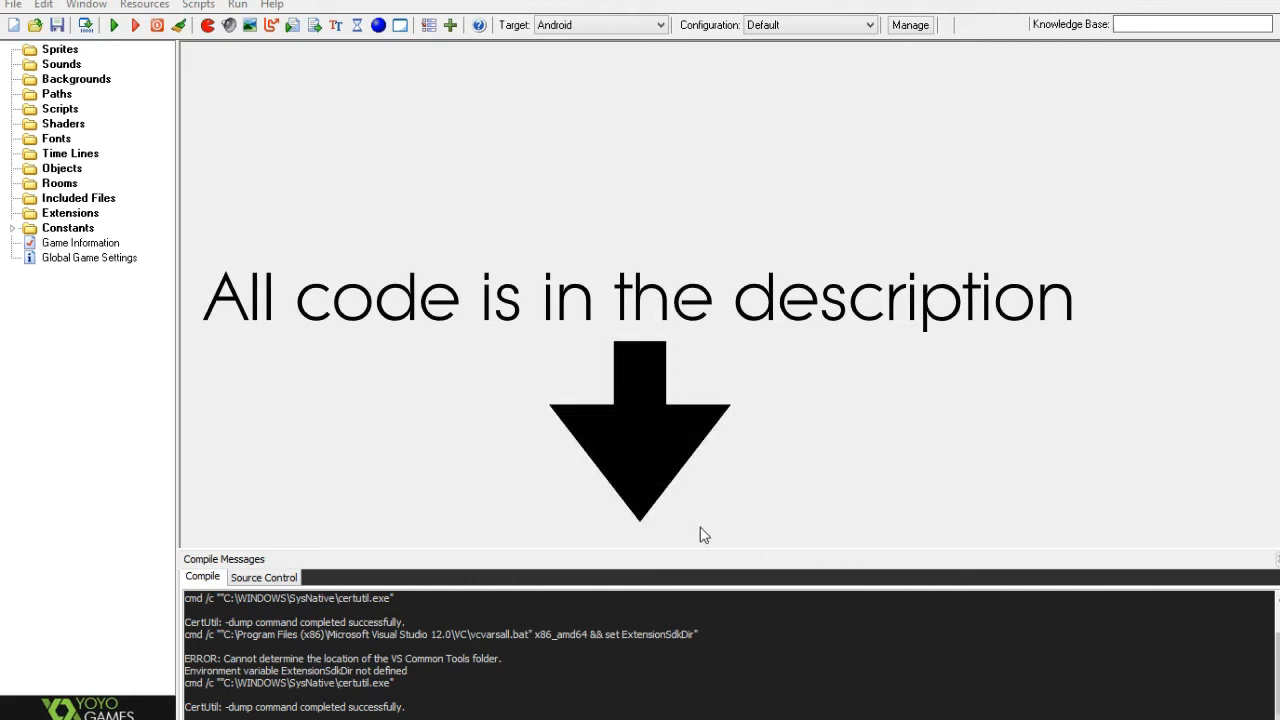
mouse_move(520, 496)
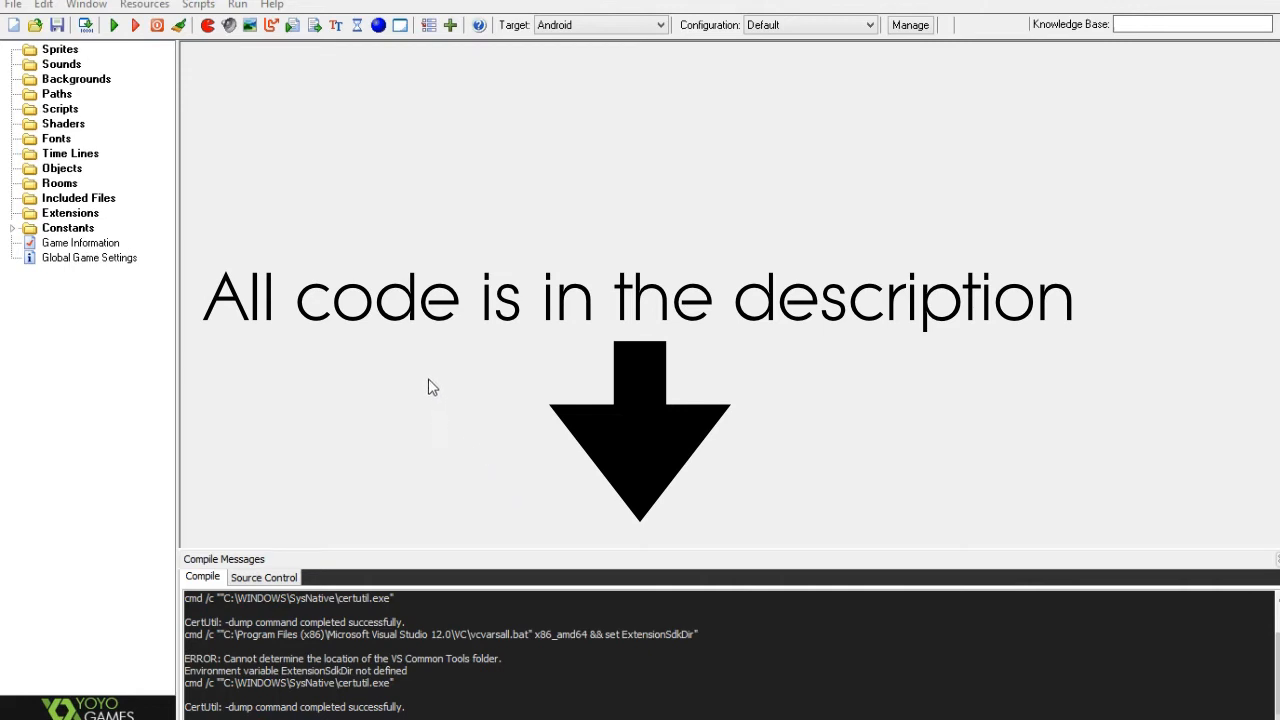
mouse_move(312, 270)
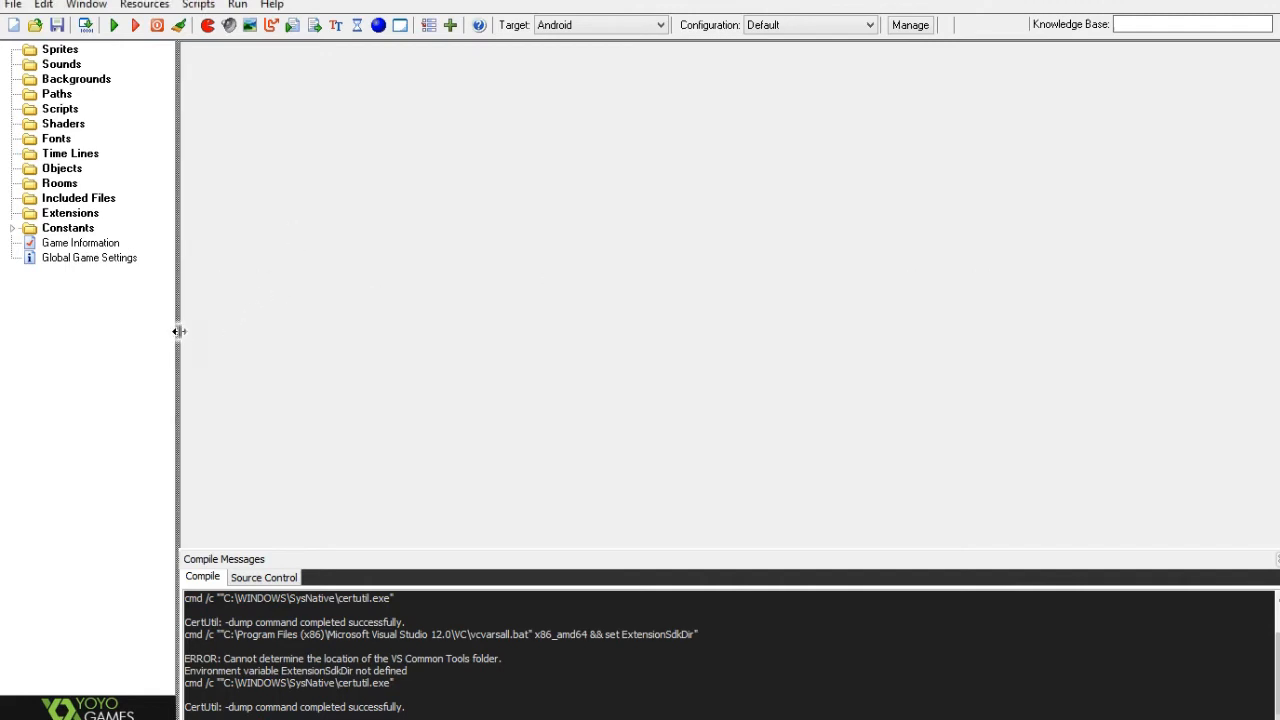
mouse_move(284, 234)
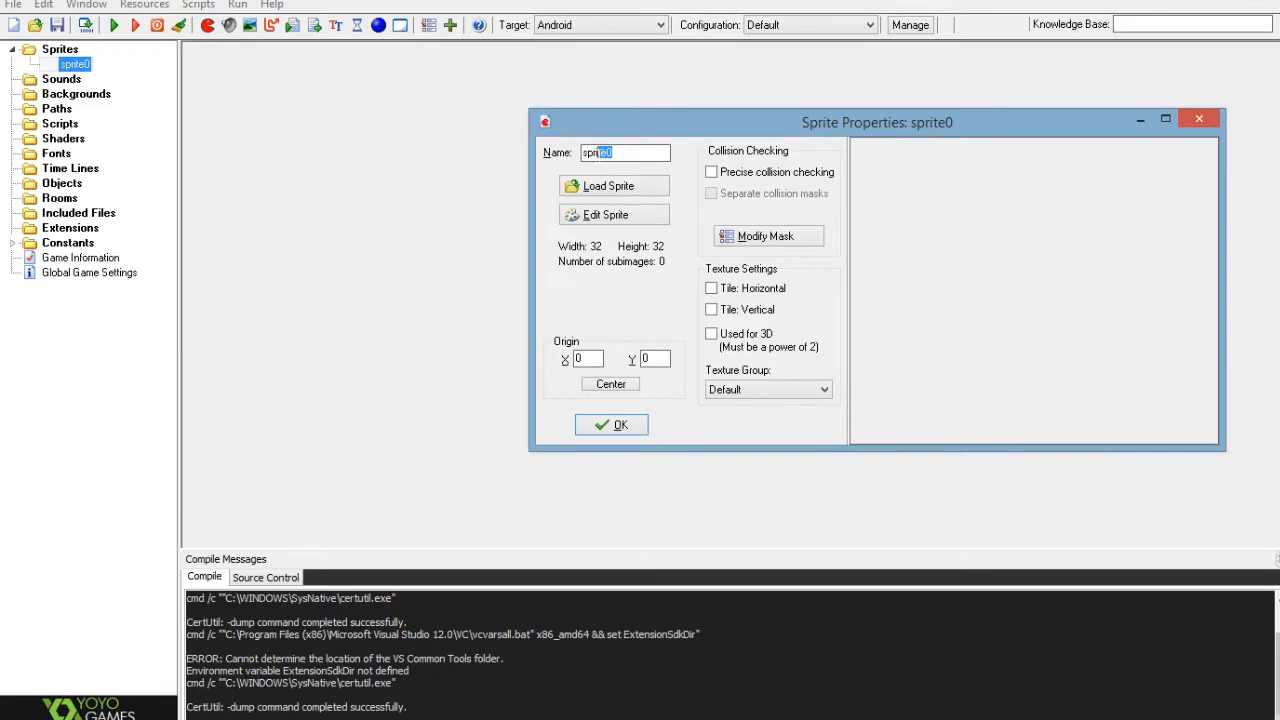
mouse_move(860, 166)
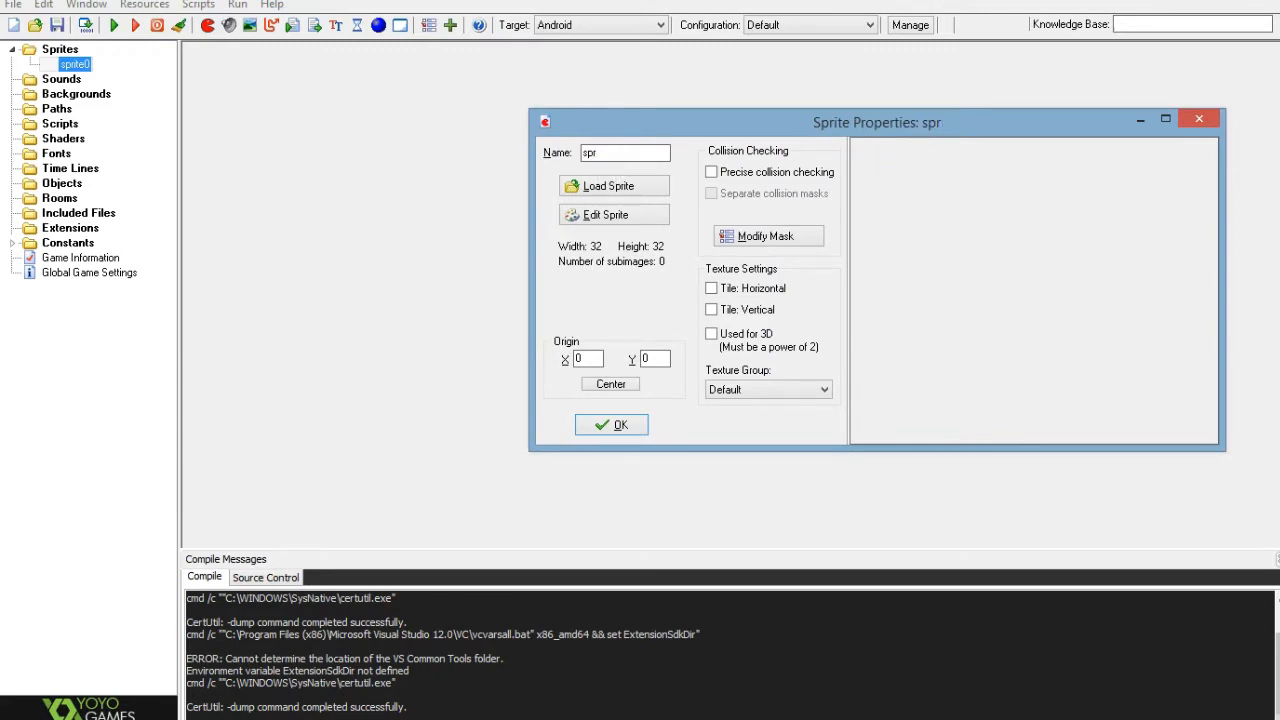
Name the sprite spr_char and give it a new 32×32 image with a white circle
type("_char")
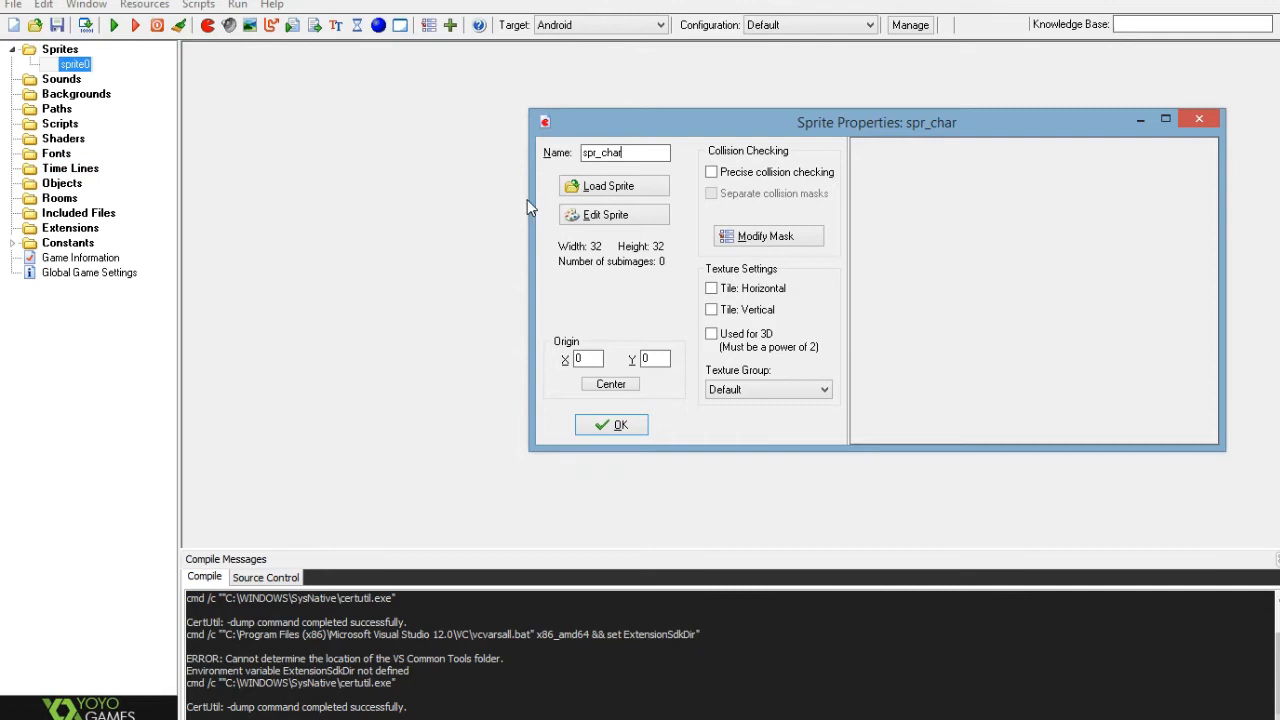
left_click(612, 214)
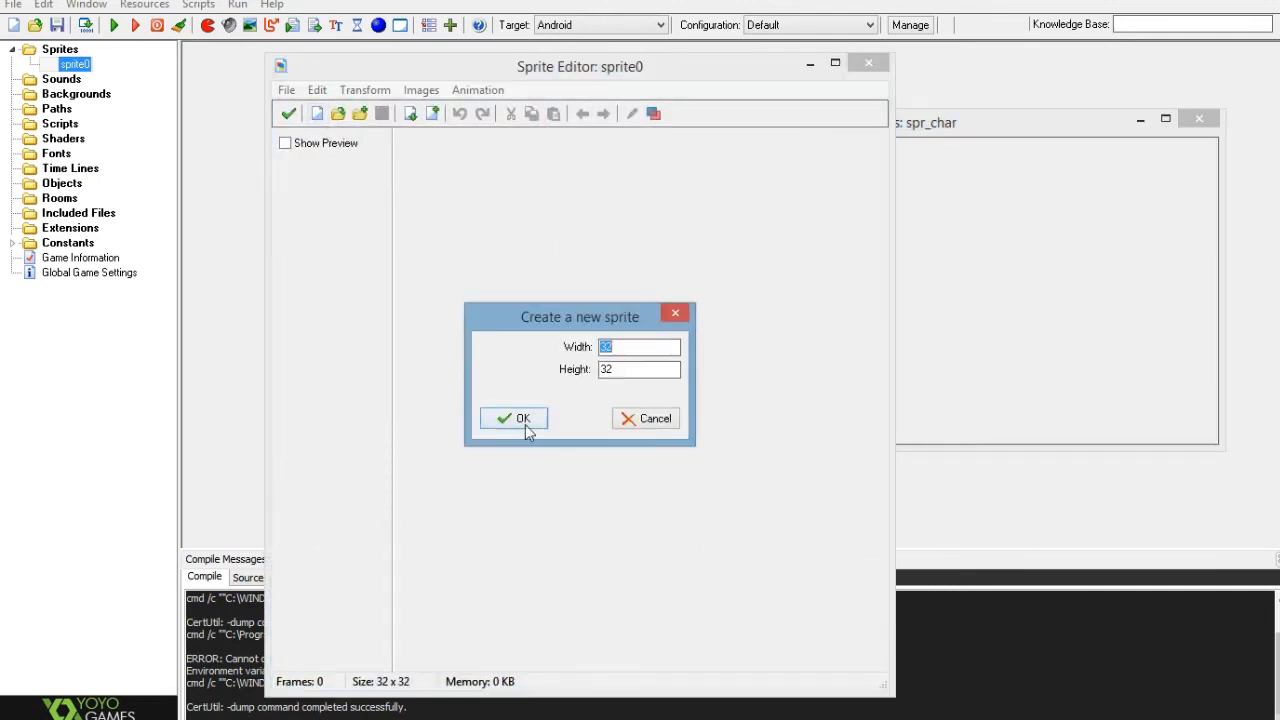
left_click(512, 418)
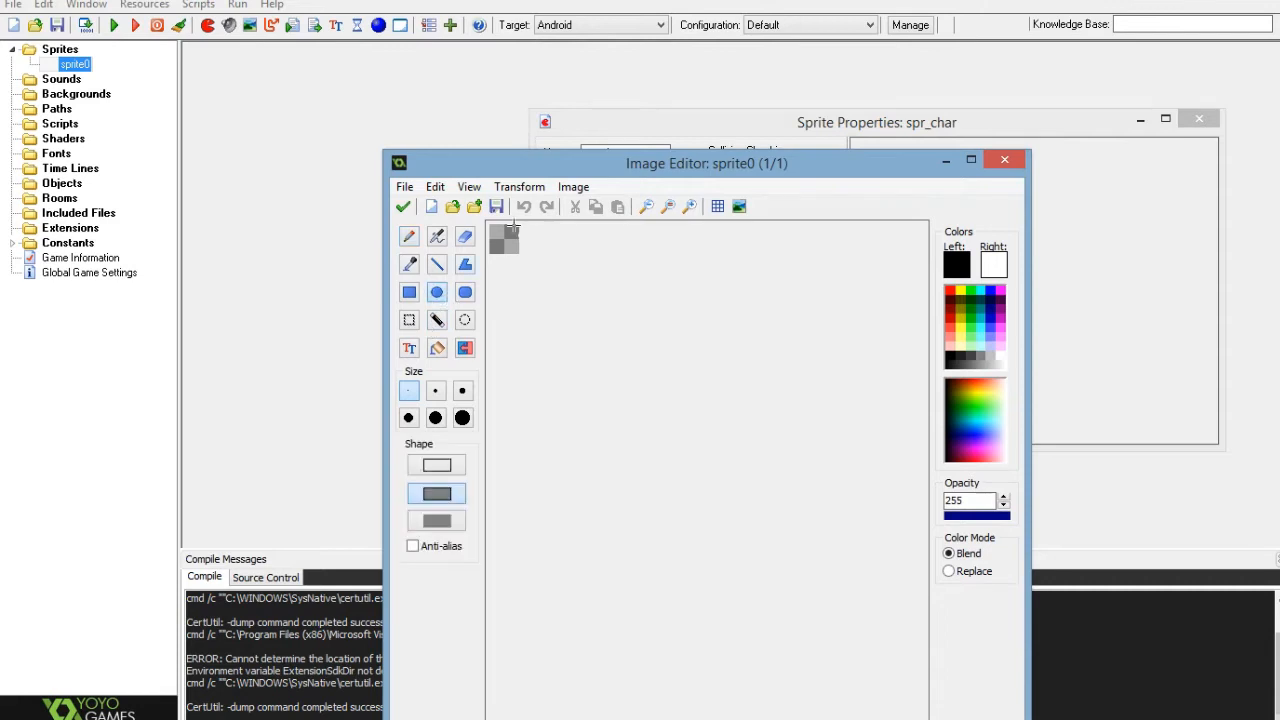
left_click(688, 206)
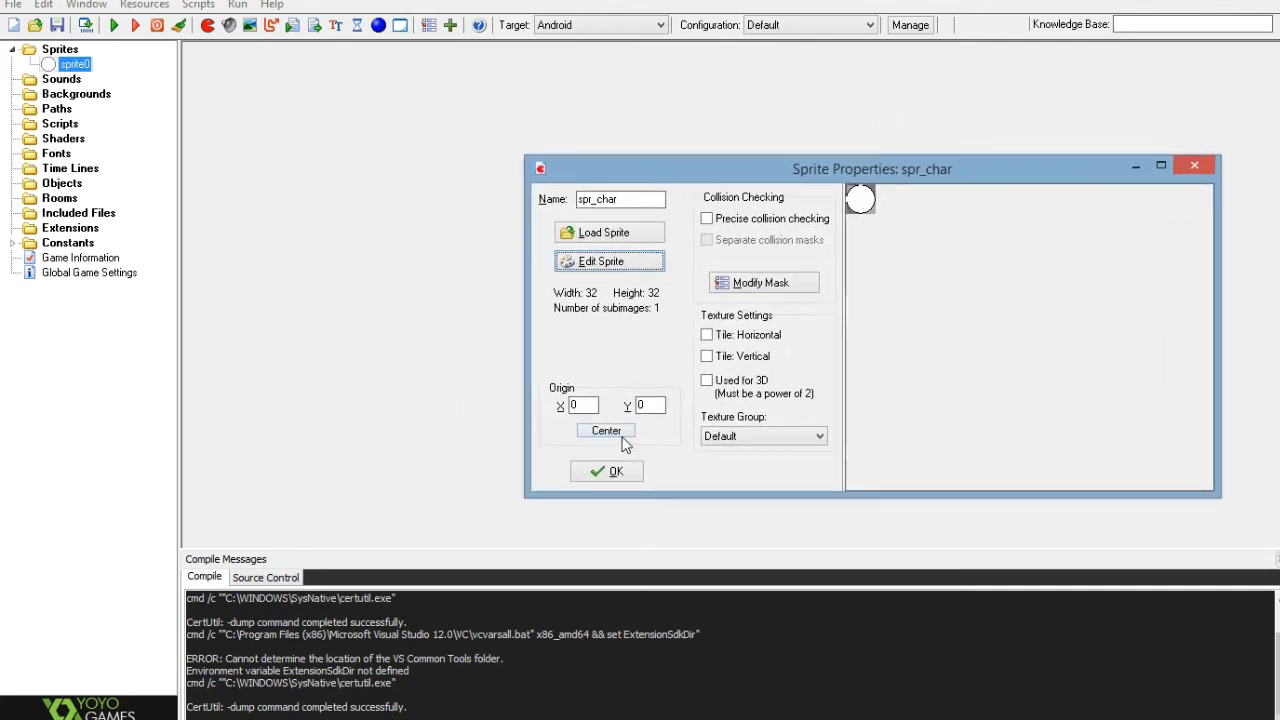
Centre spr_char's origin at 16,16 and draw a small front marker inside the circle
left_click(604, 430)
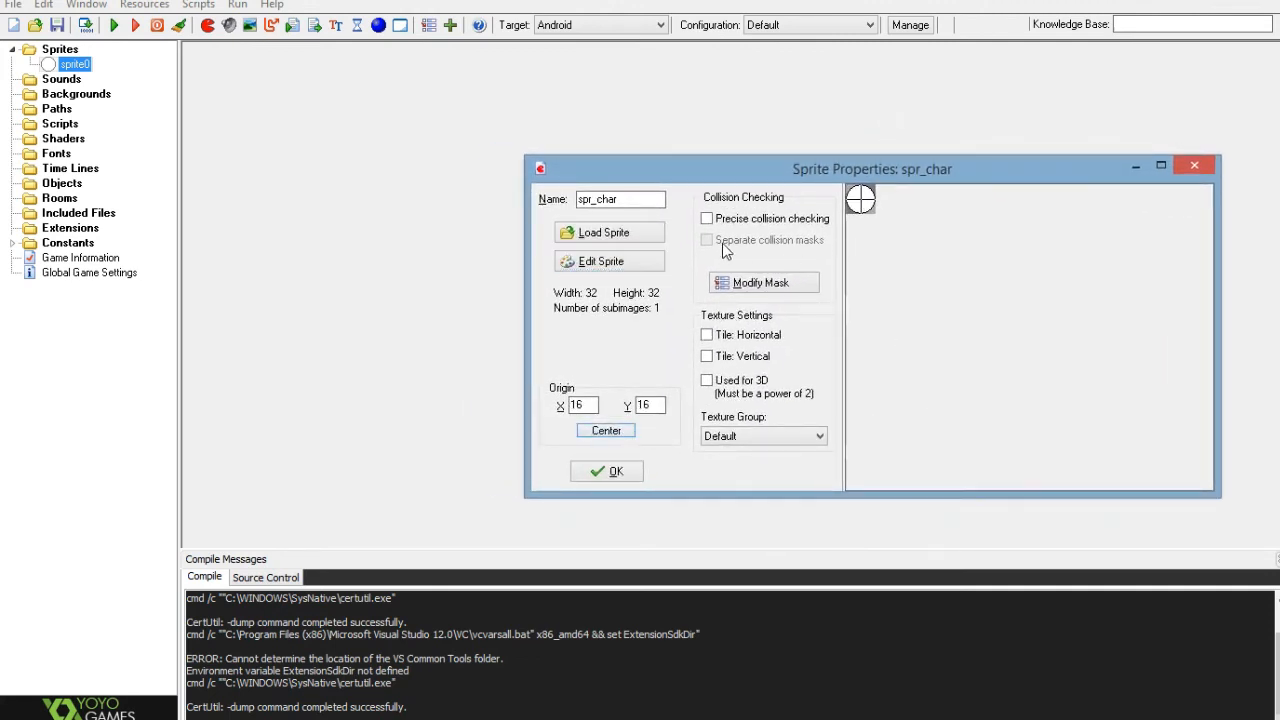
left_click(608, 260)
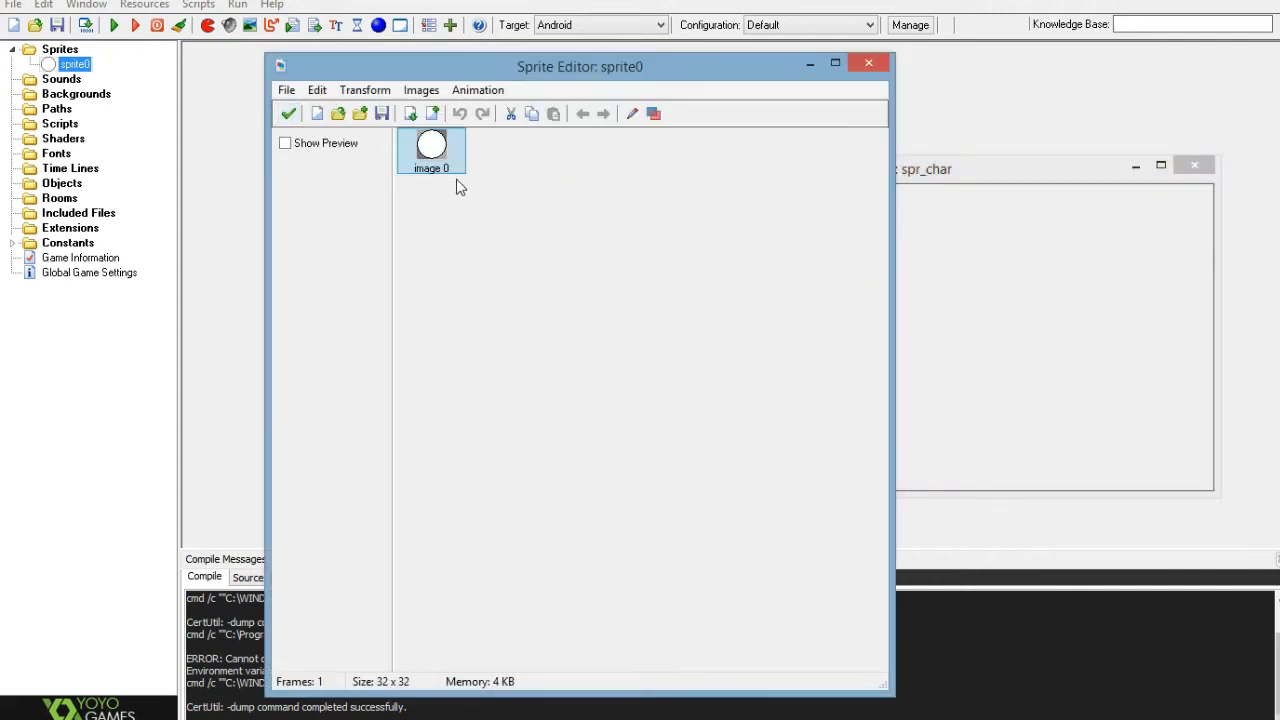
double_click(432, 148)
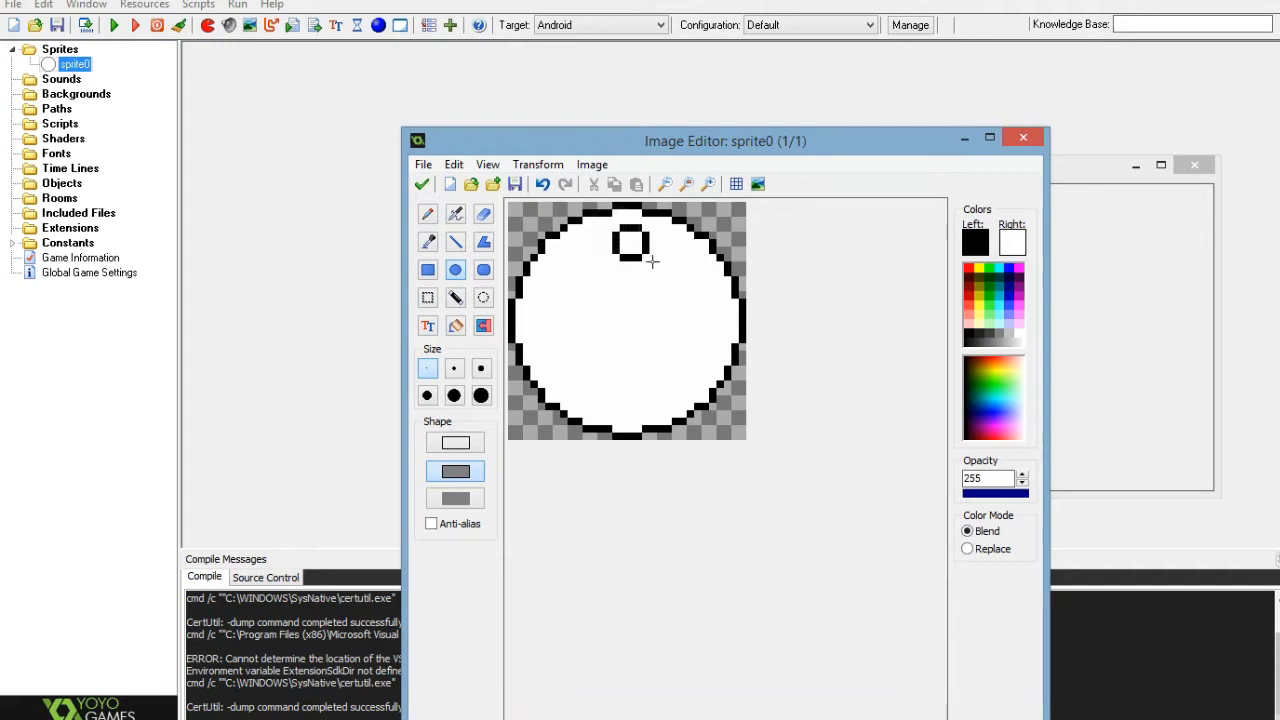
left_click_drag(620, 236, 680, 284)
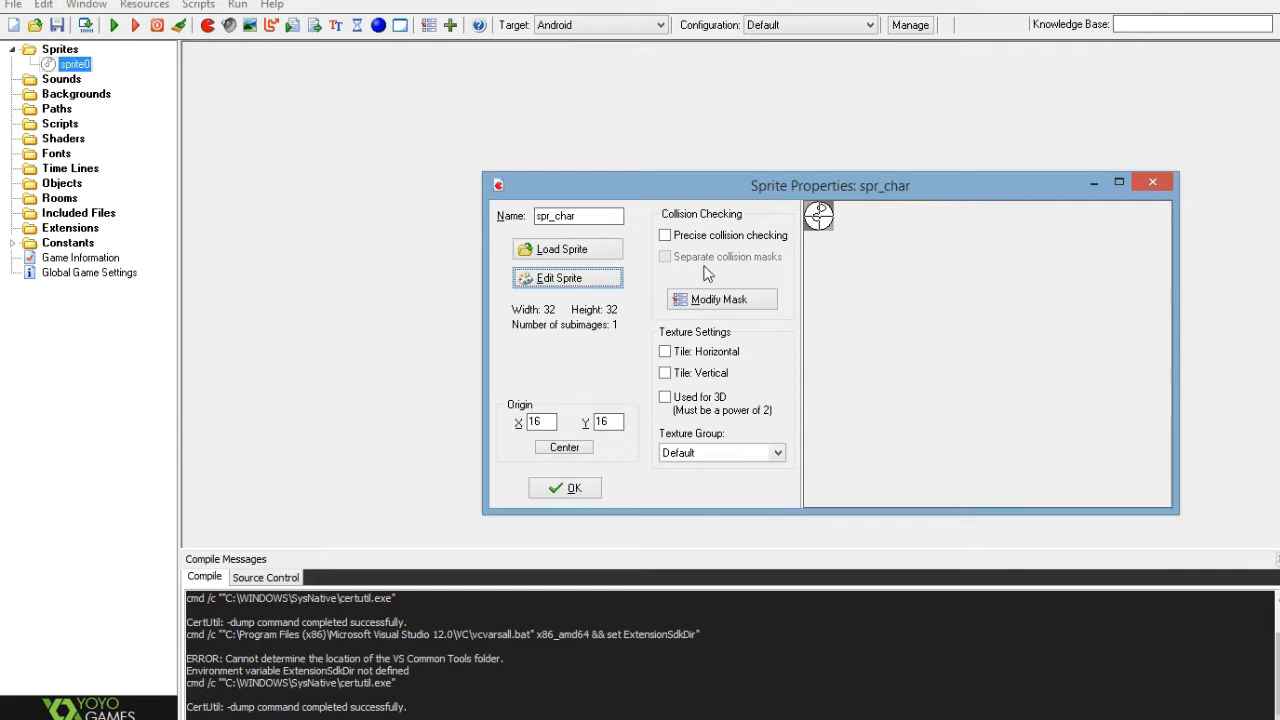
left_click(720, 300)
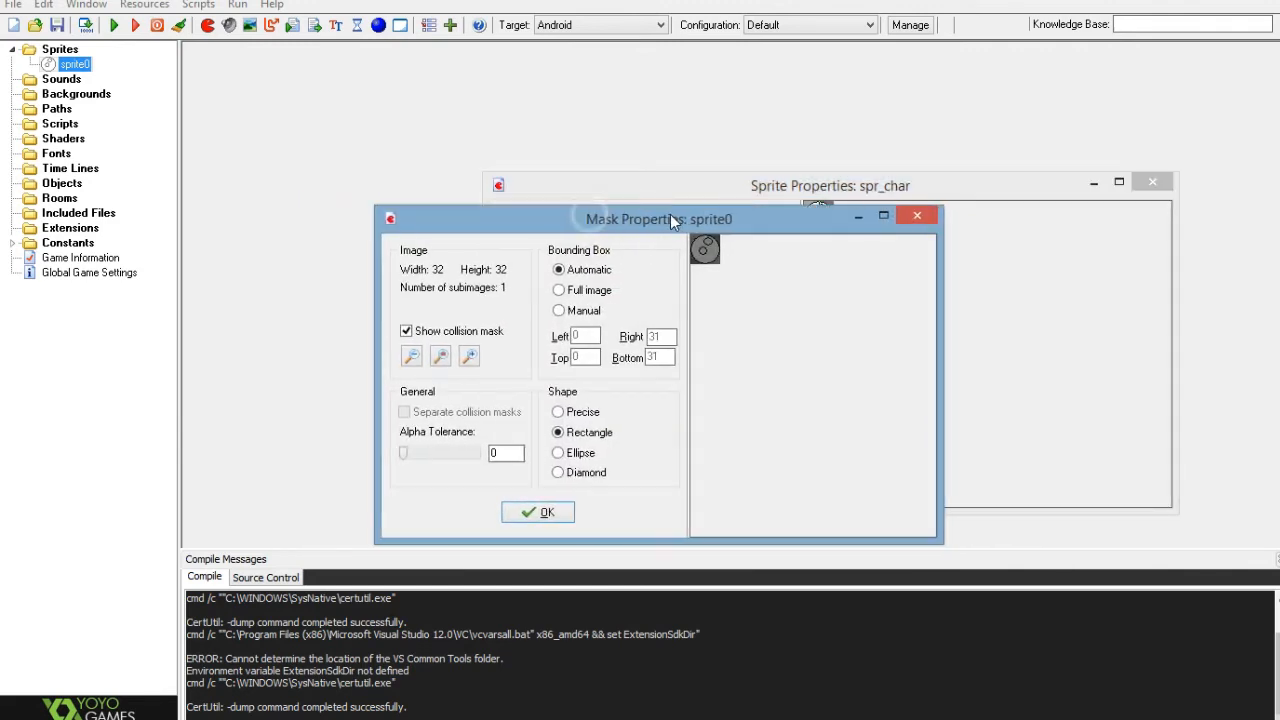
left_click_drag(660, 218, 664, 218)
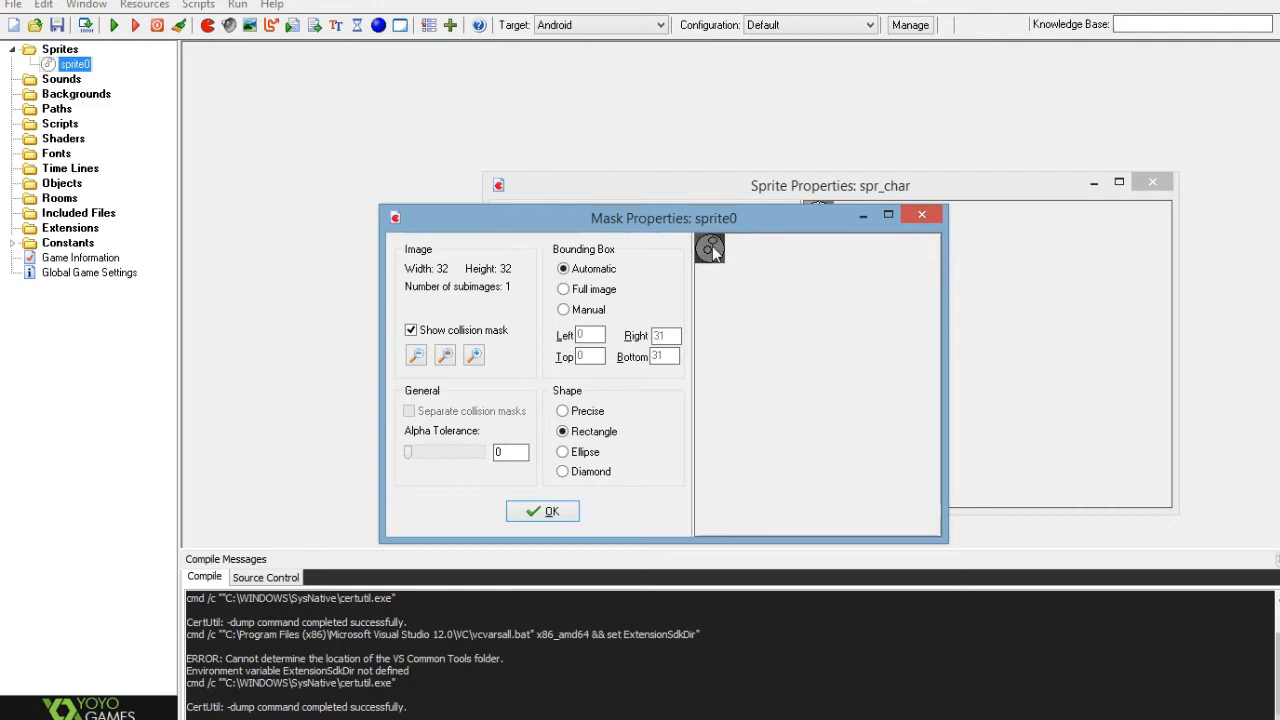
mouse_move(668, 232)
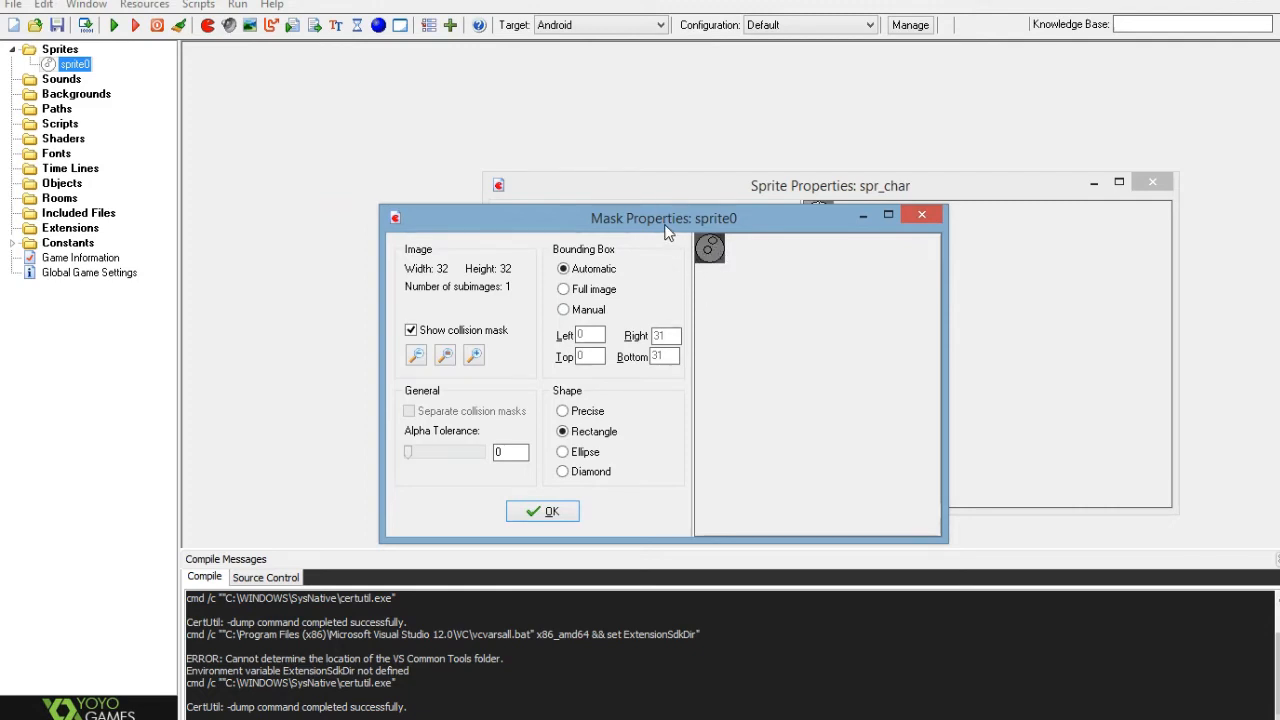
left_click_drag(664, 218, 758, 264)
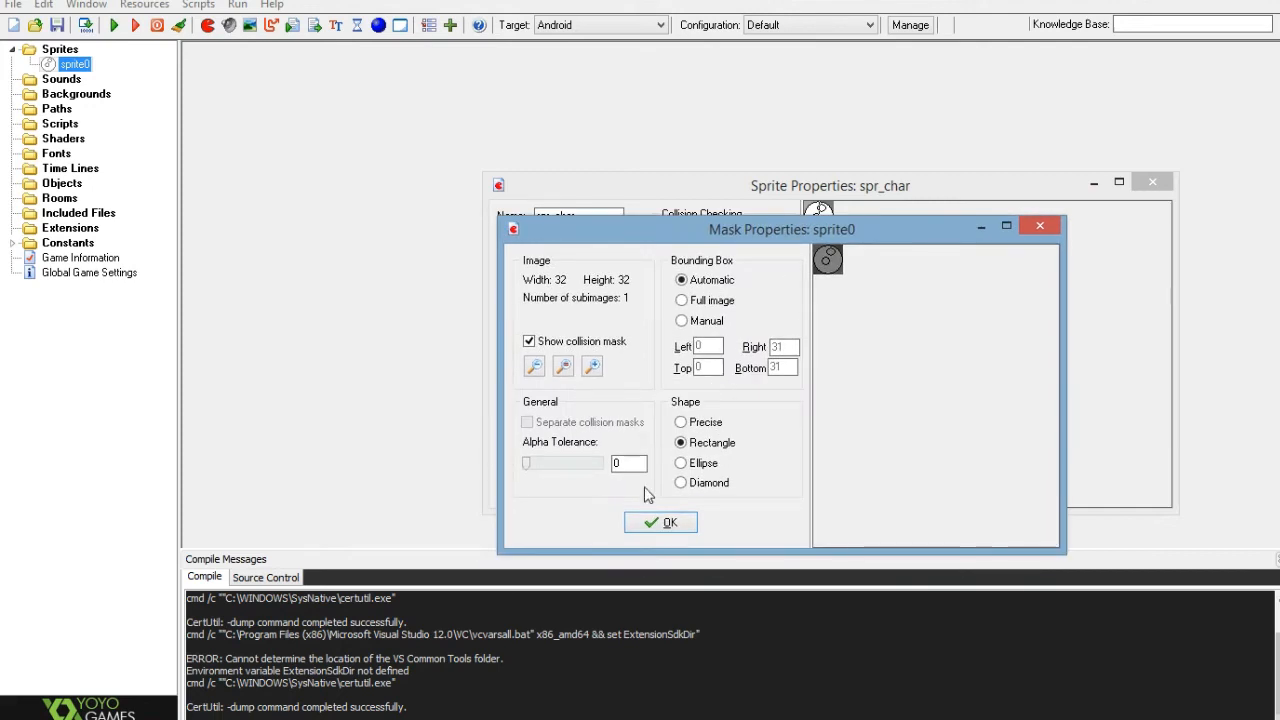
left_click(660, 522)
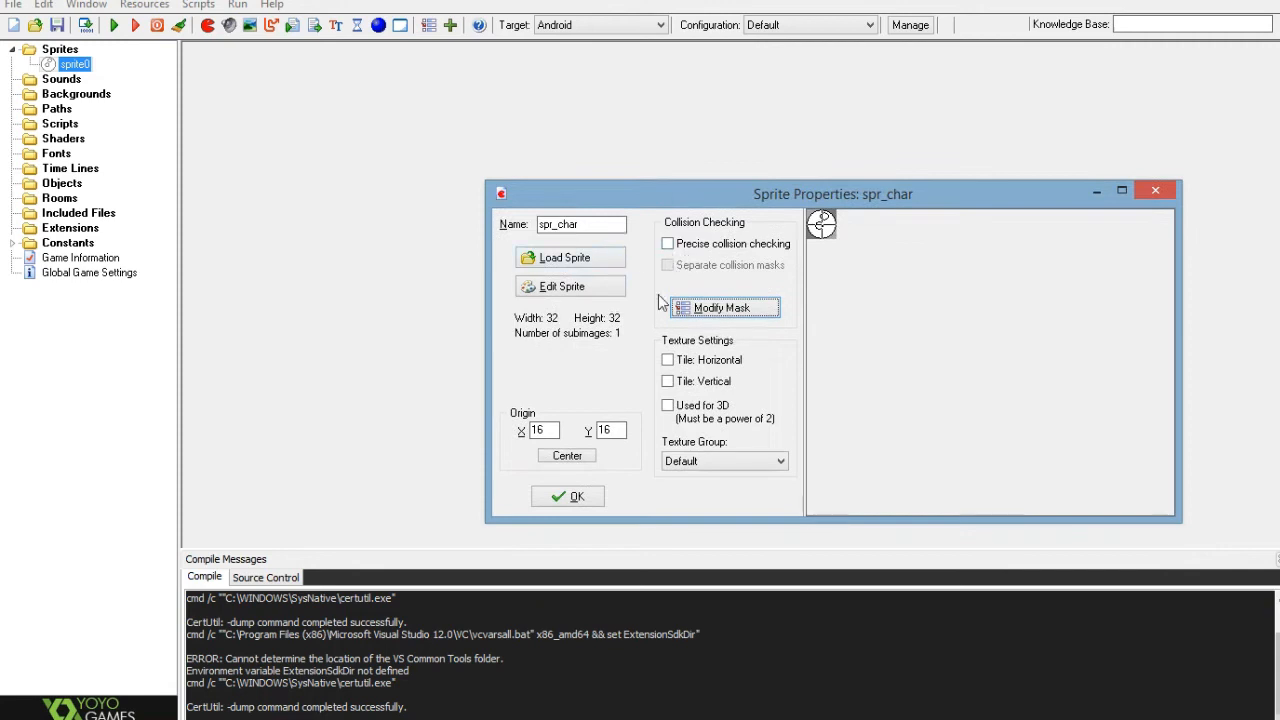
Close spr_char and make spr_building a new 64×64 image filled solid black
left_click(568, 496)
type("spr_buildin")
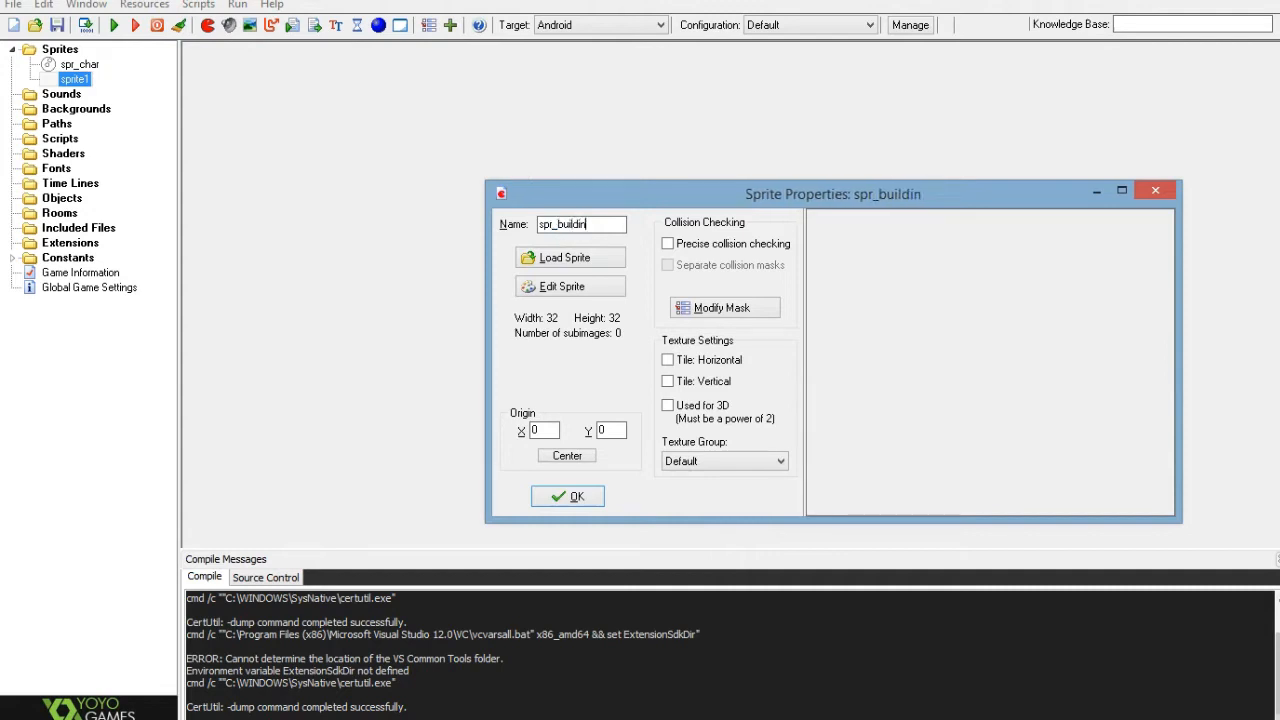
left_click(570, 286)
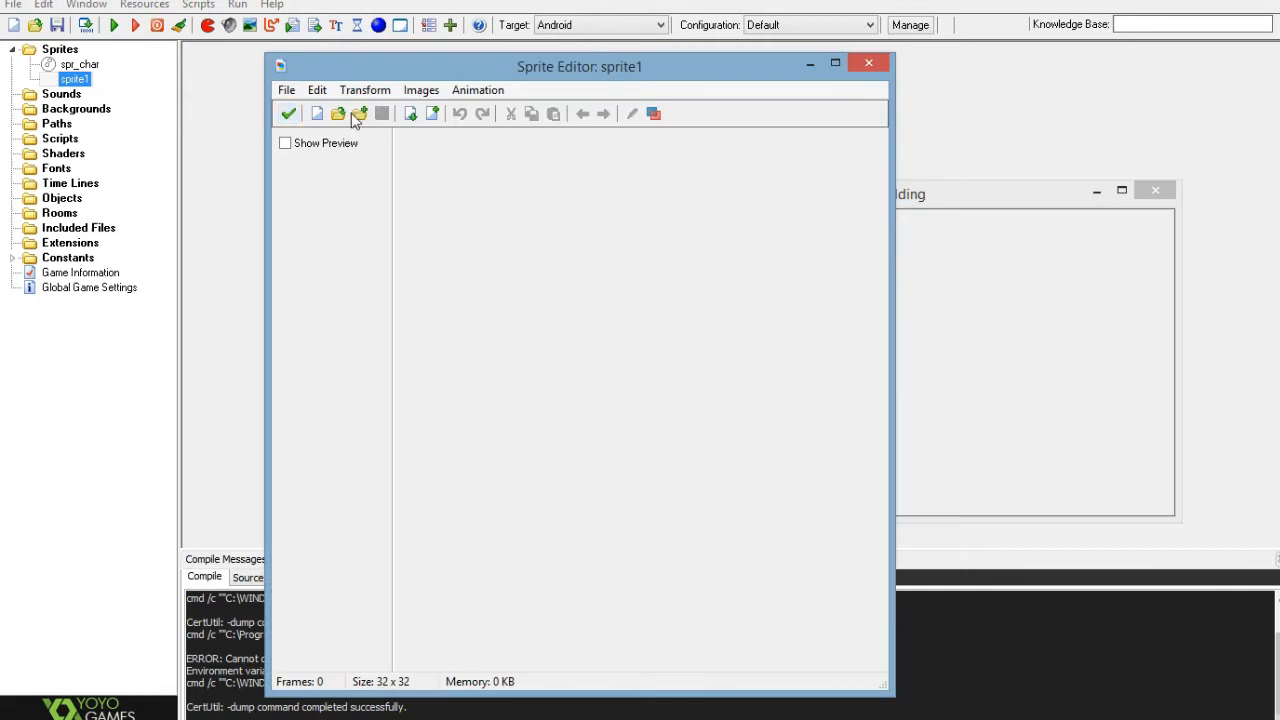
left_click(360, 112)
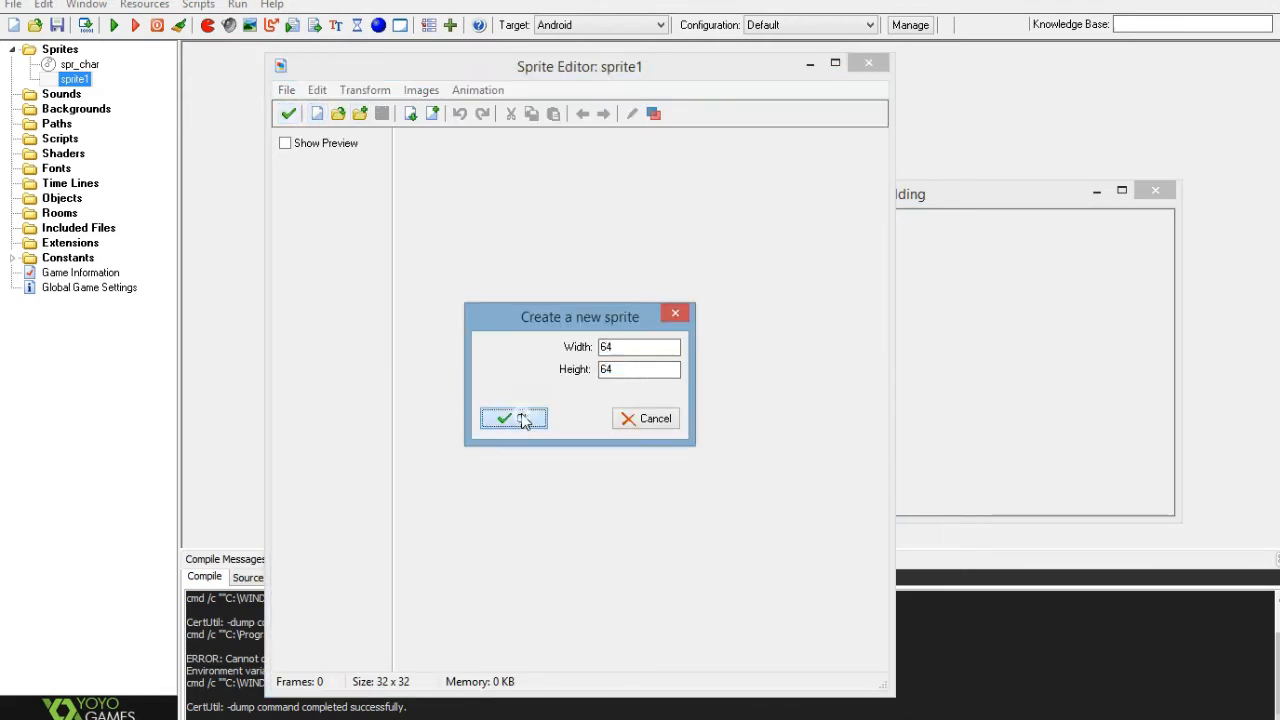
left_click(512, 418)
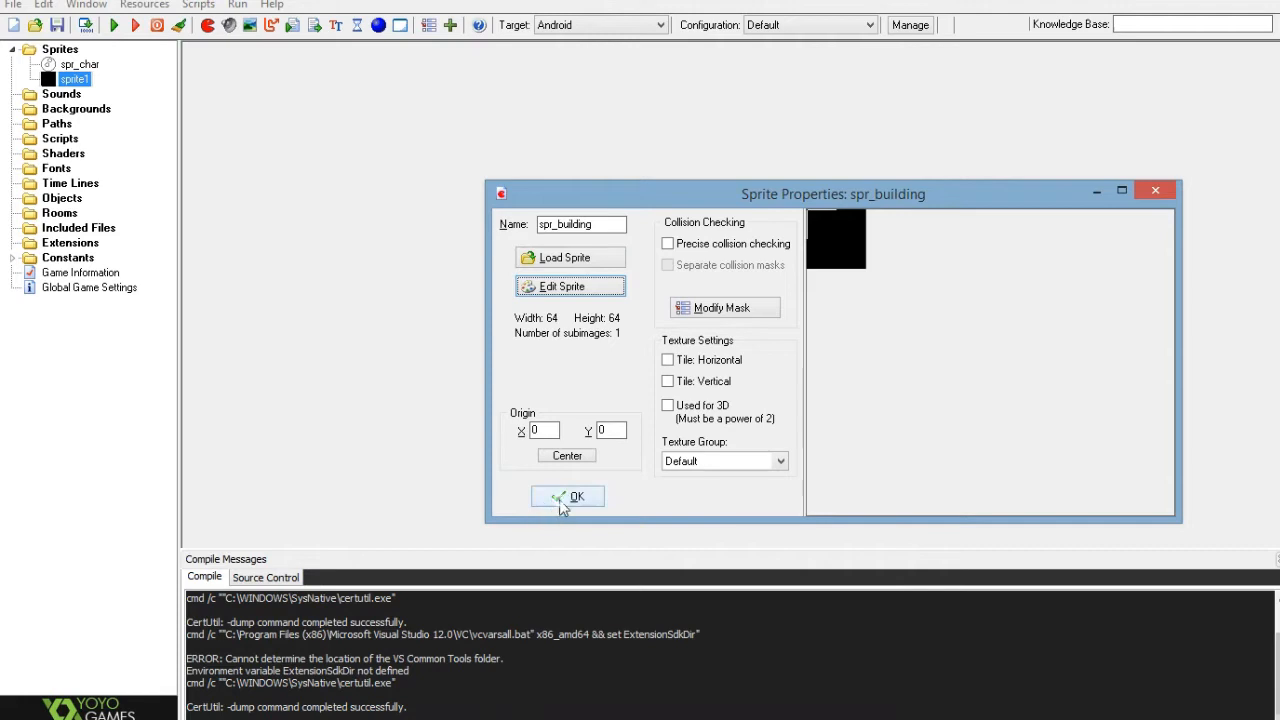
left_click(568, 496)
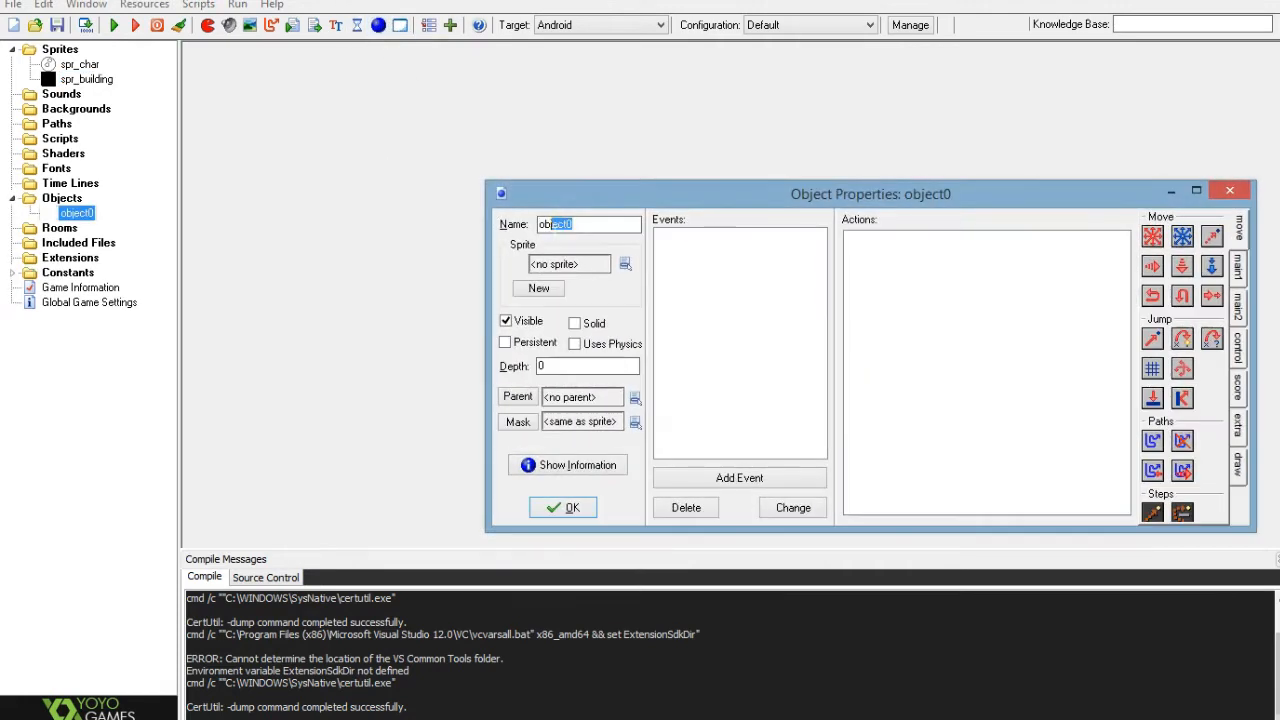
Create obj_char using spr_char, then obj_building marked Solid
type("obj_char")
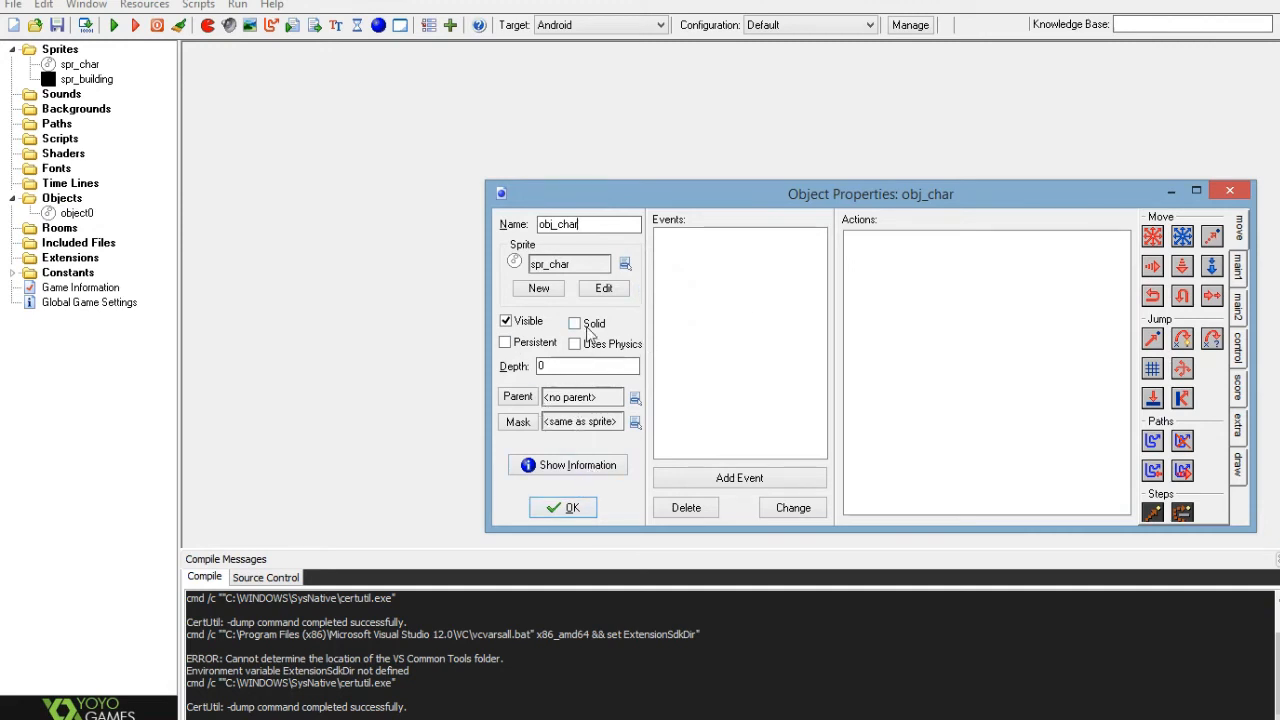
left_click(562, 508)
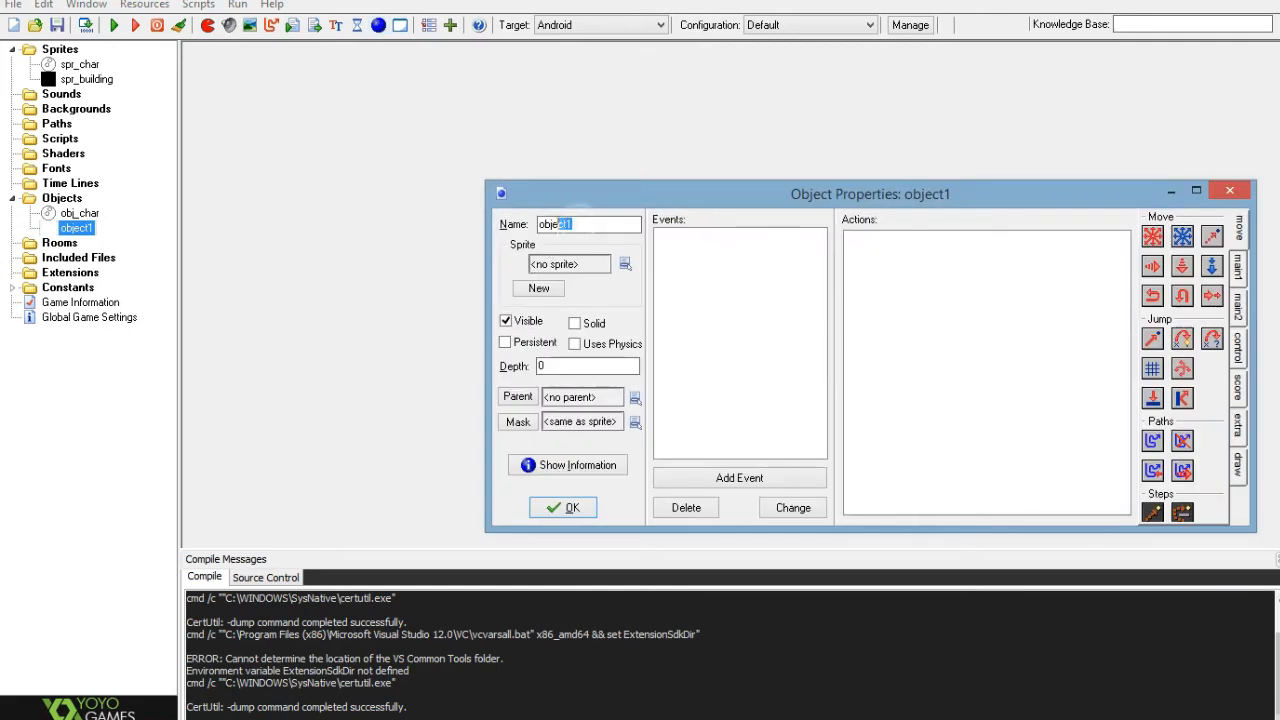
type("obj_buildi")
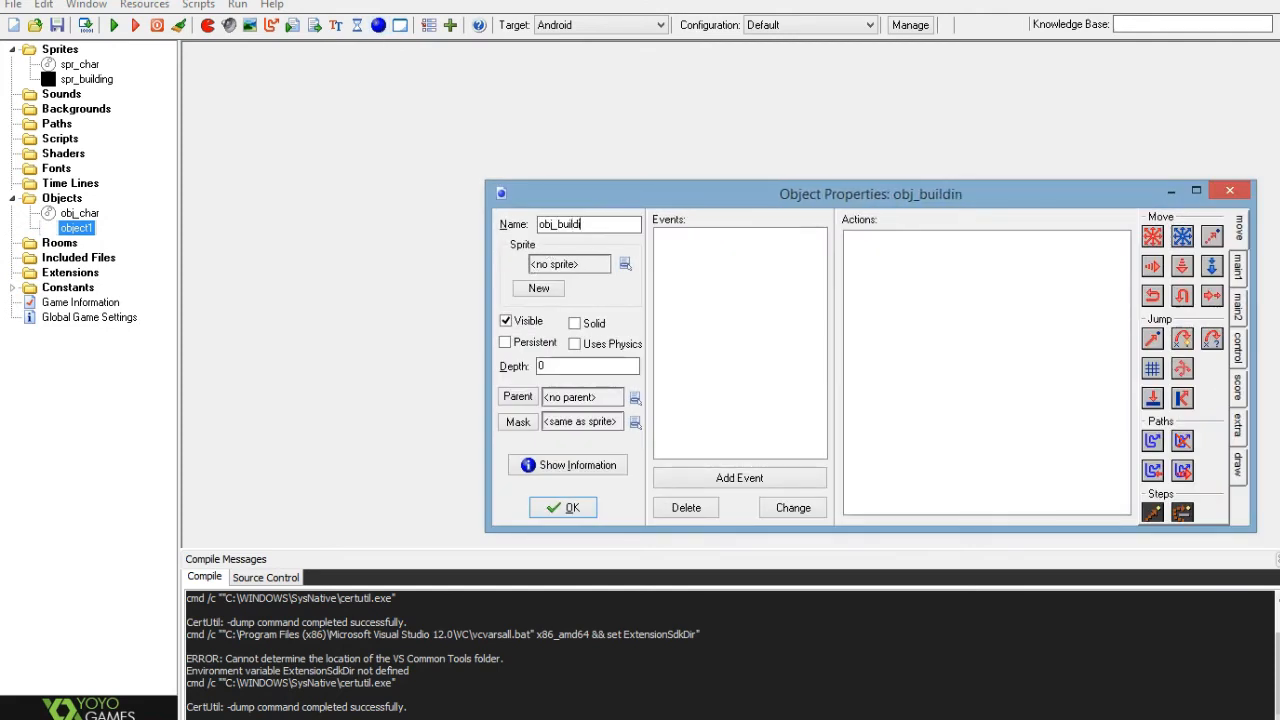
left_click(574, 322)
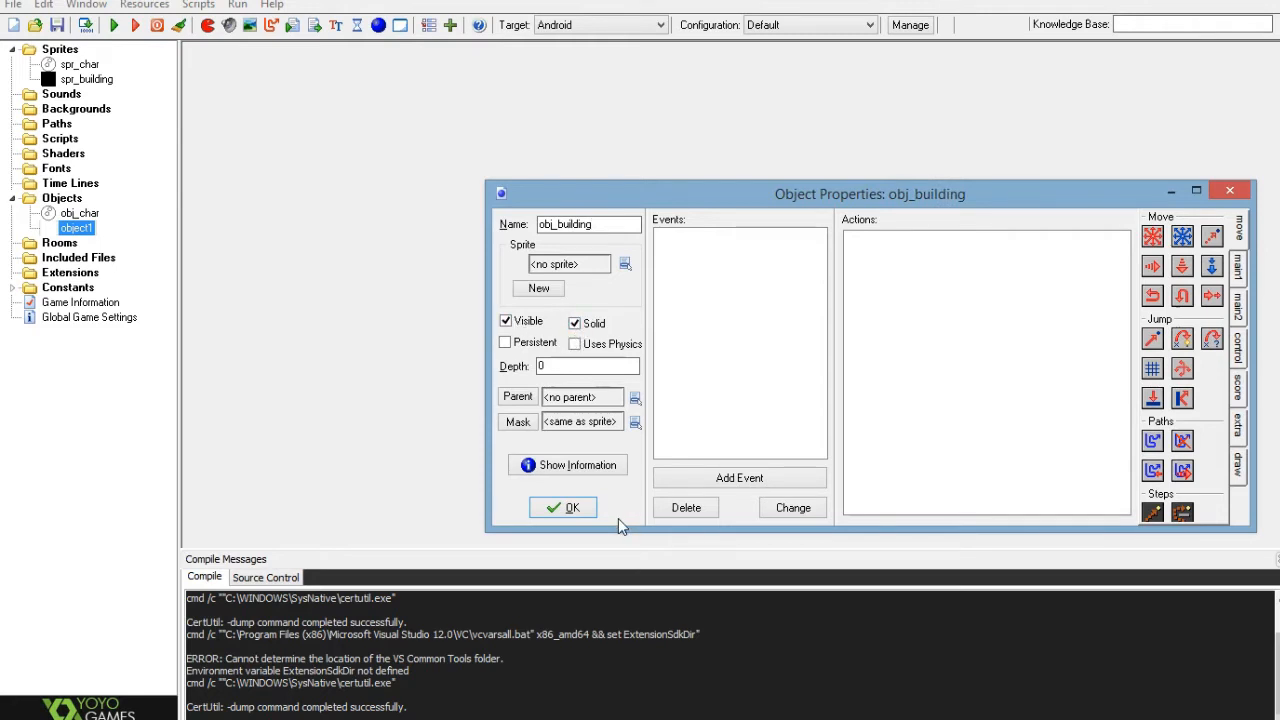
left_click(564, 508)
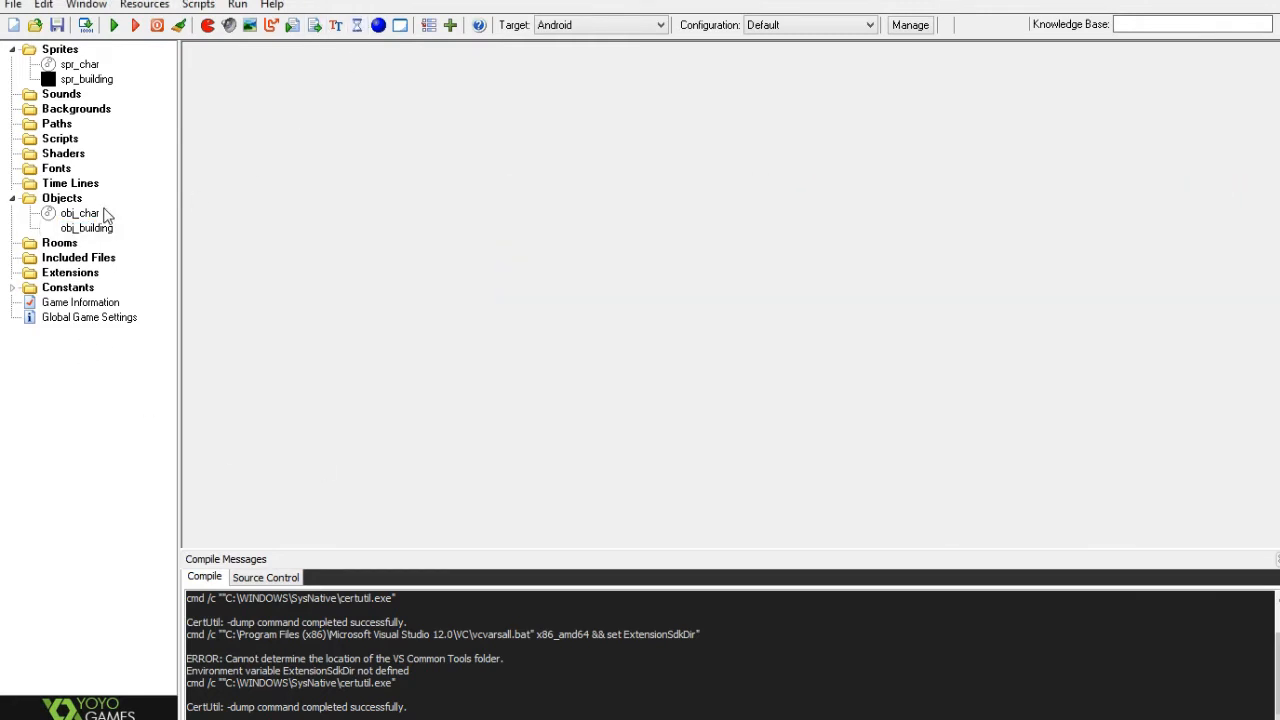
Add room0 to the project and select obj_char in the resource tree
double_click(84, 228)
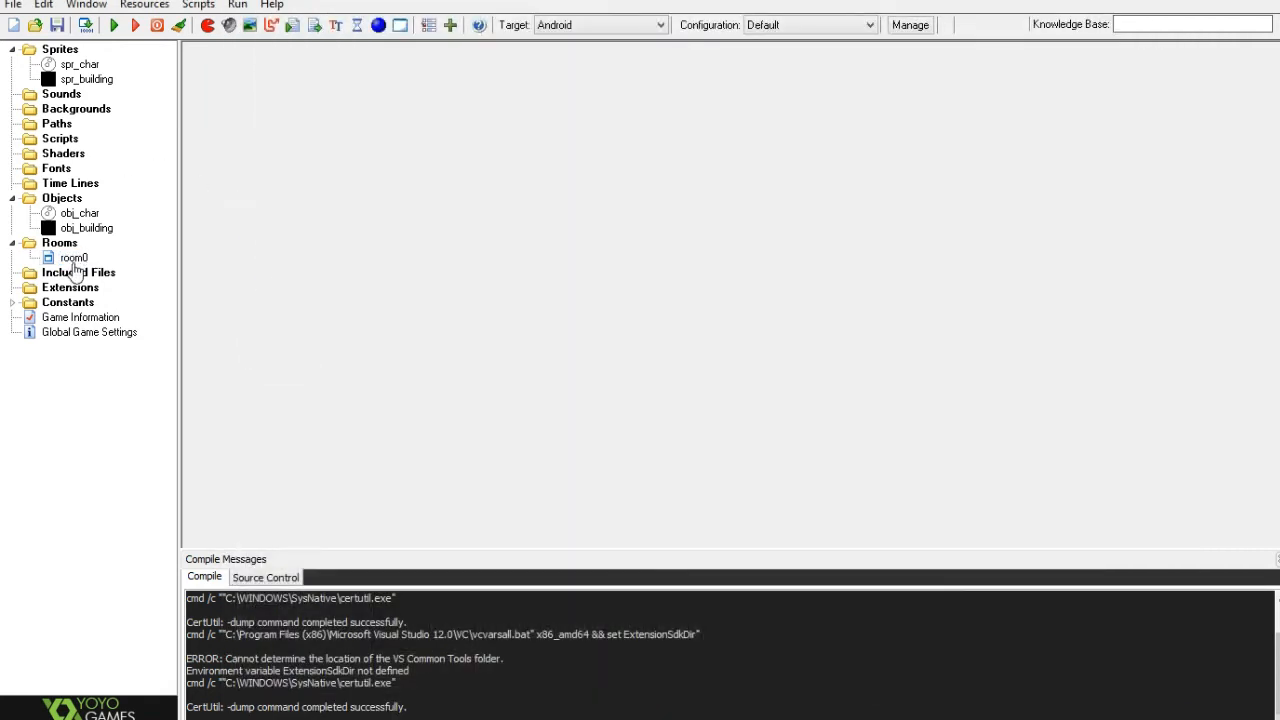
left_click(80, 212)
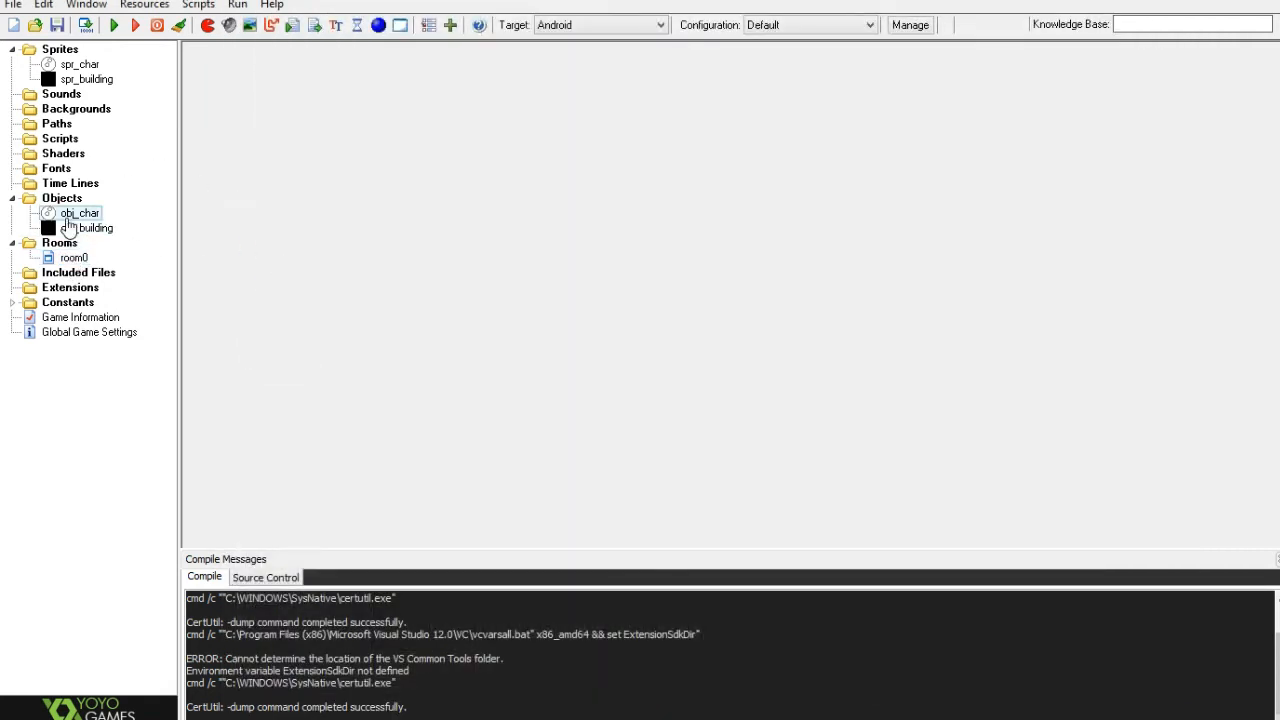
Add a Create event with an Execute Code action to obj_char
double_click(80, 212)
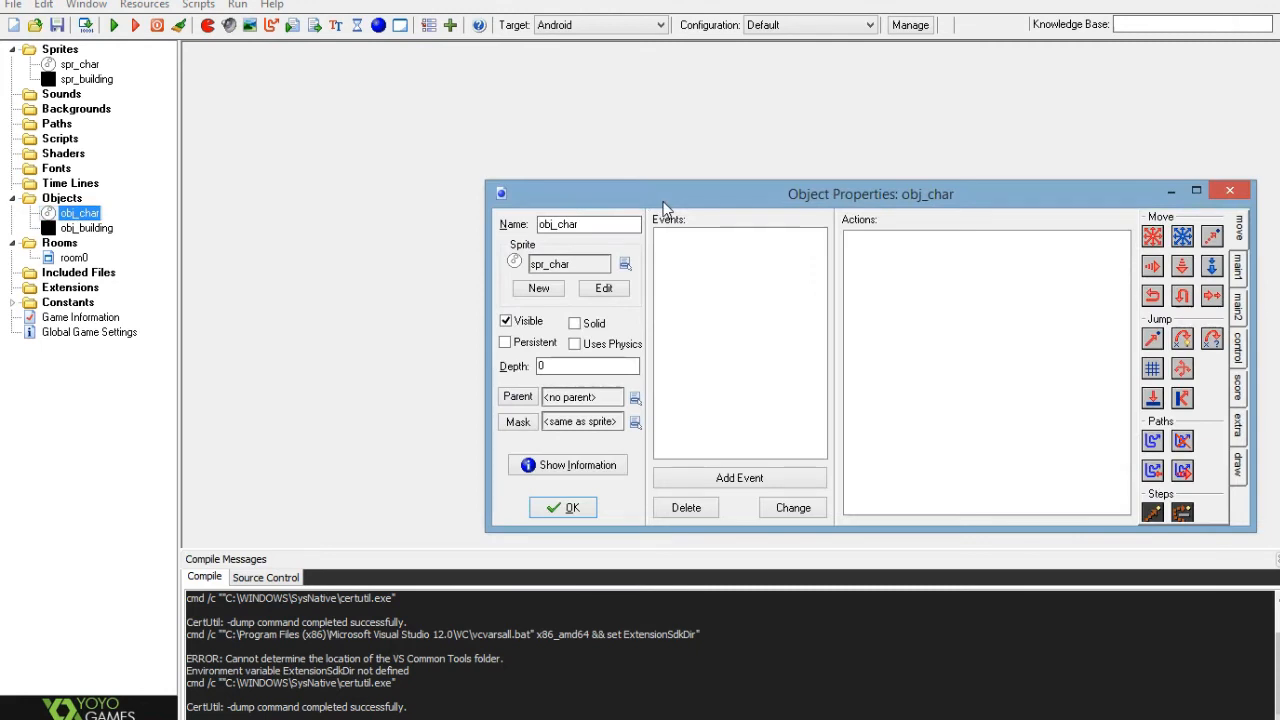
left_click_drag(870, 194, 640, 80)
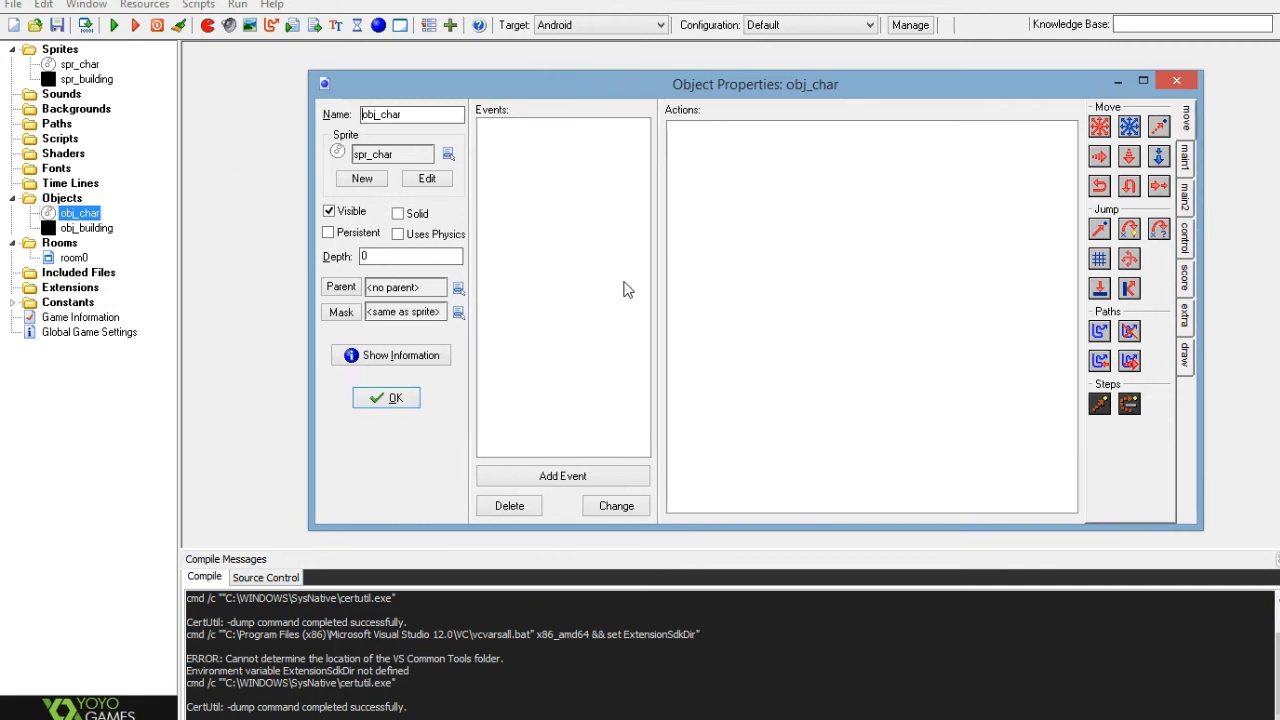
left_click(562, 476)
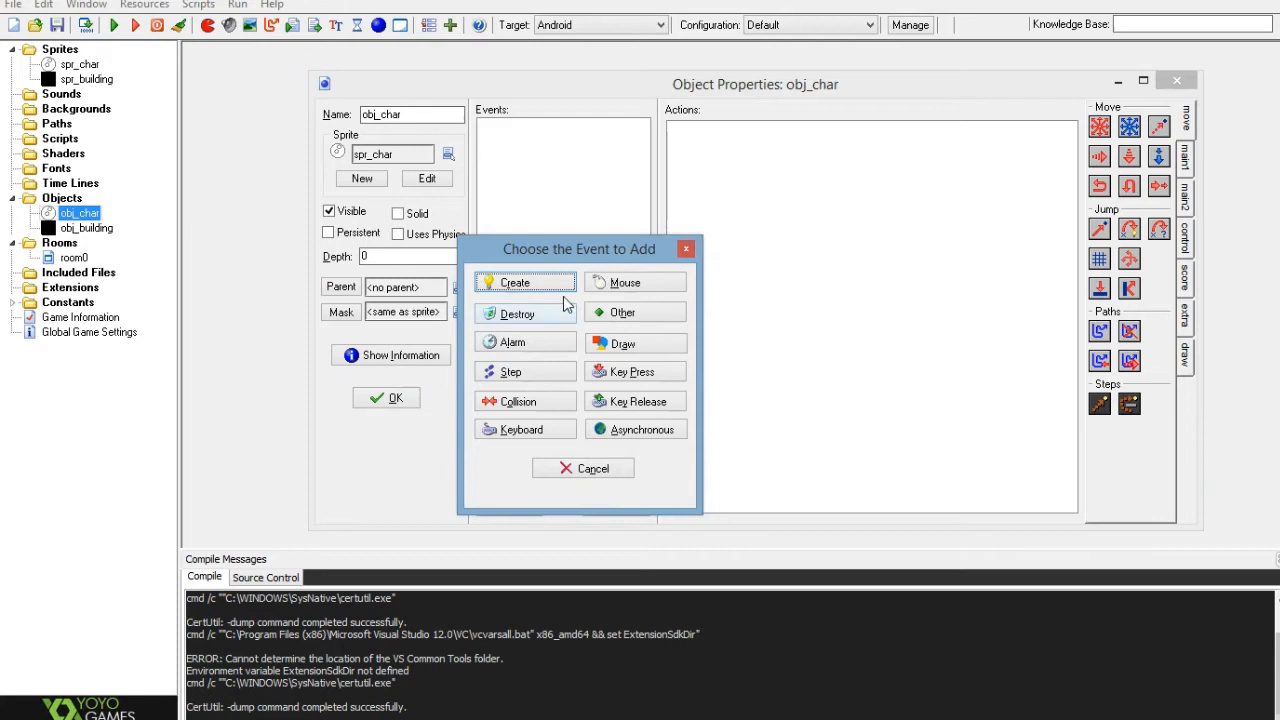
left_click(516, 280)
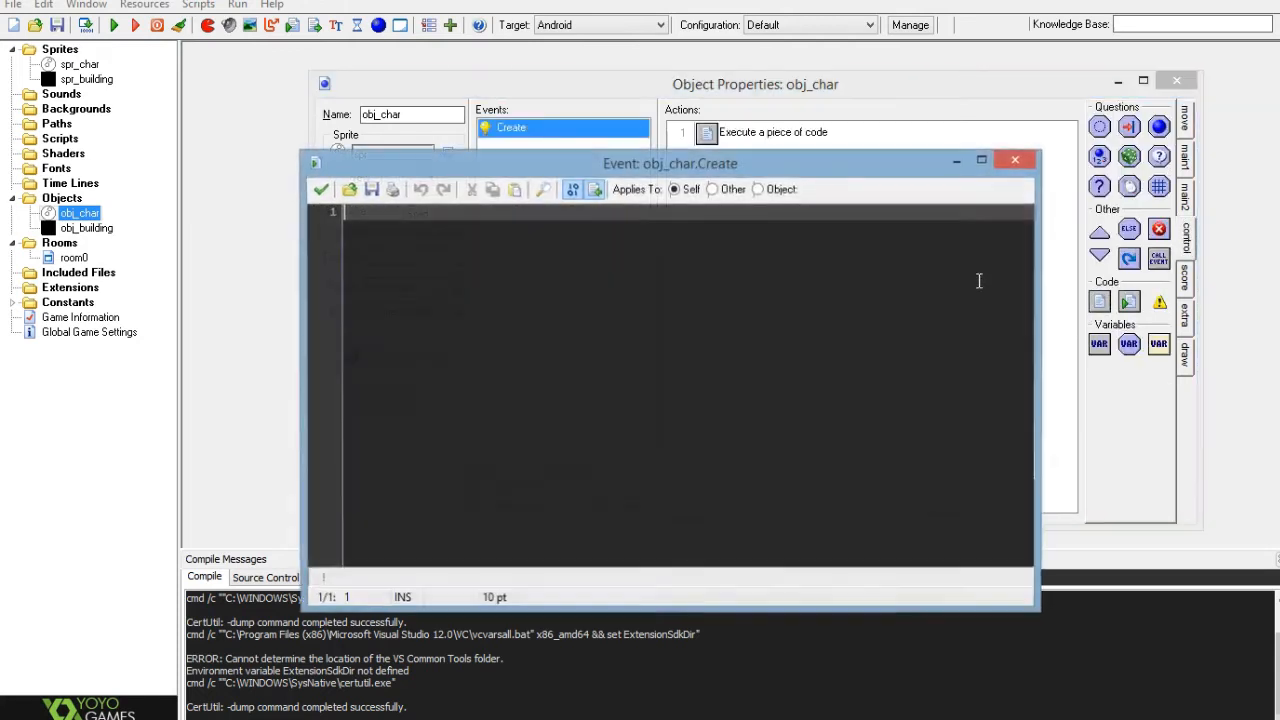
Write '//declaring vars', angle = 0 and cspeed = 0 in the Create code
type("//c")
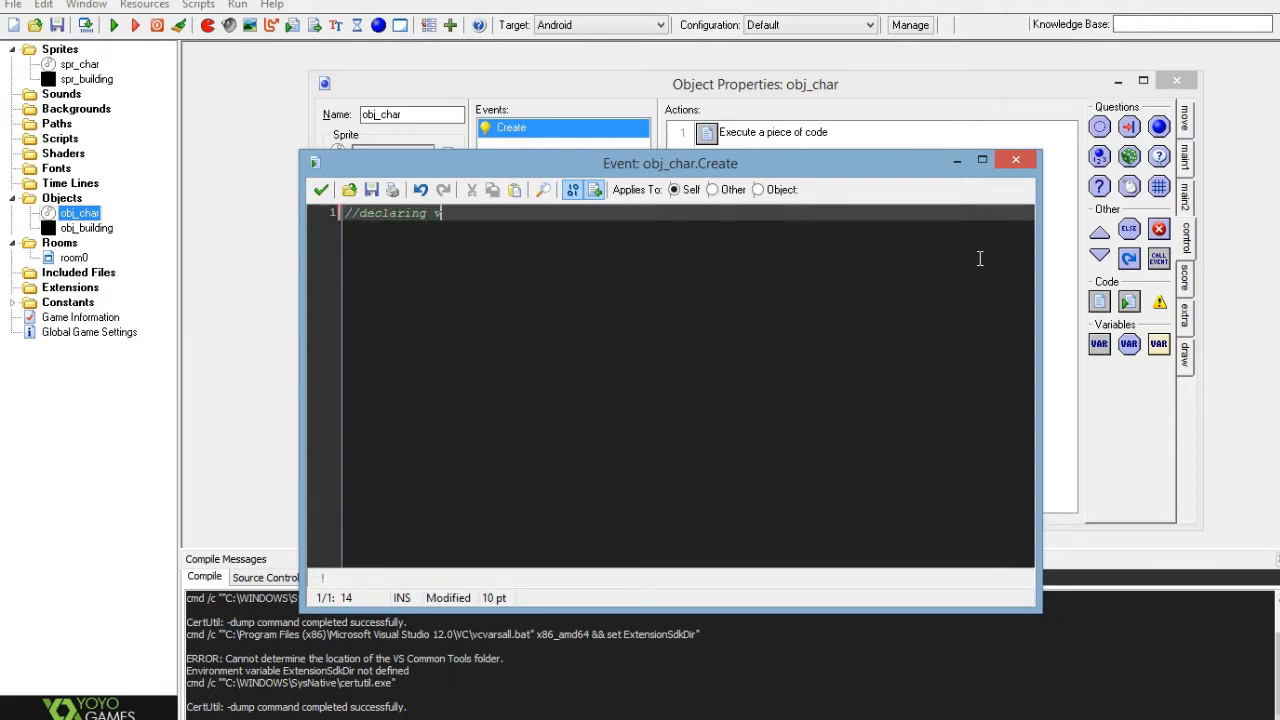
type("vars")
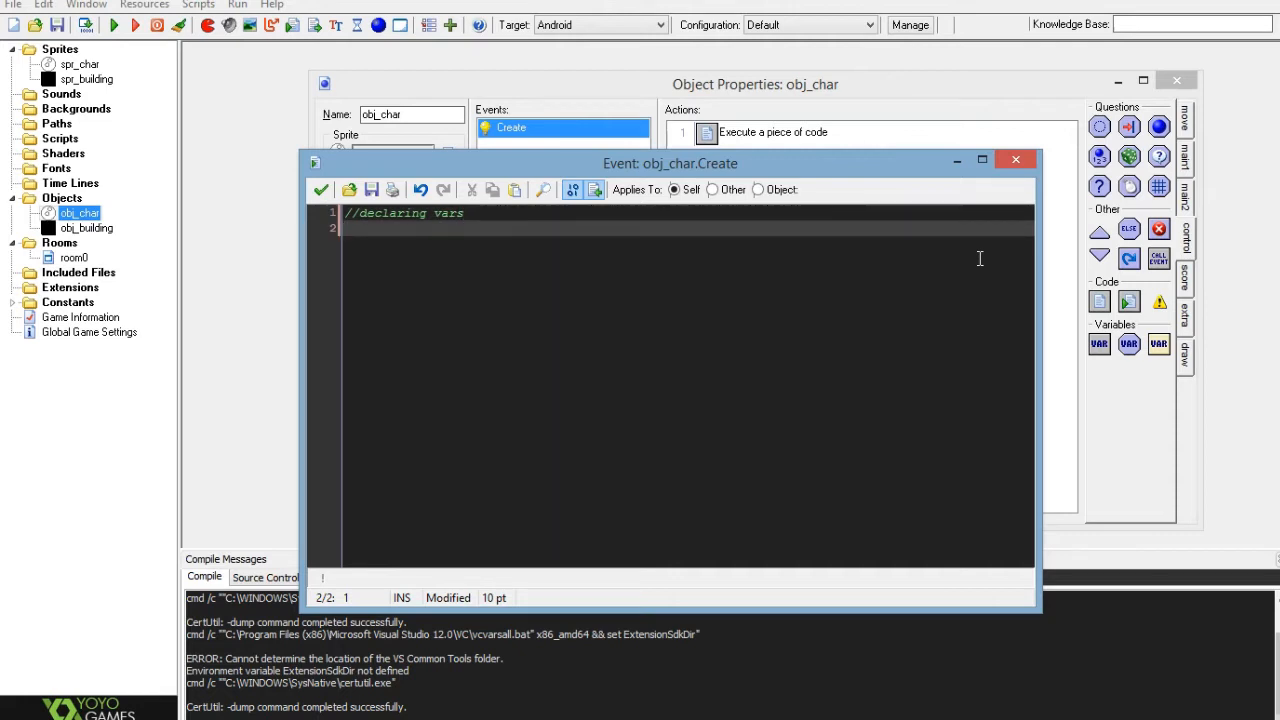
type("angle")
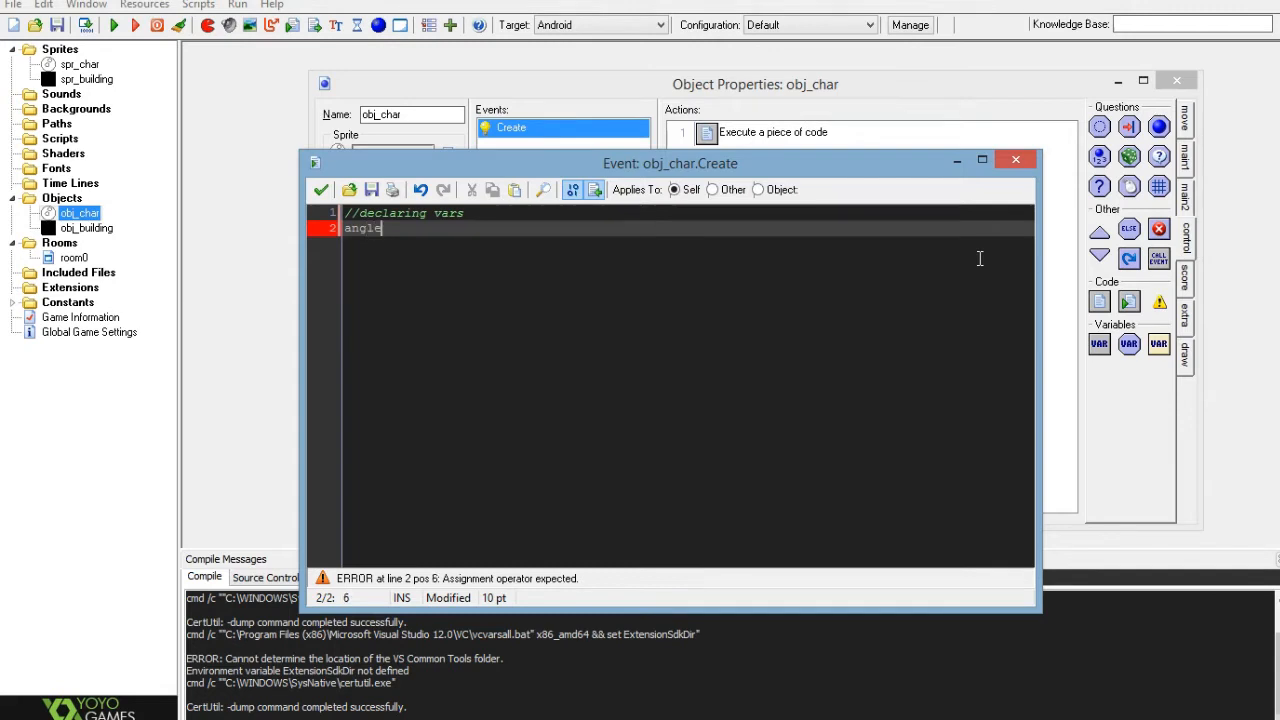
type("= 0")
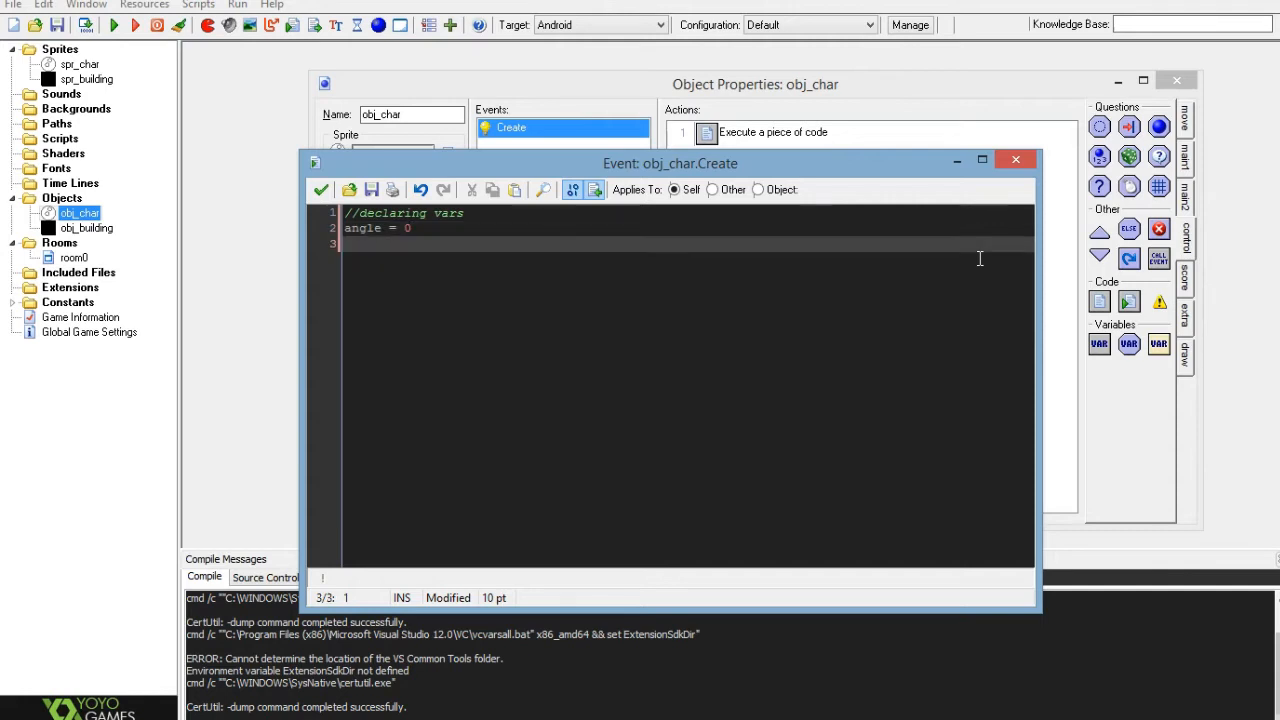
type("cspeed =")
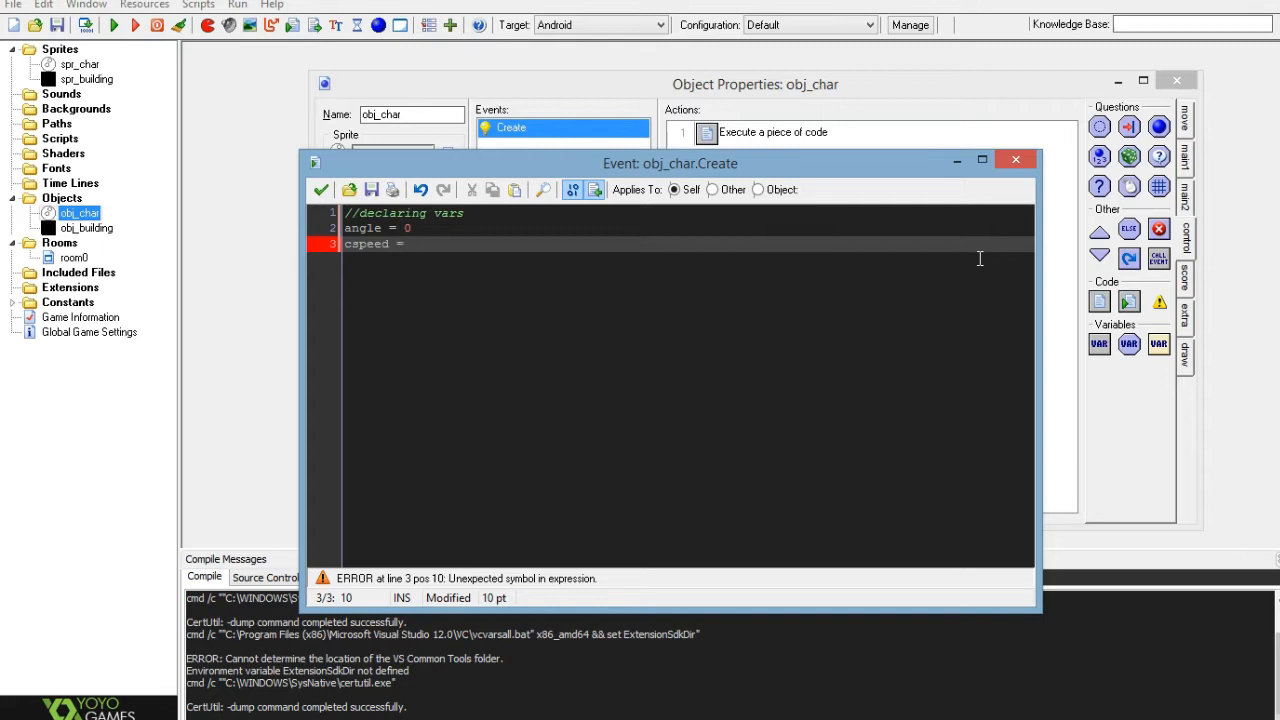
type("0")
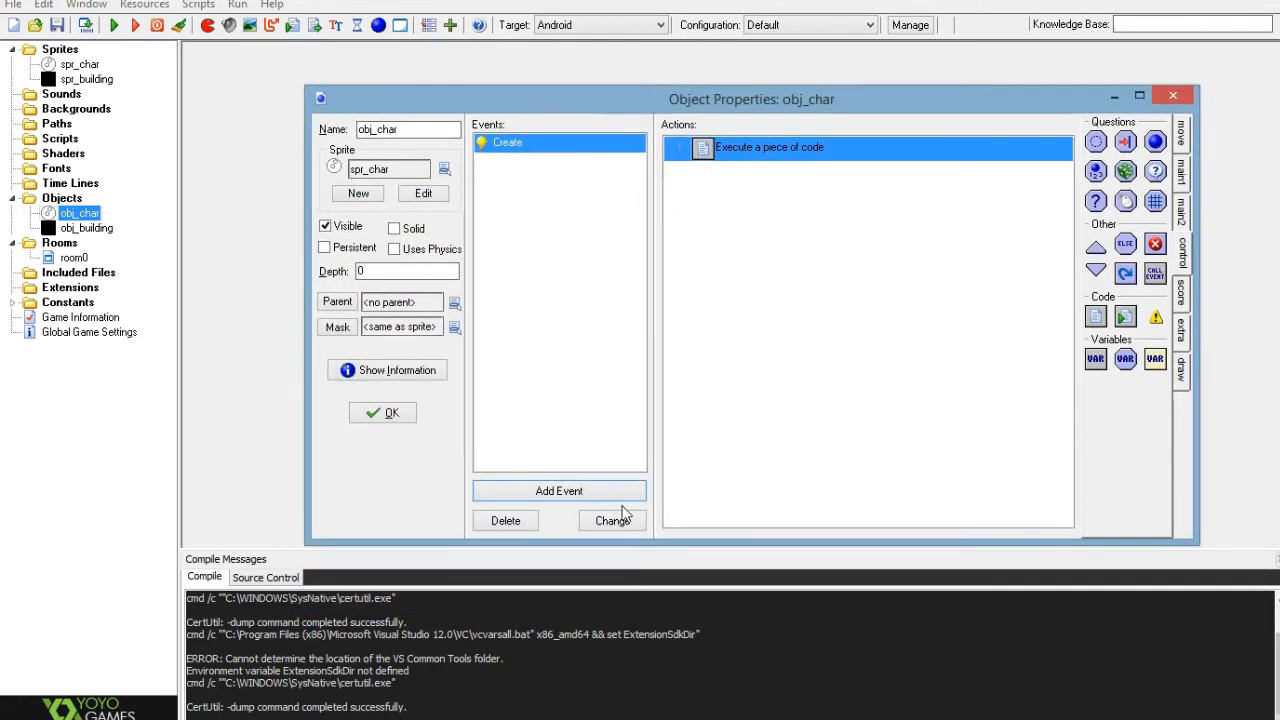
Add a basic Draw event to obj_char
left_click(560, 492)
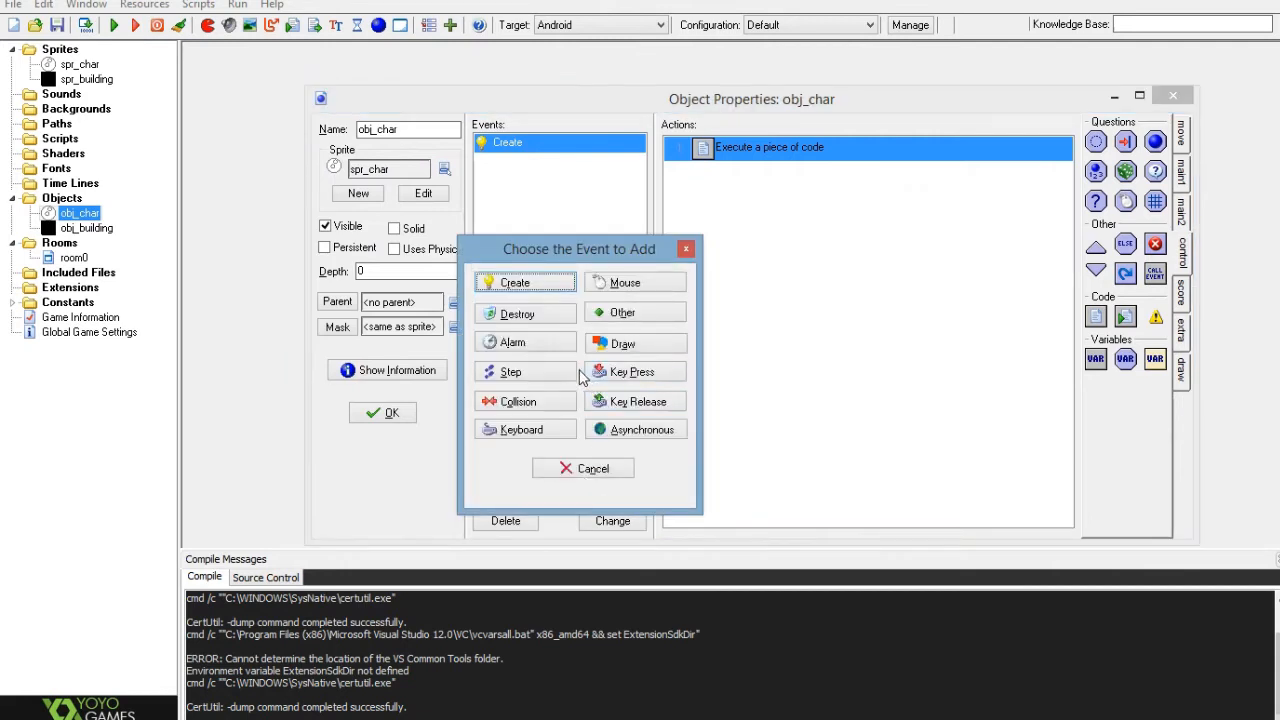
left_click(636, 342)
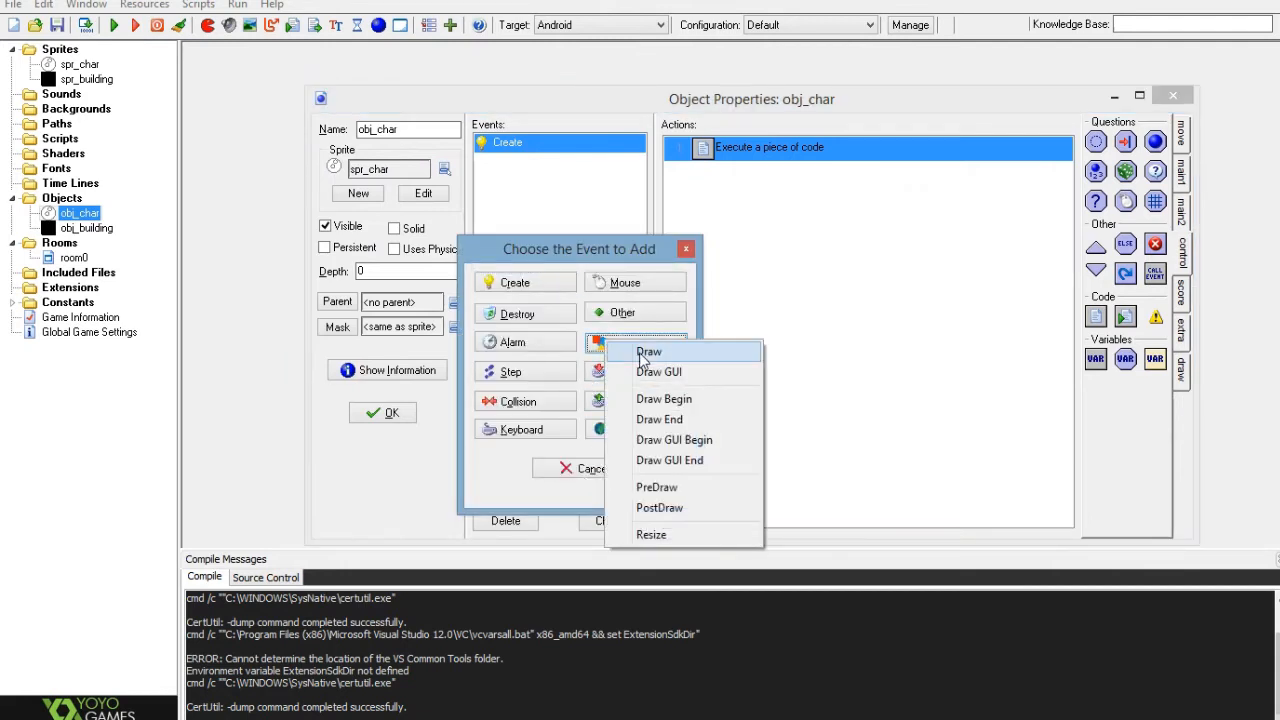
left_click(648, 352)
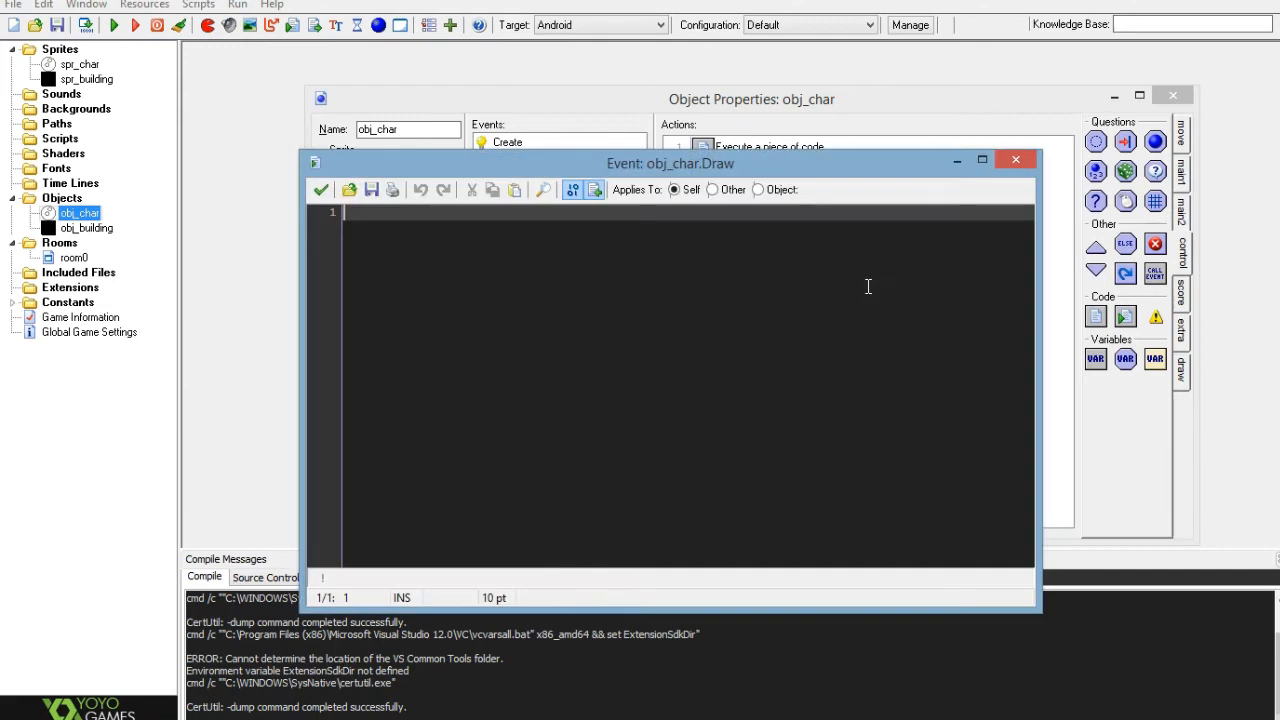
Write draw_sprite_ext(spr_char,0,x,y,1,1,angle,-1,…) in the Draw code
type("draw")
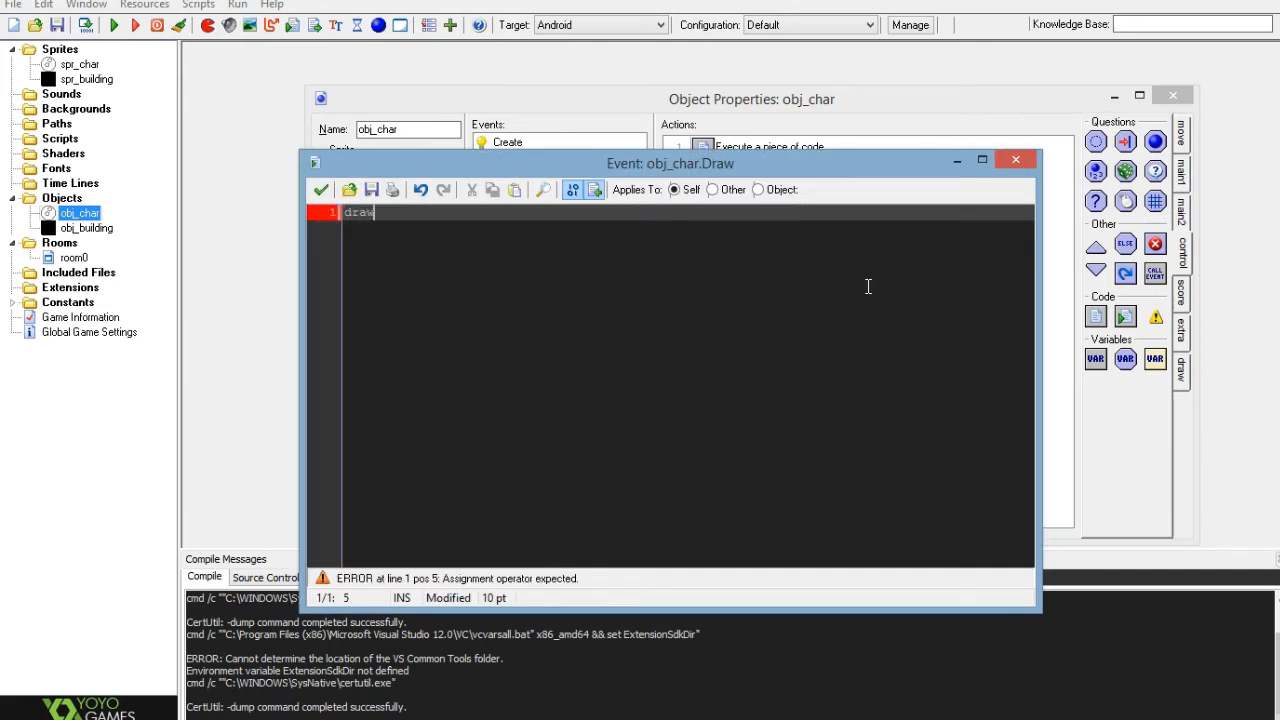
type("_sprite")
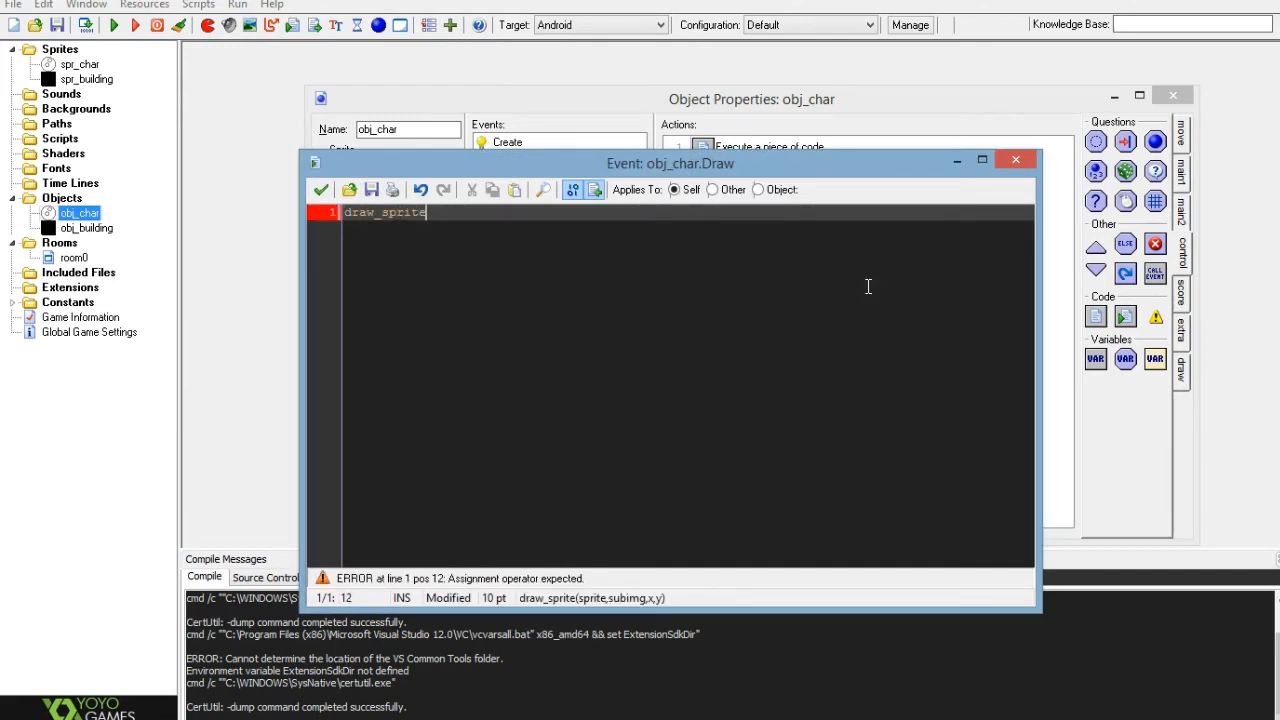
type("_ext (")
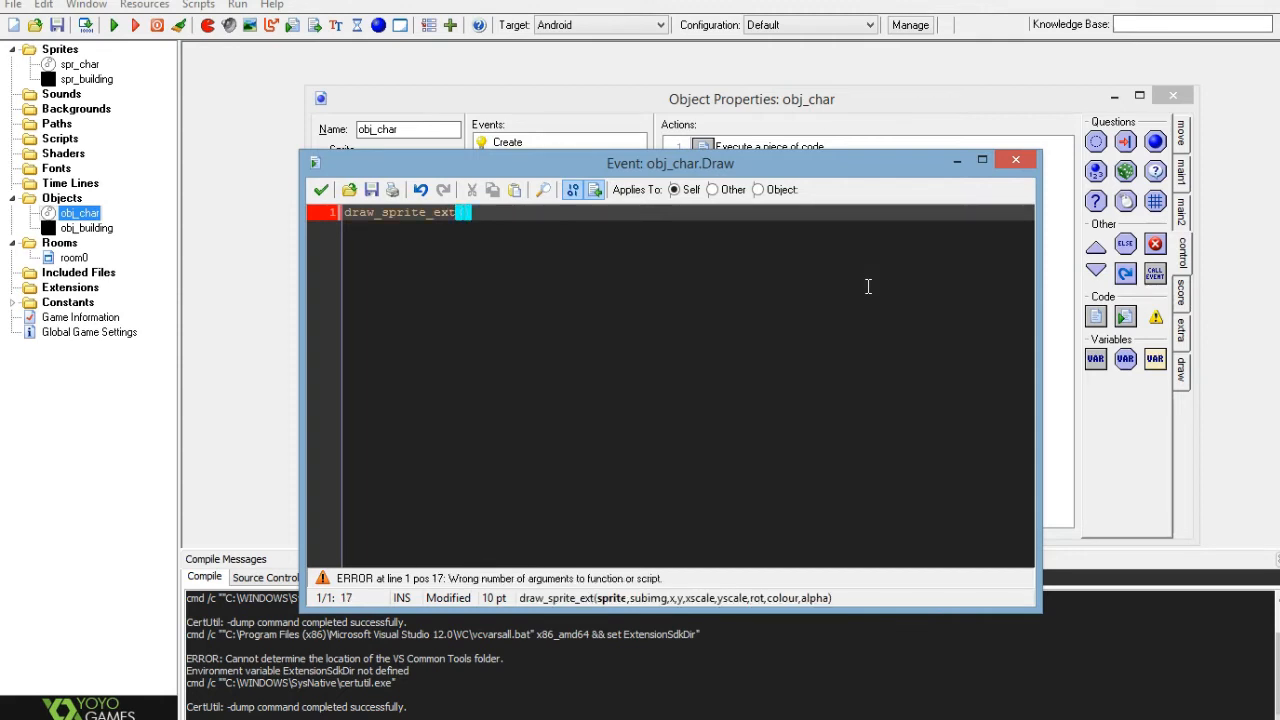
type("sp")
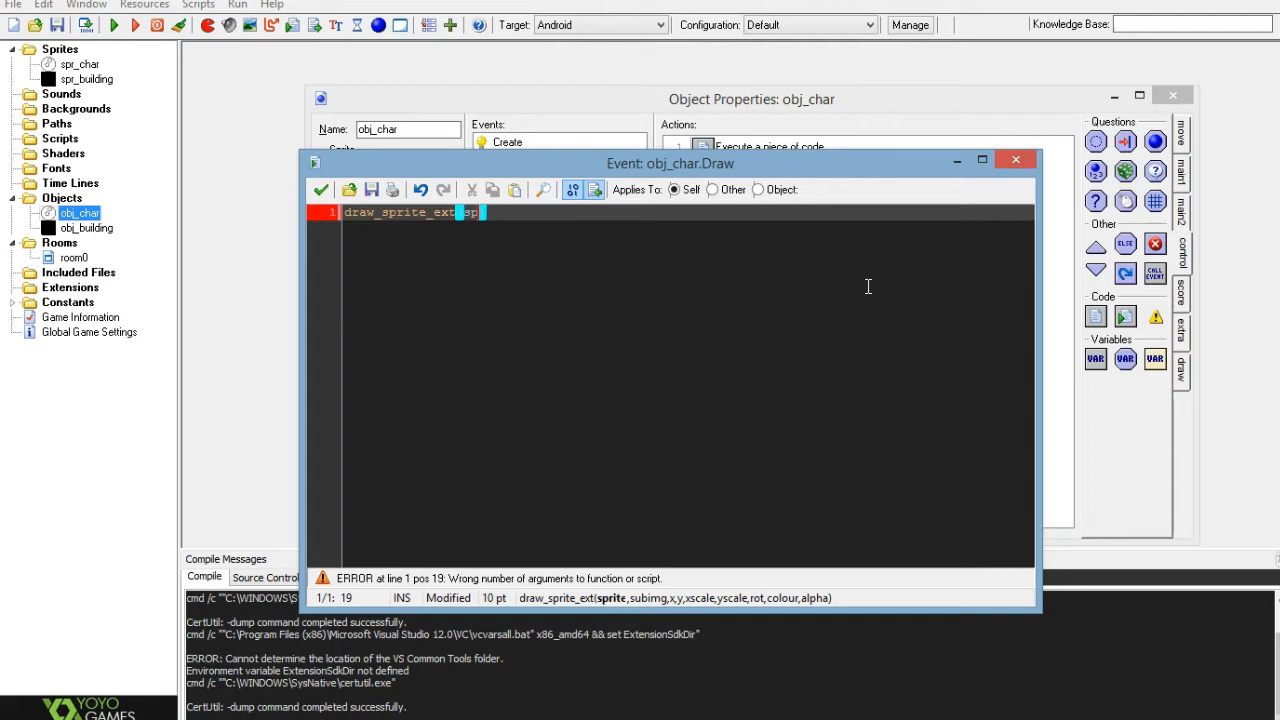
type("spr_char")
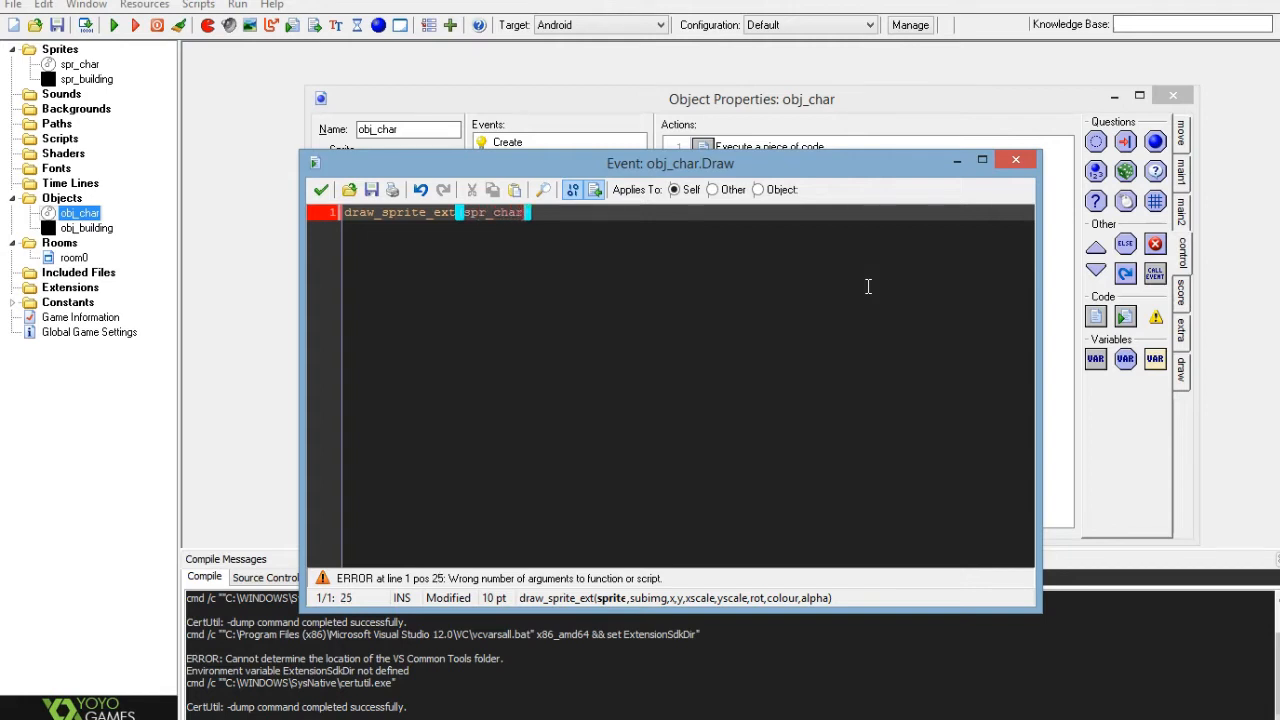
type(",")
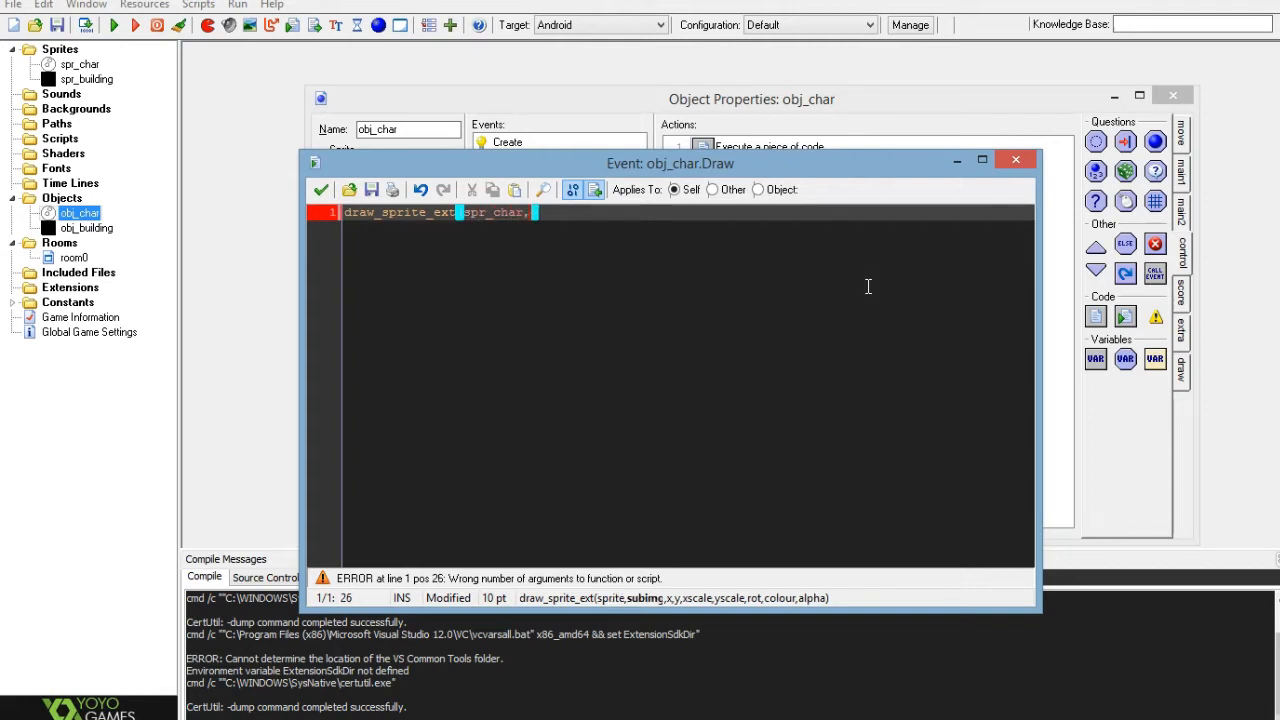
type("0,")
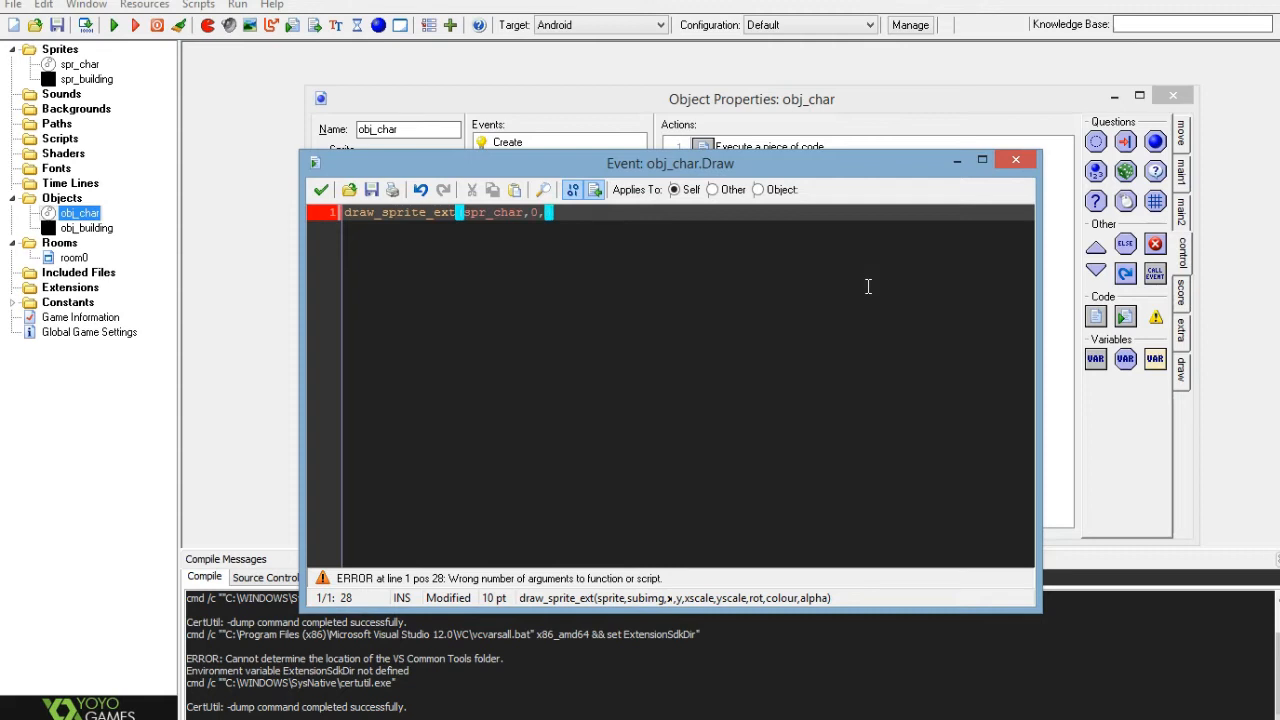
type("x,y,")
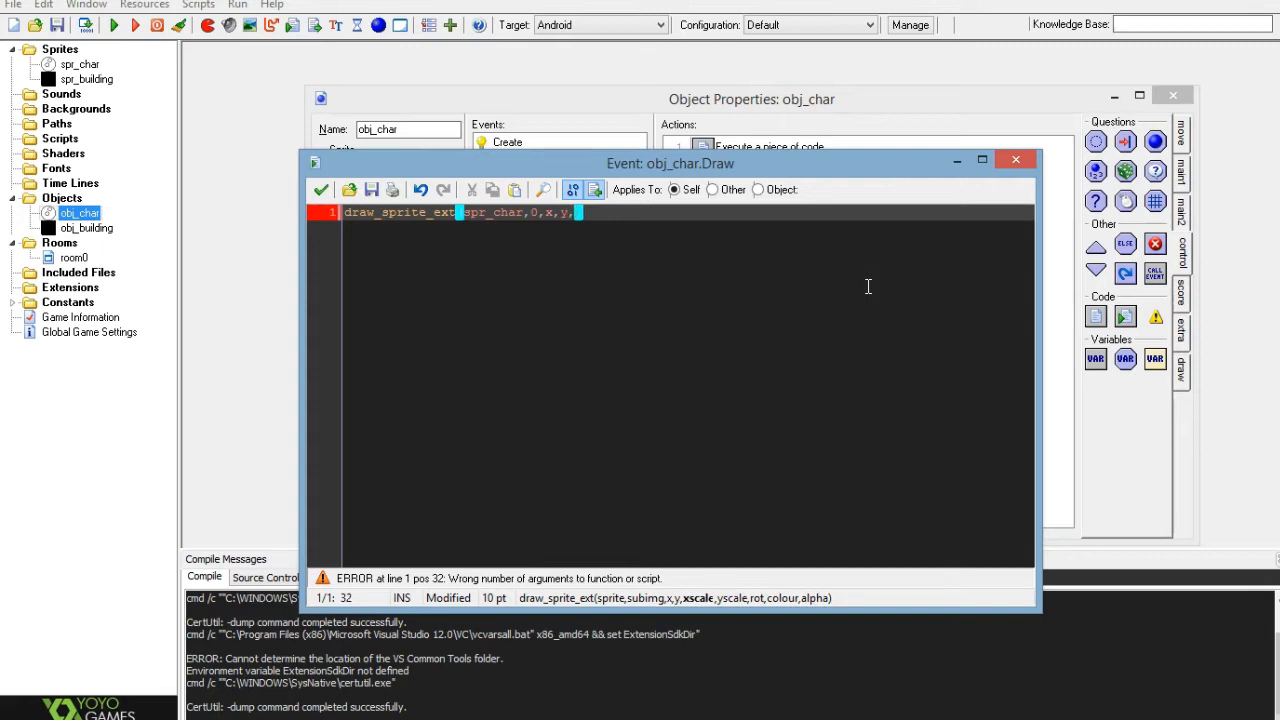
type("1,1,")
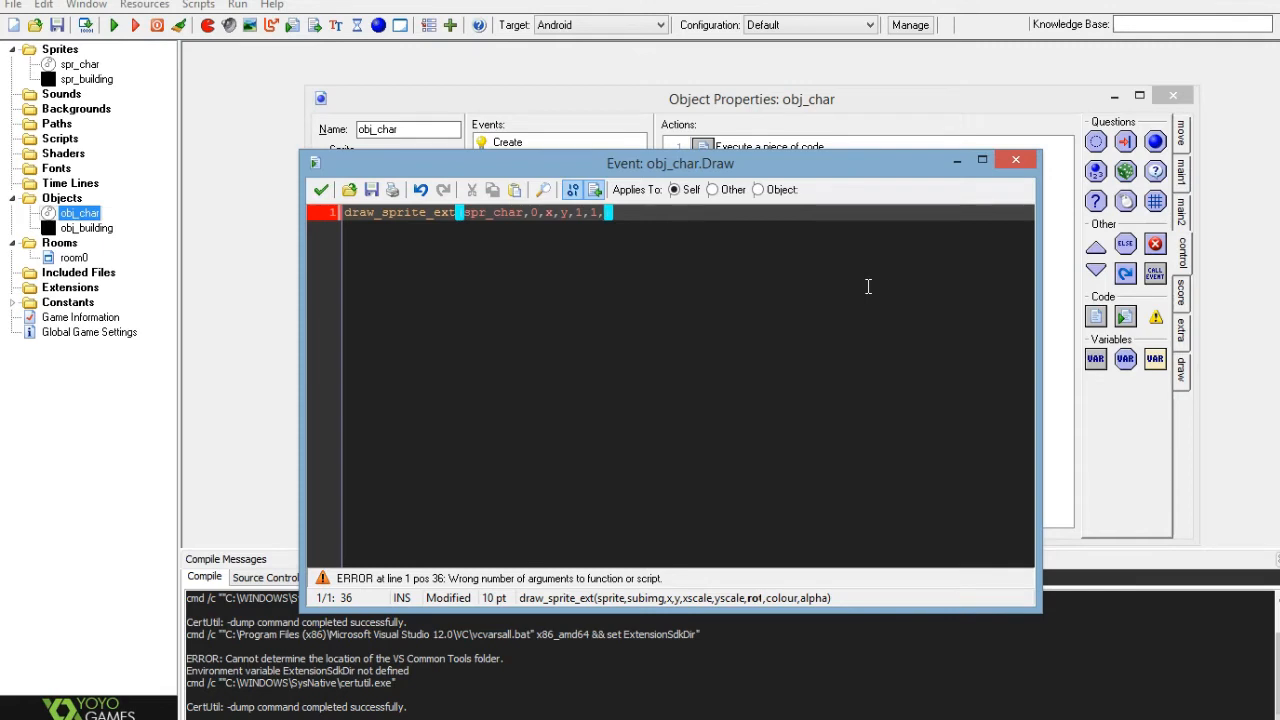
type("angle")
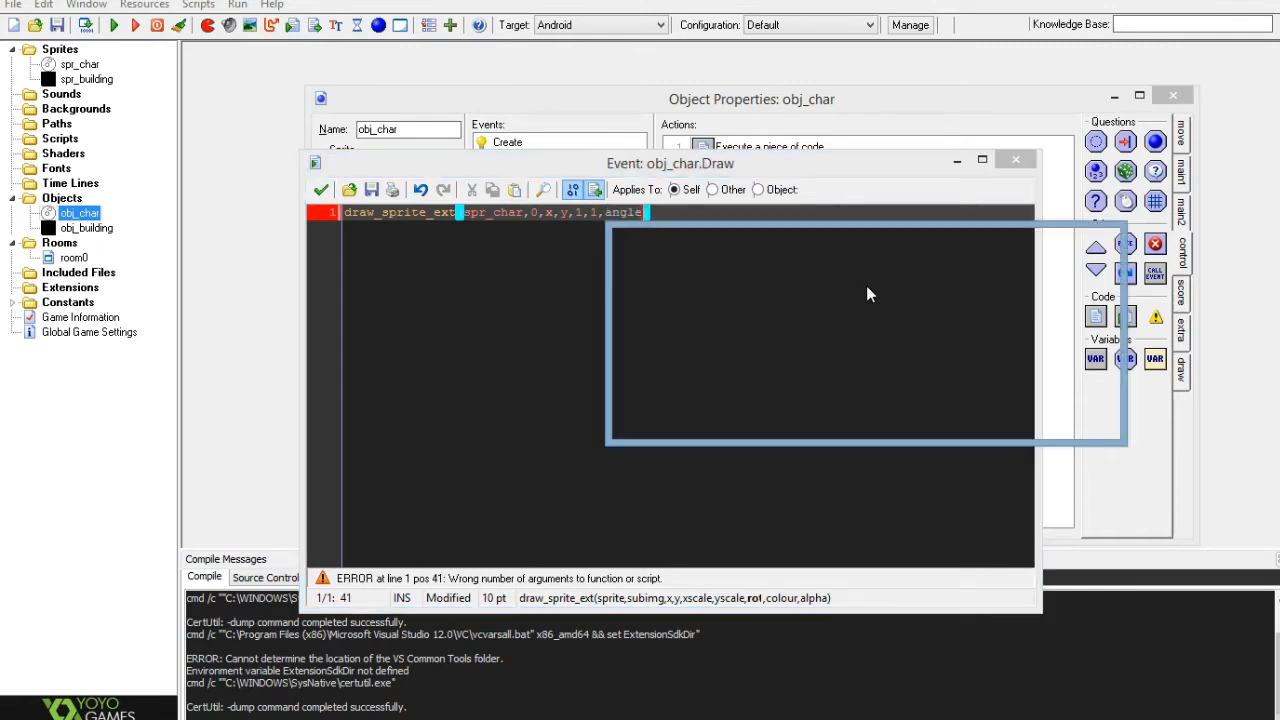
type(",")
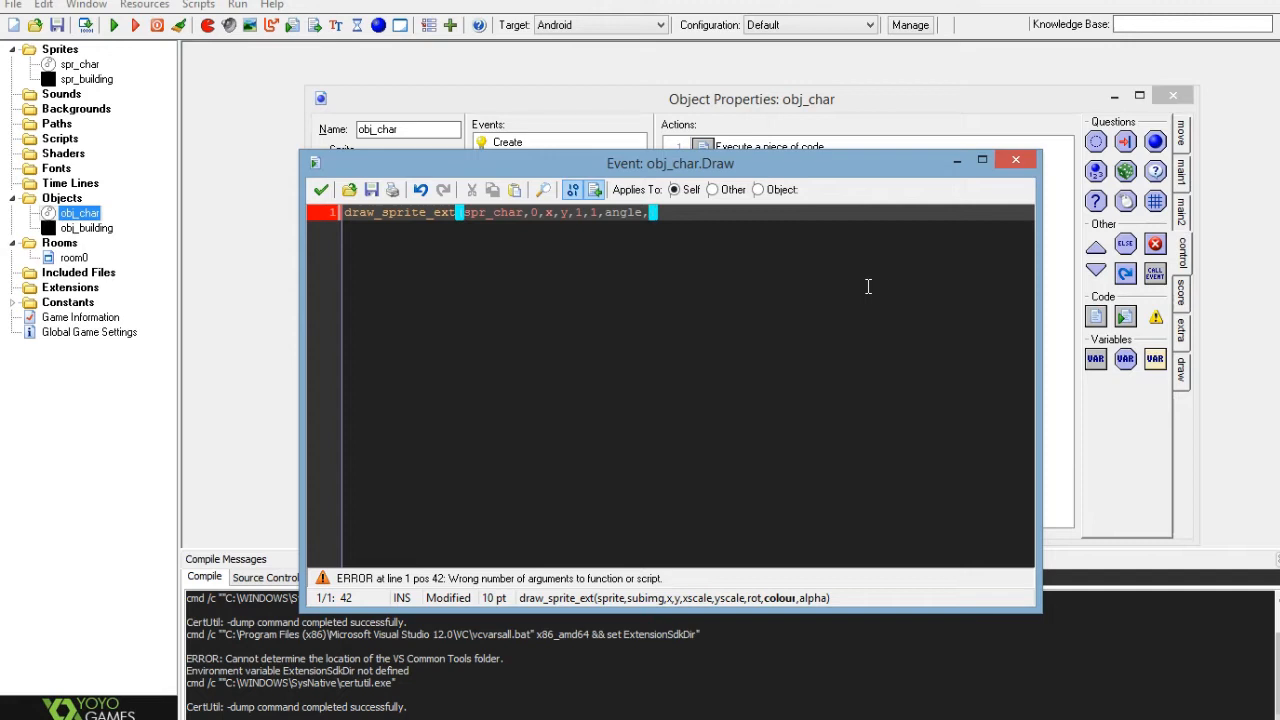
type("-1")
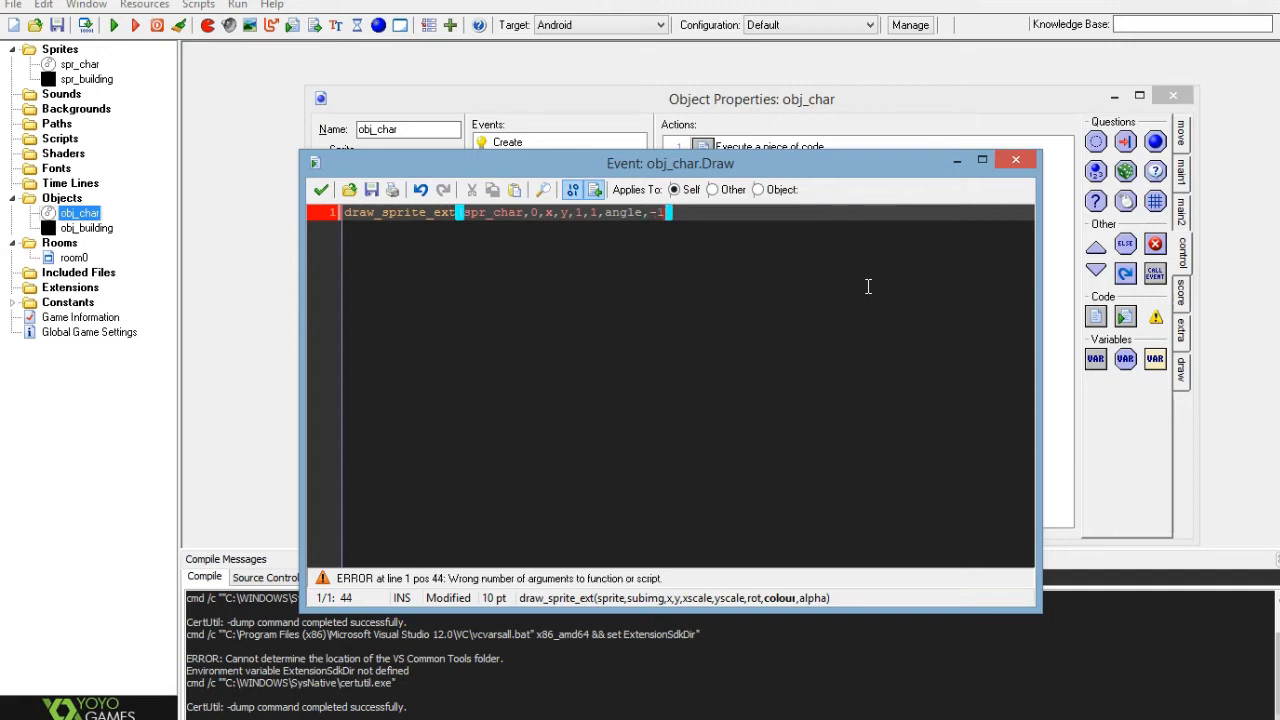
type(",")
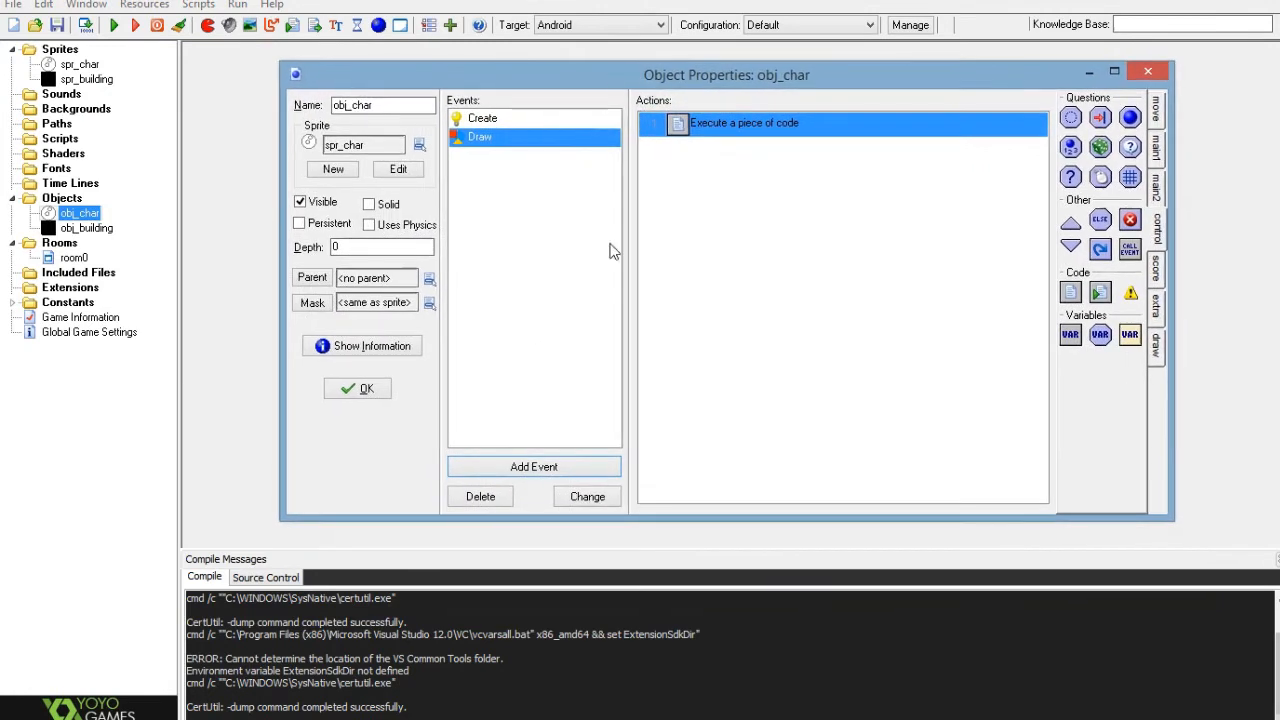
Add a Step event with a code action to obj_char
left_click(534, 466)
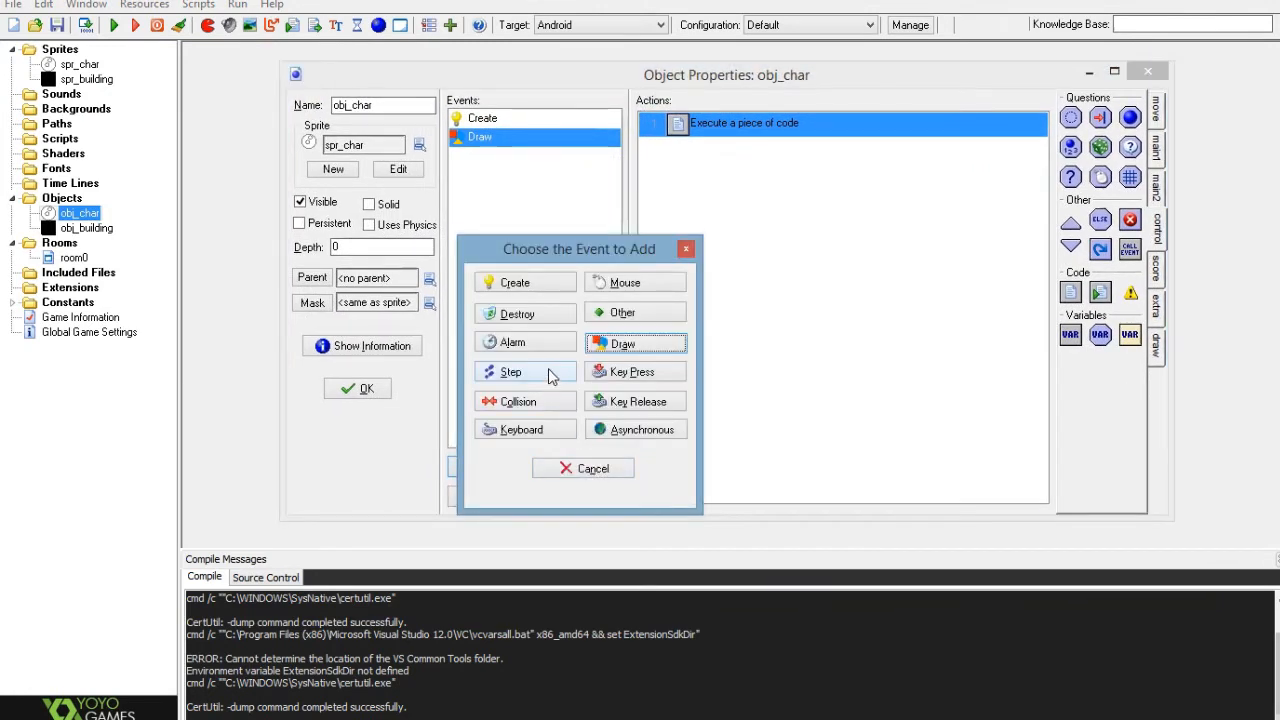
left_click(512, 370)
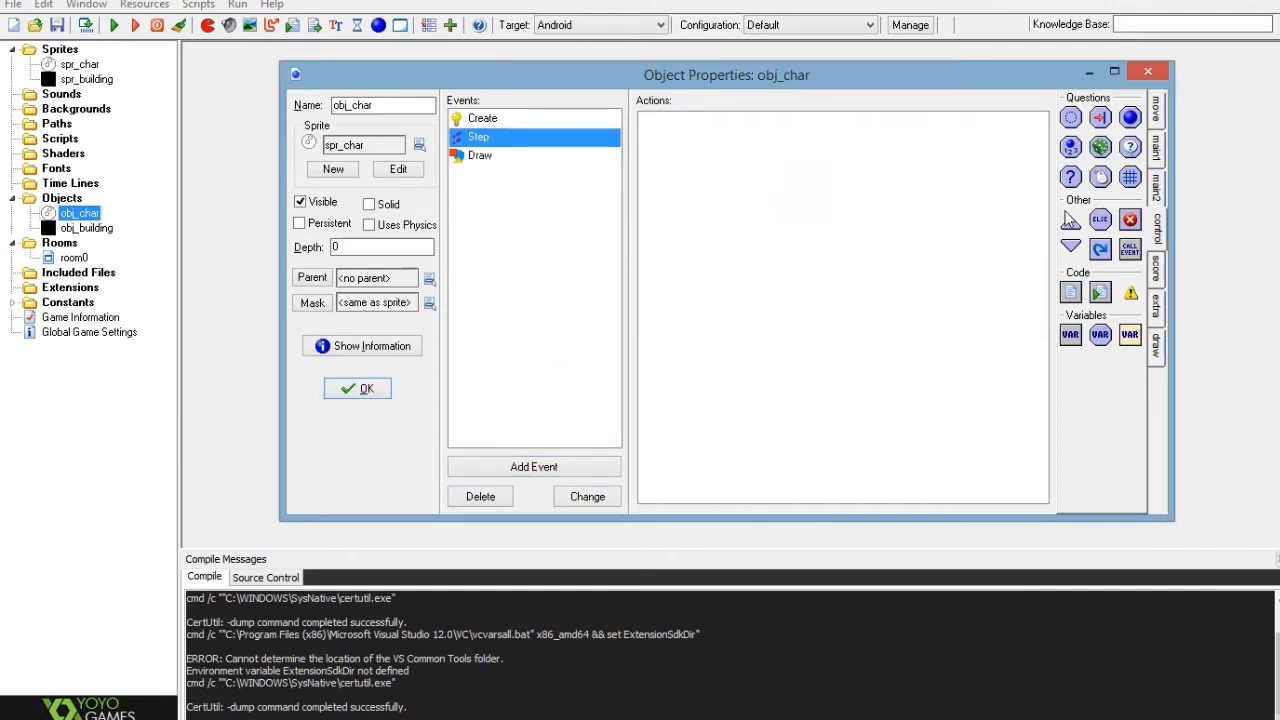
left_click(1070, 292)
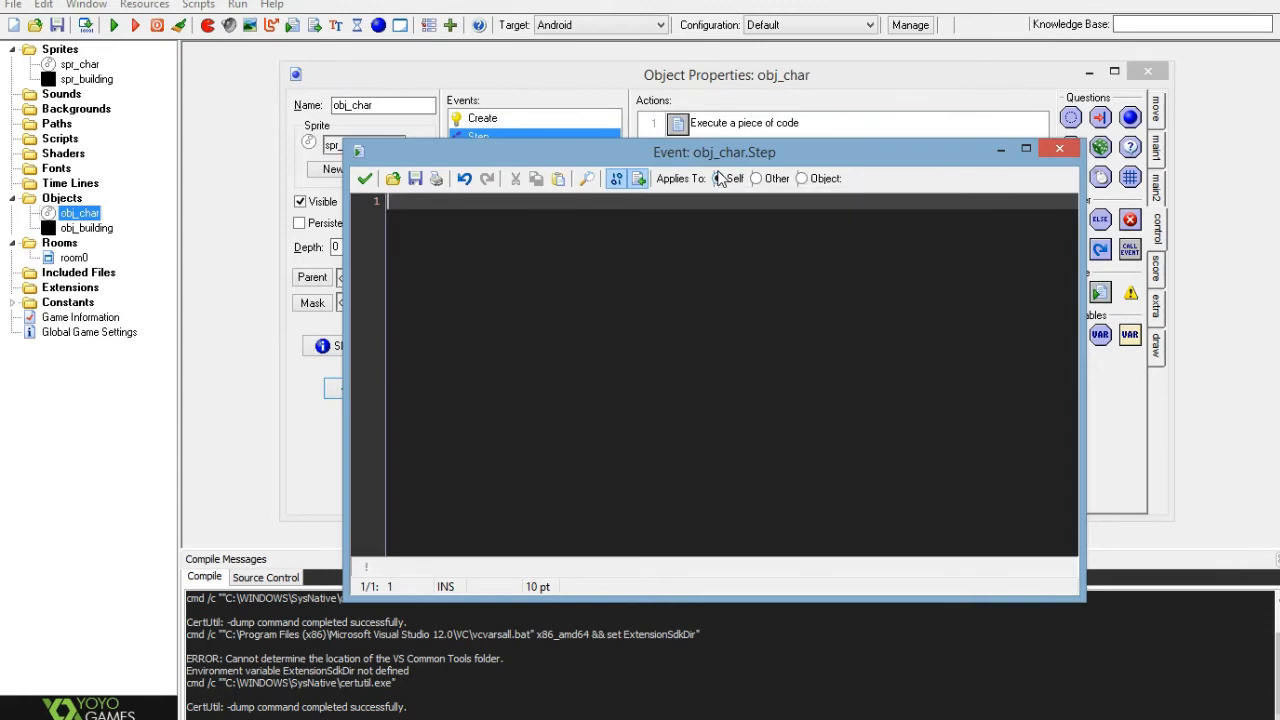
Write an if keyboard_check(vk_left) block that adds 10 to angle
type("if ke")
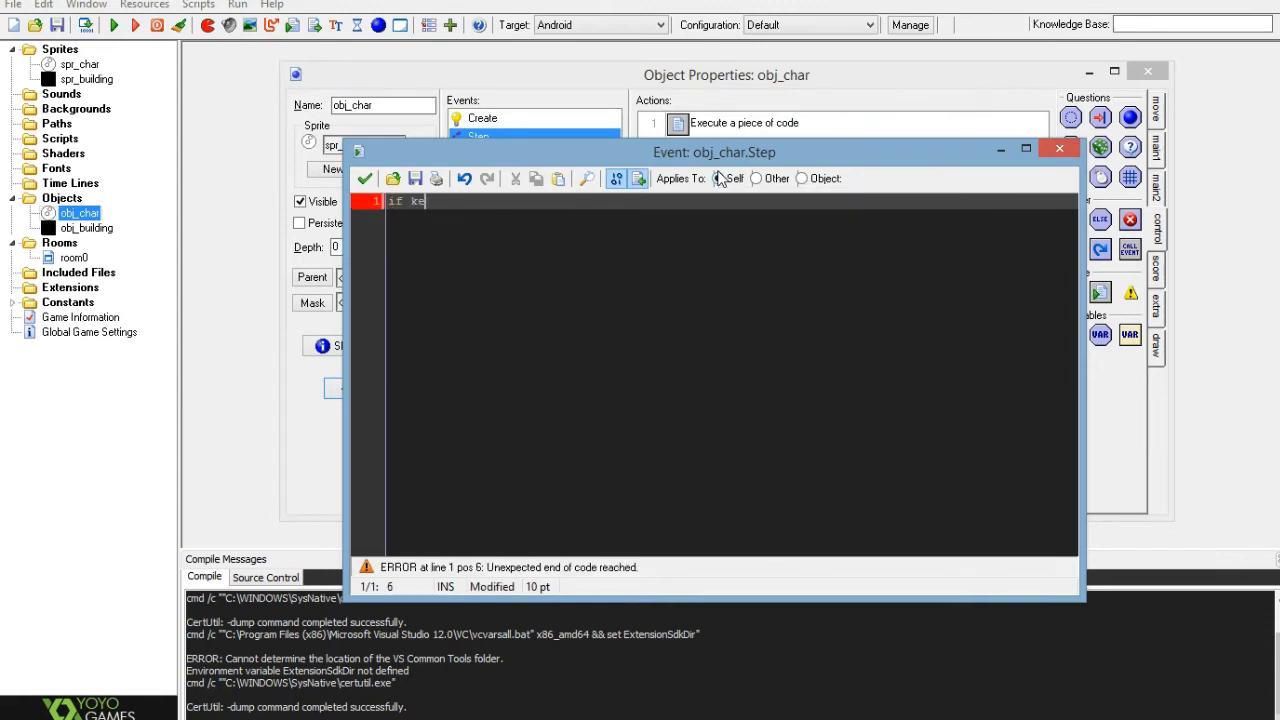
type("yboart")
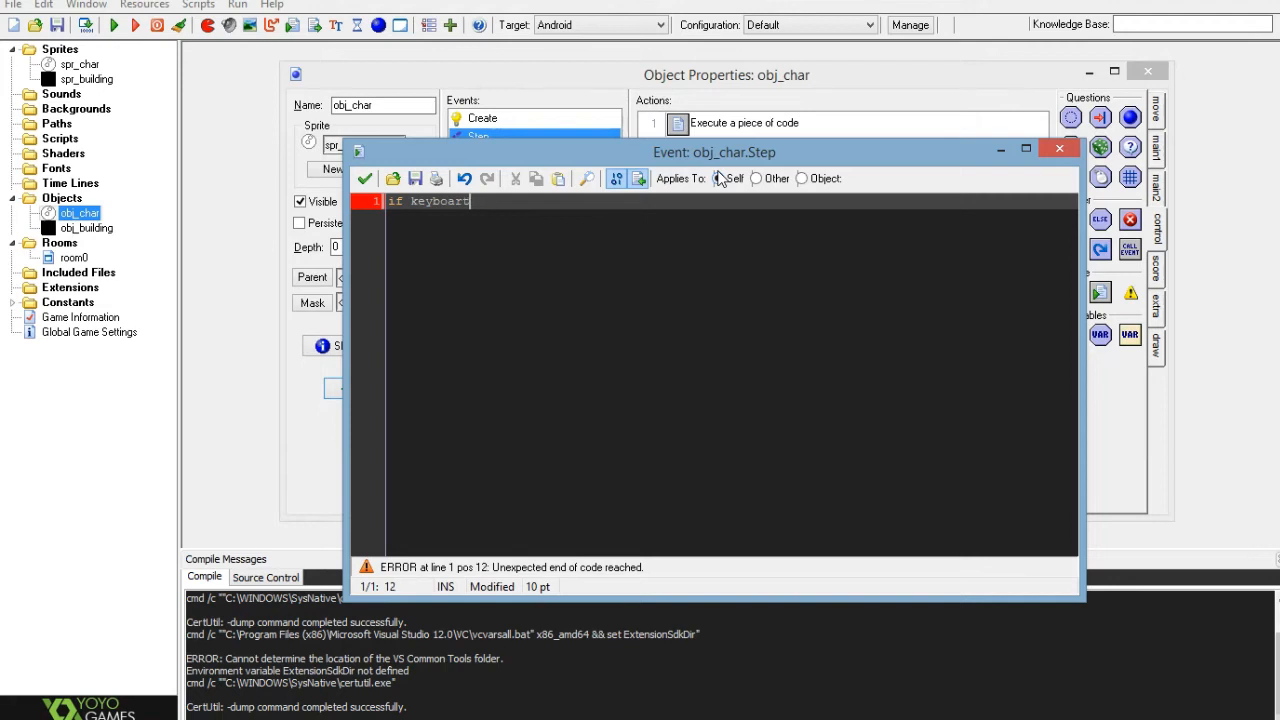
type("_cha")
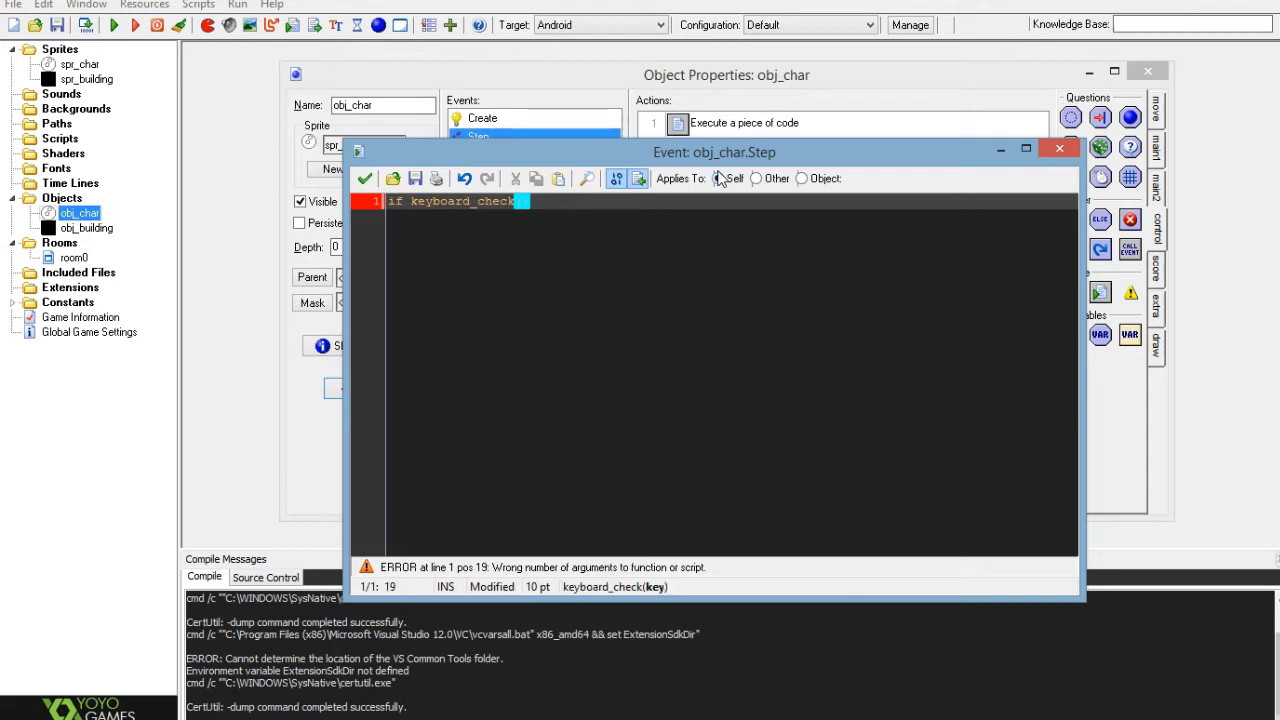
type("rk")
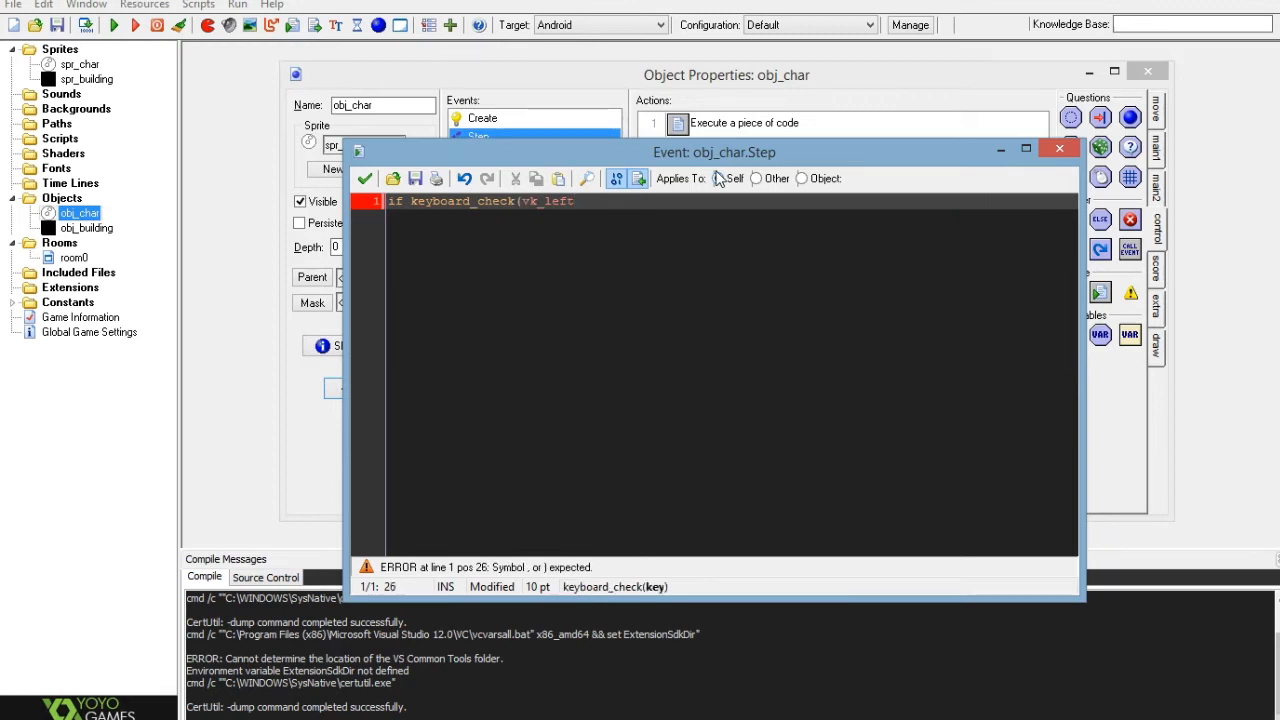
key("Enter")
type("angle+=")
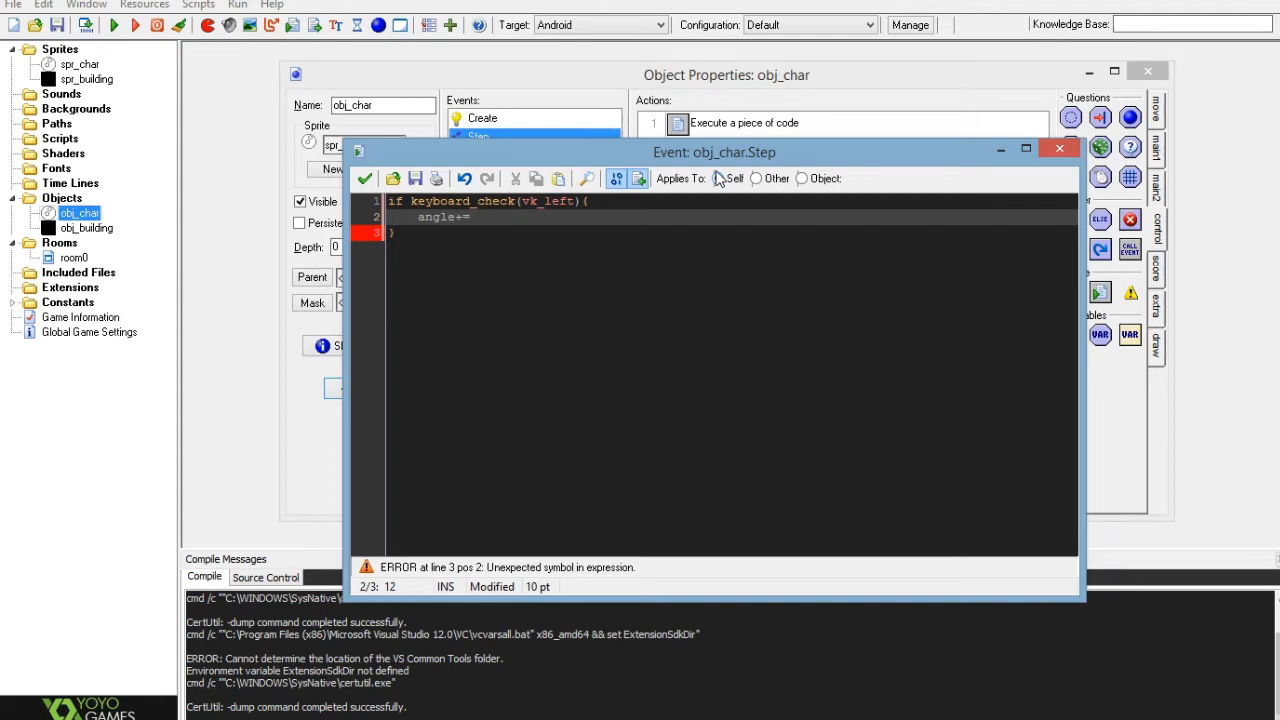
type("10")
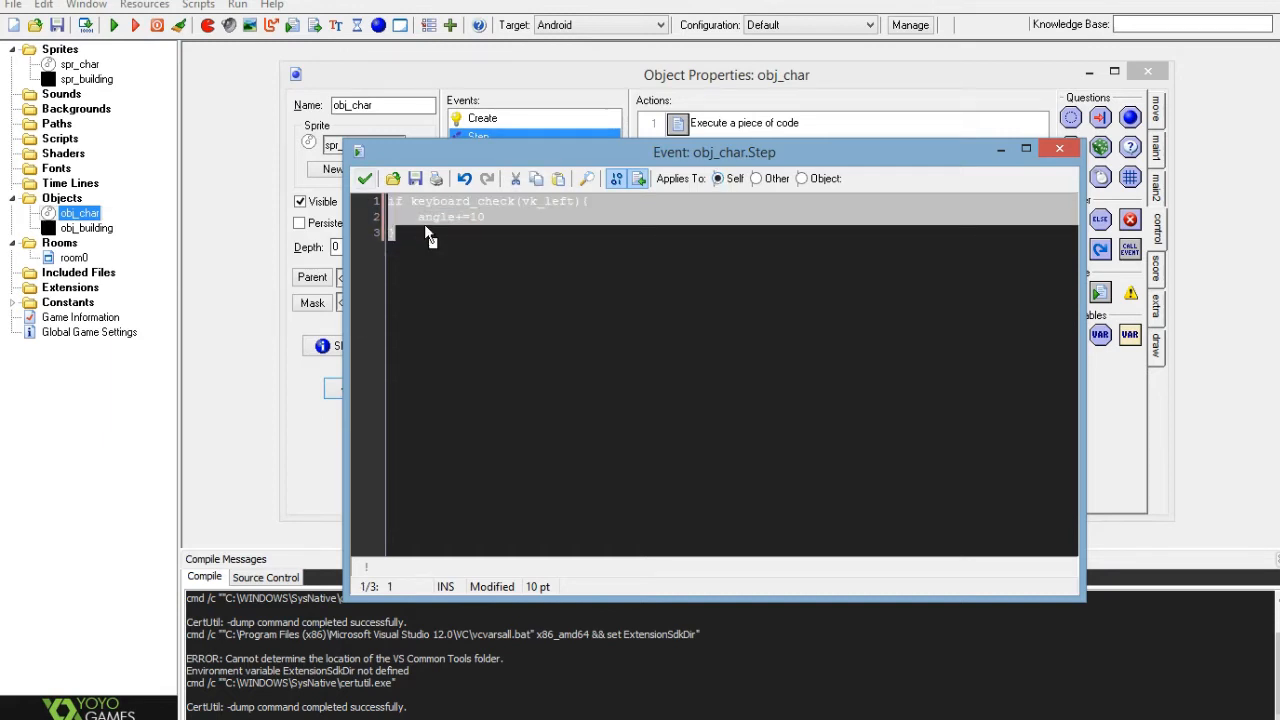
type("}")
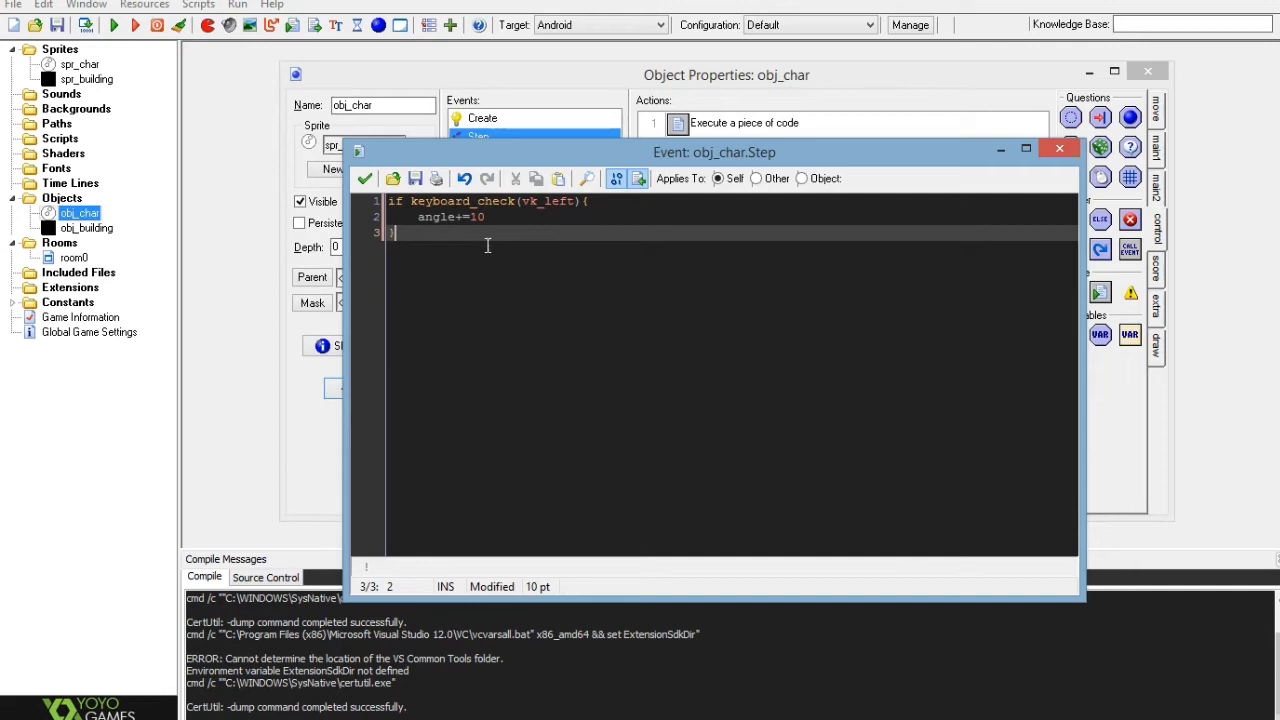
Duplicate the block for vk_right so it subtracts 10 from angle
type("if keyboard_check(vk_left){")
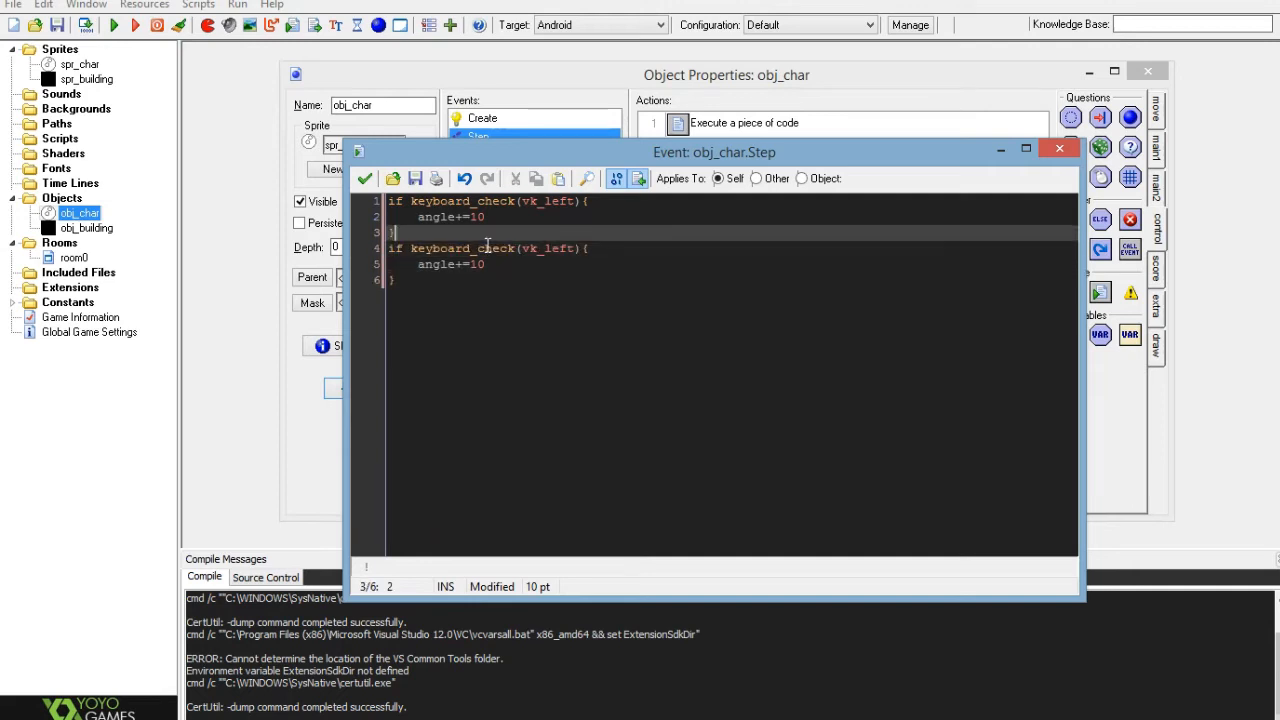
key("Enter")
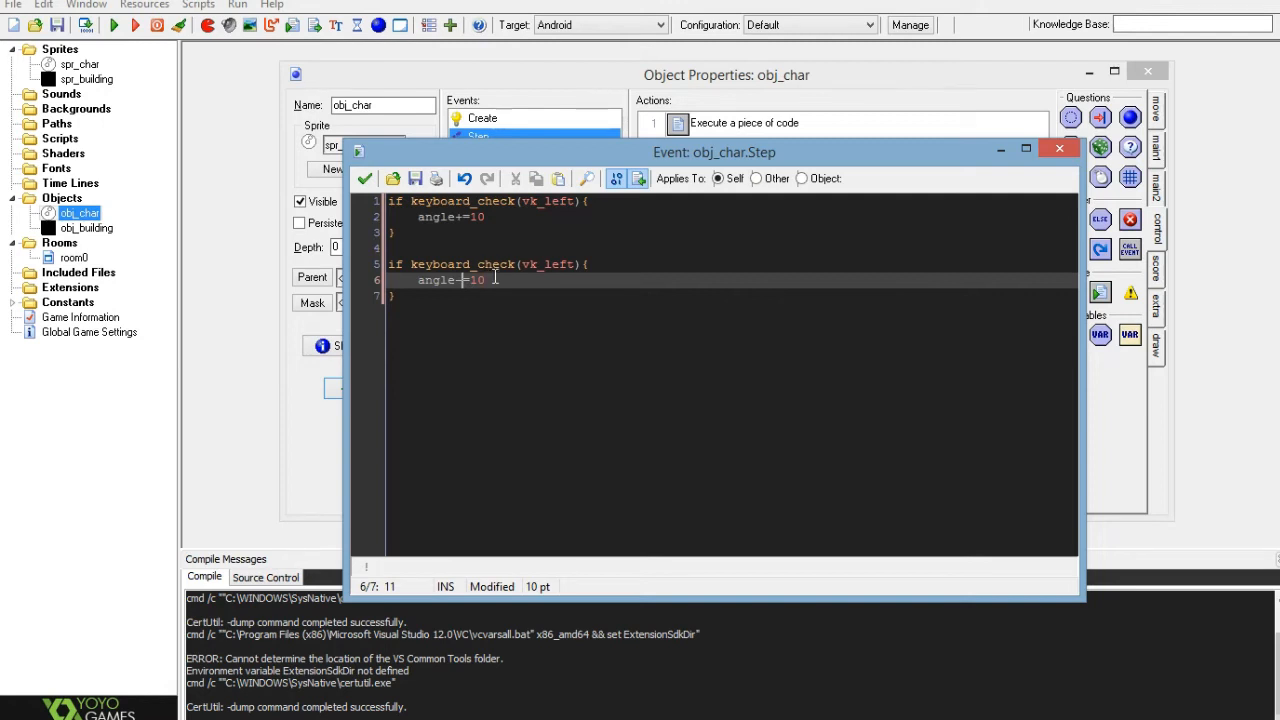
double_click(560, 264)
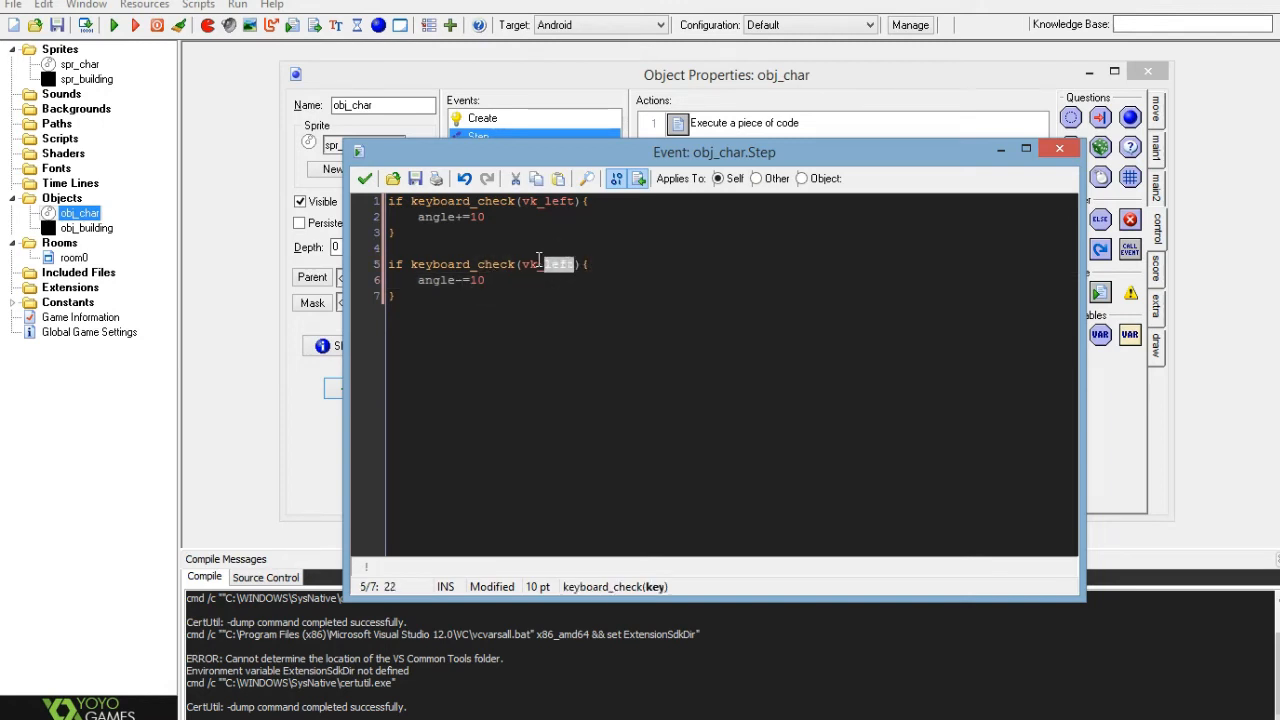
type("vk_right")
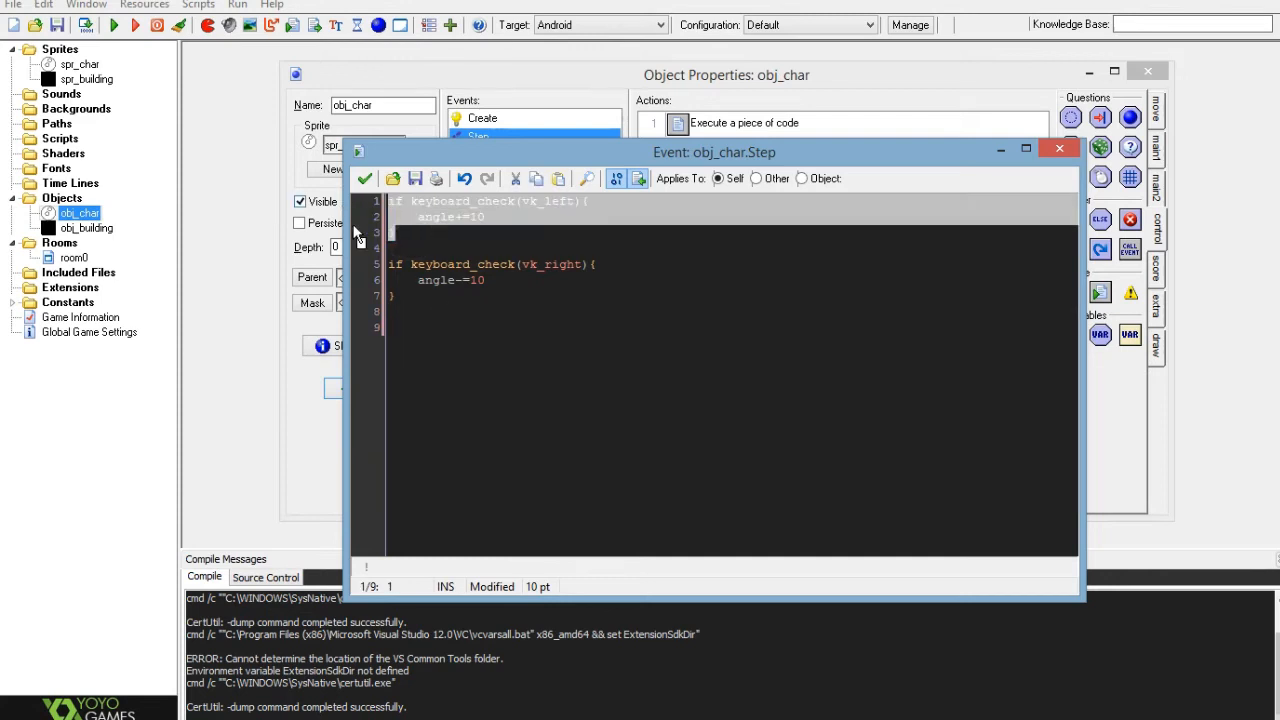
Add a vk_up block raising cspeed by 0.5 while it is below the cap
type("if keyboard_check(vk_left){")
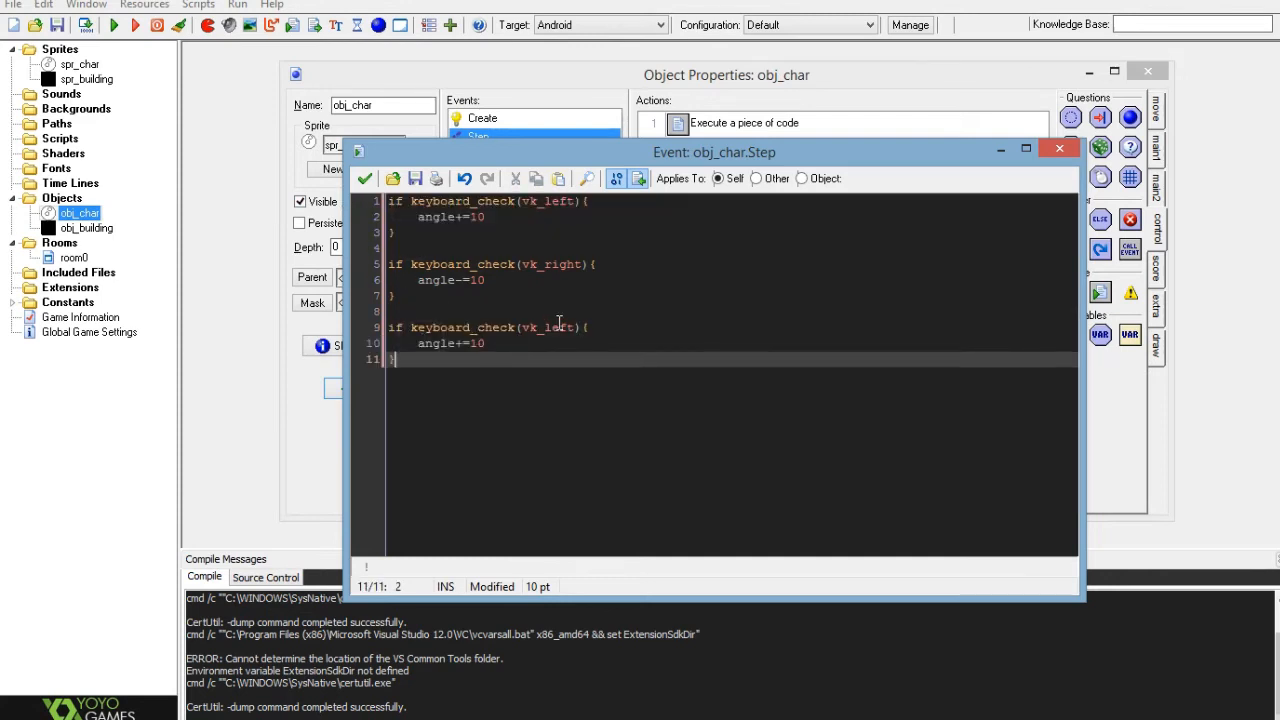
double_click(560, 328)
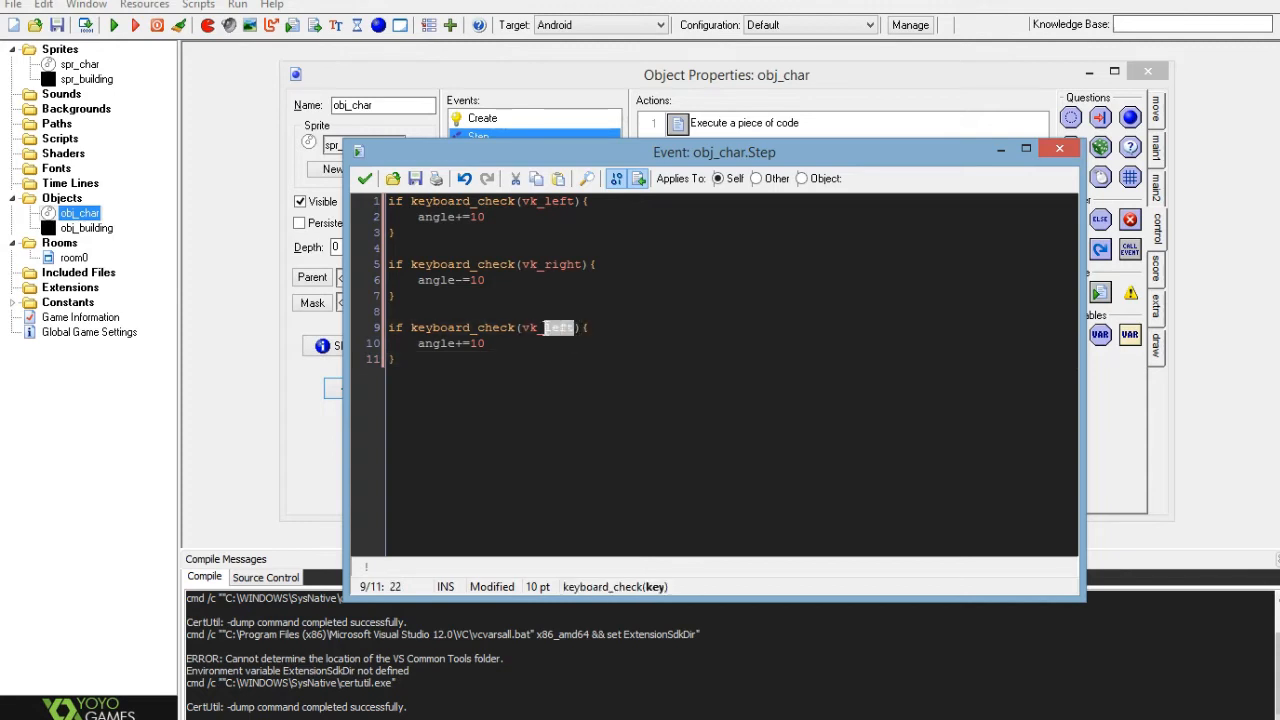
type("vk_up")
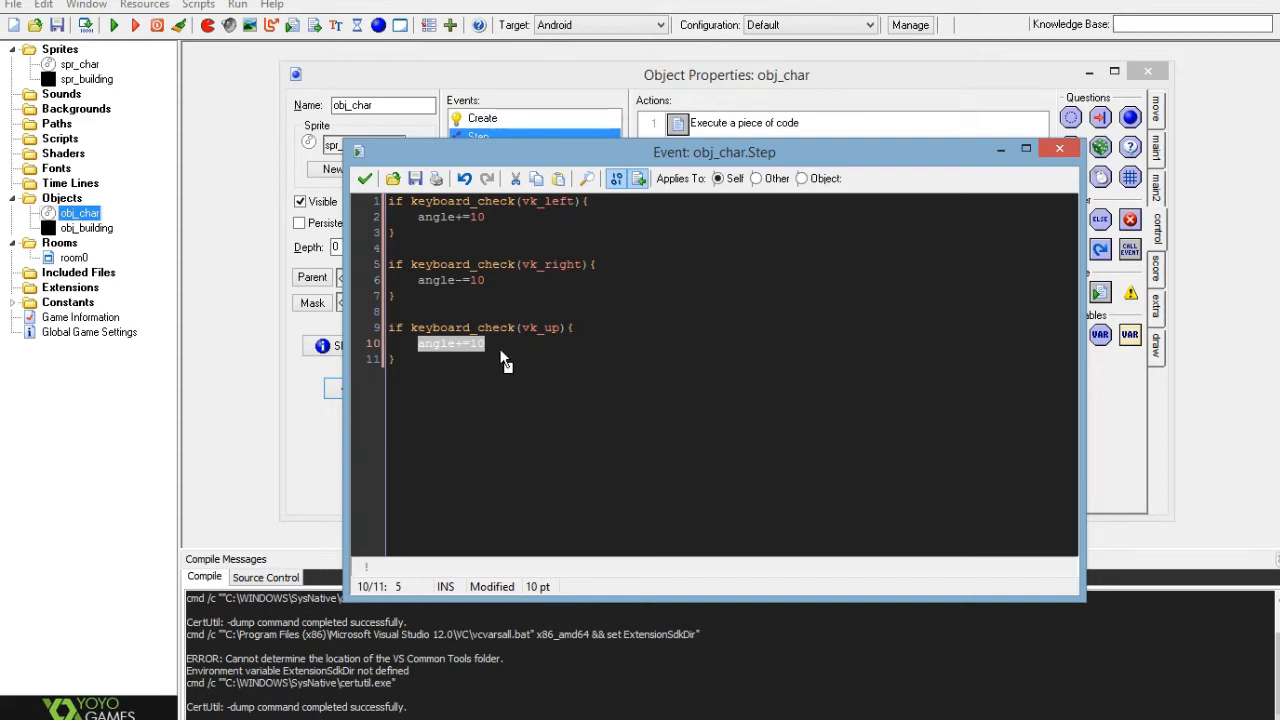
mouse_move(492, 364)
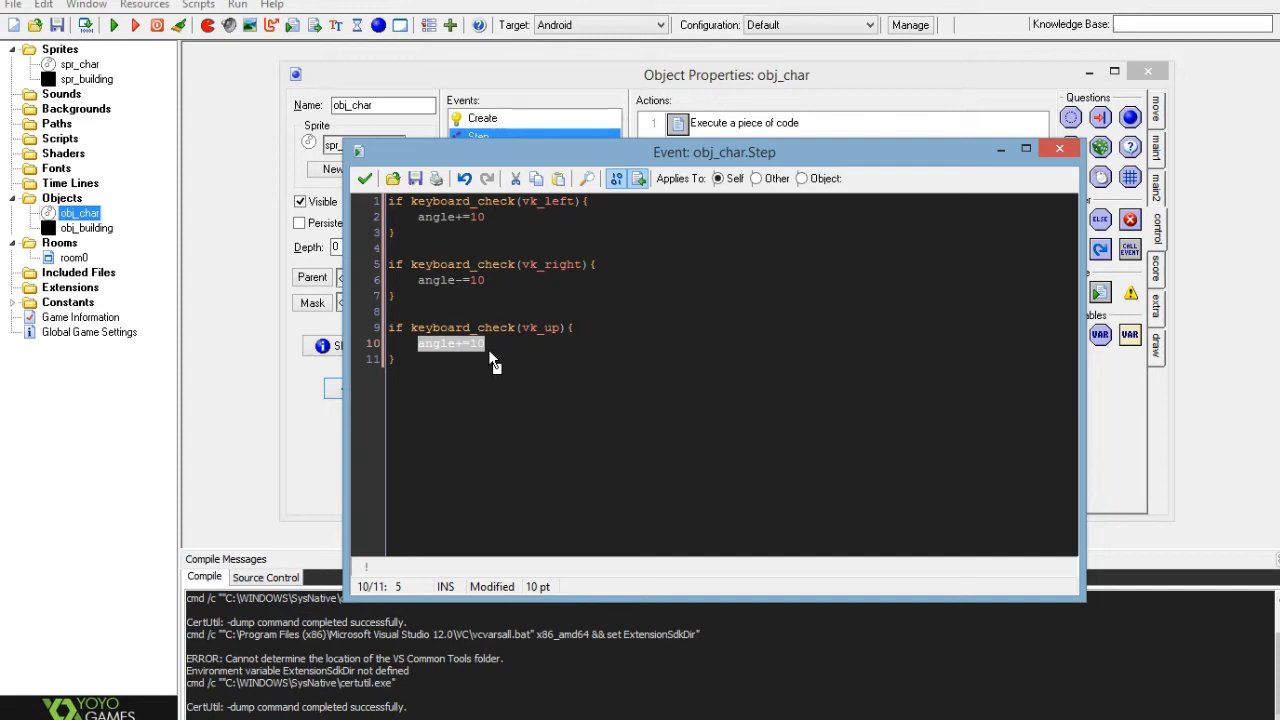
type("cspeed")
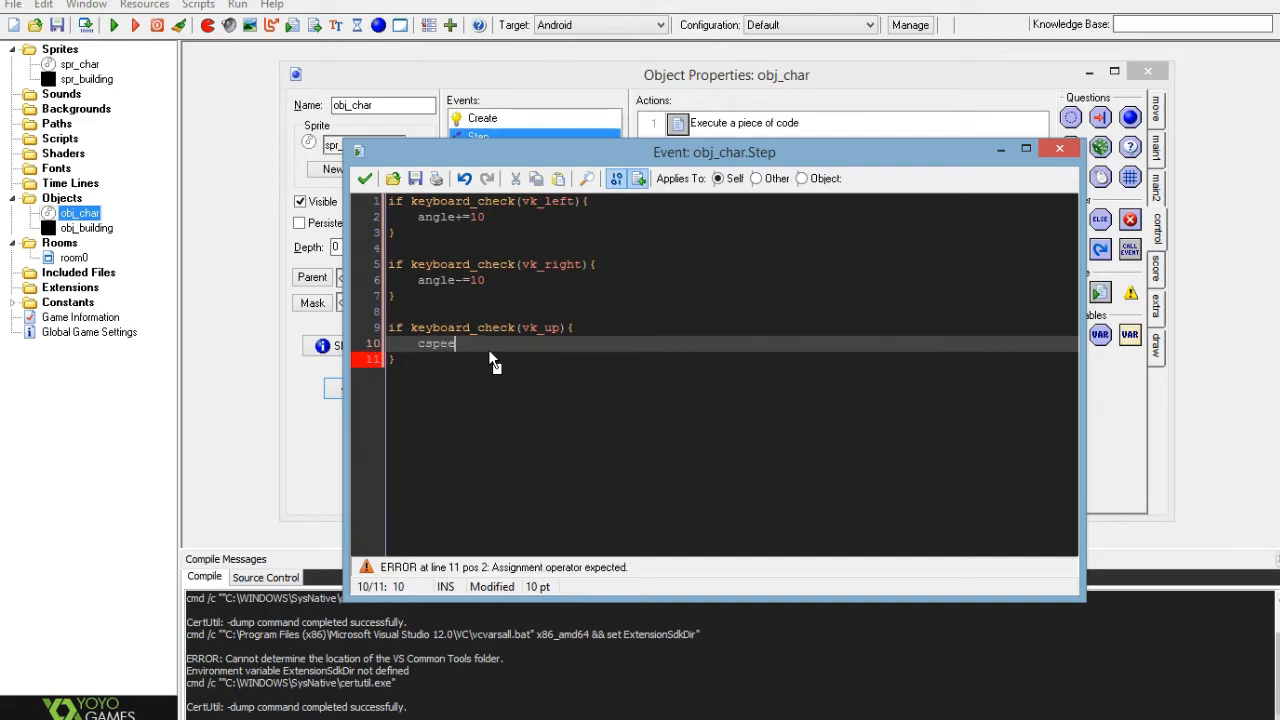
type("ed+=")
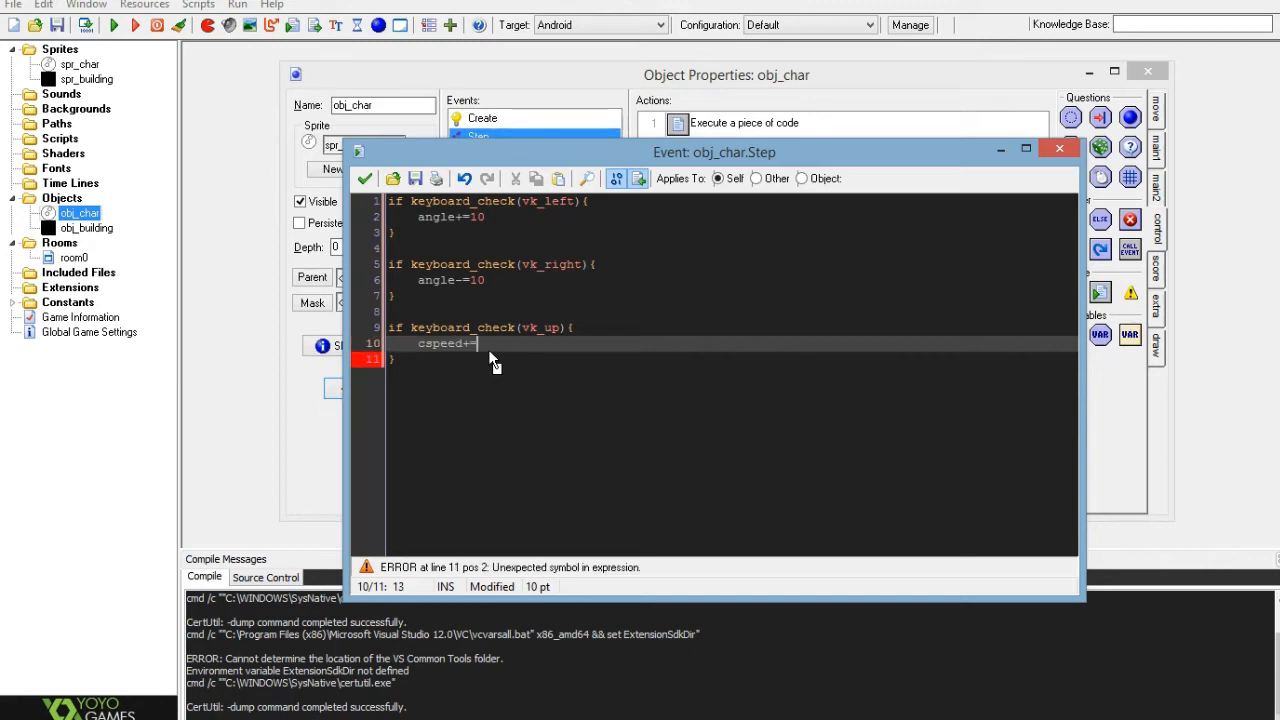
type("0.")
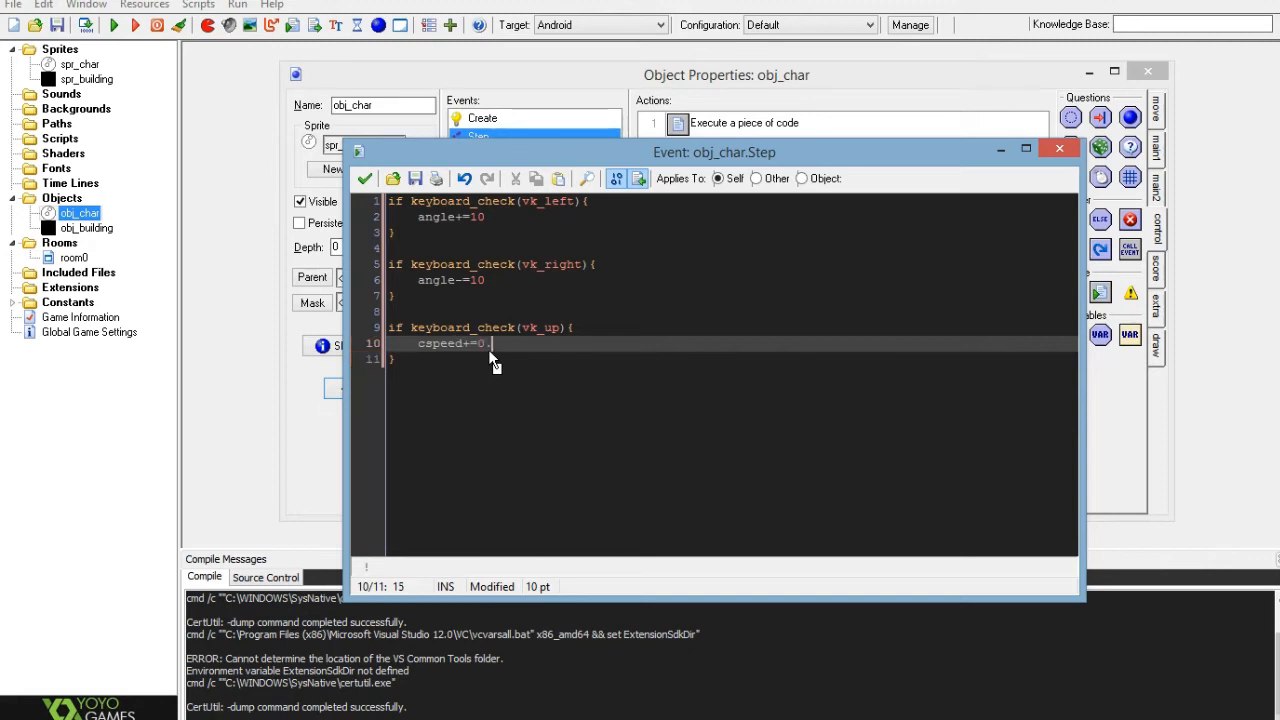
type("5")
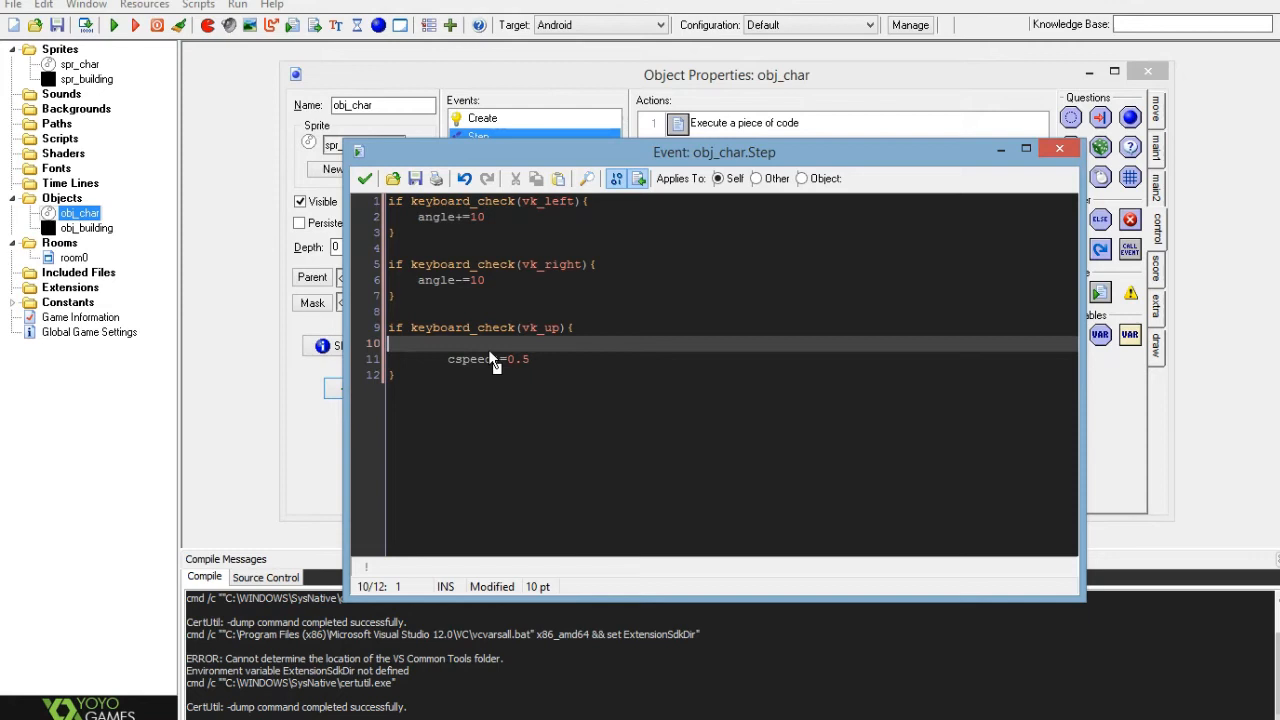
type("if")
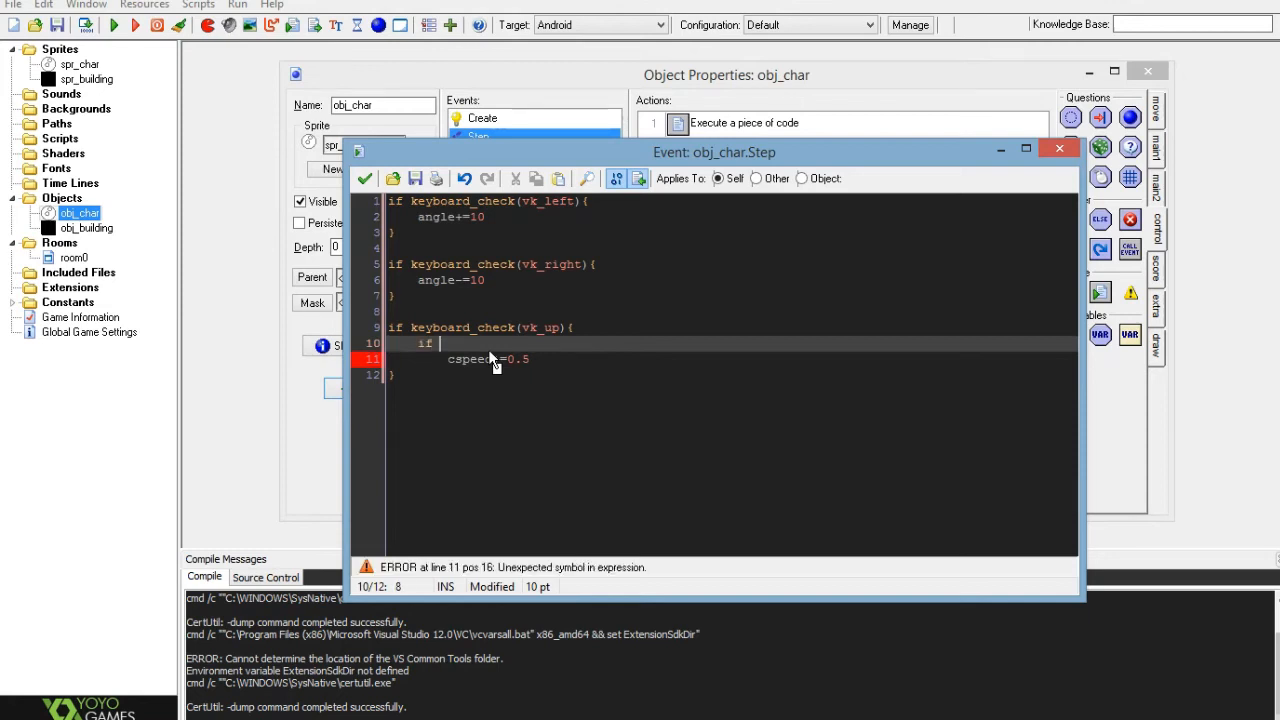
type("cspeed")
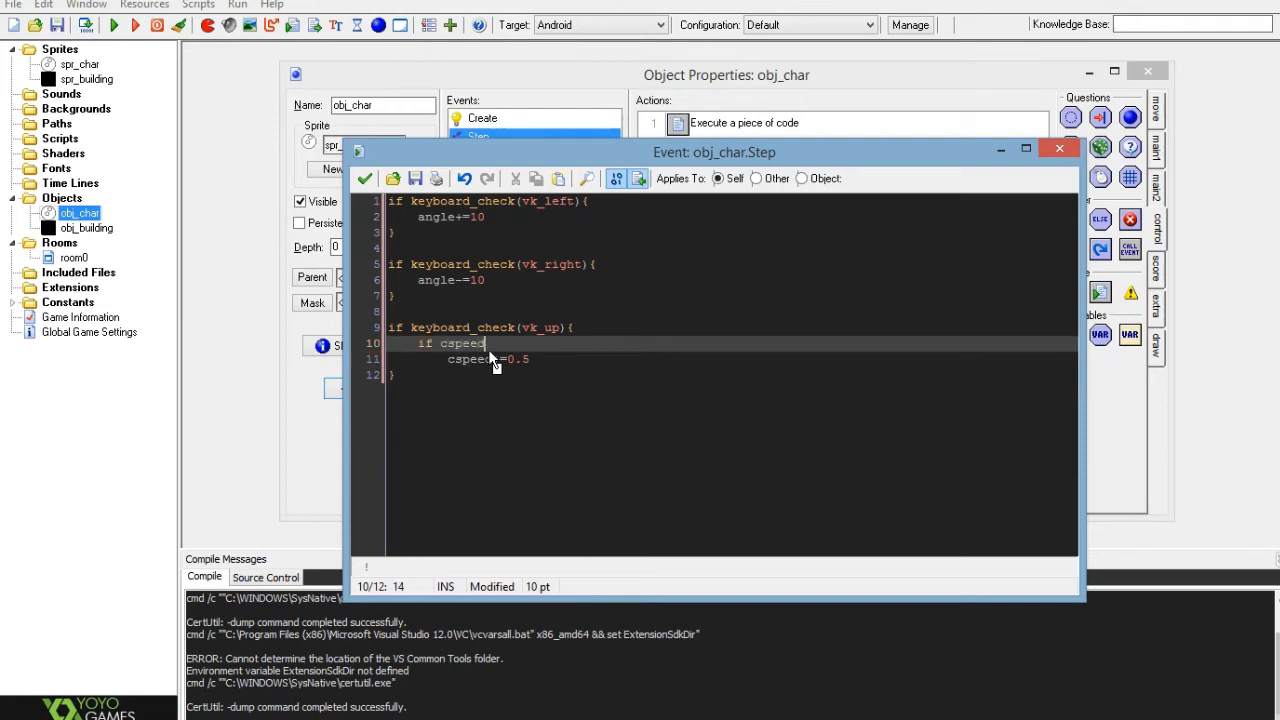
type("<5")
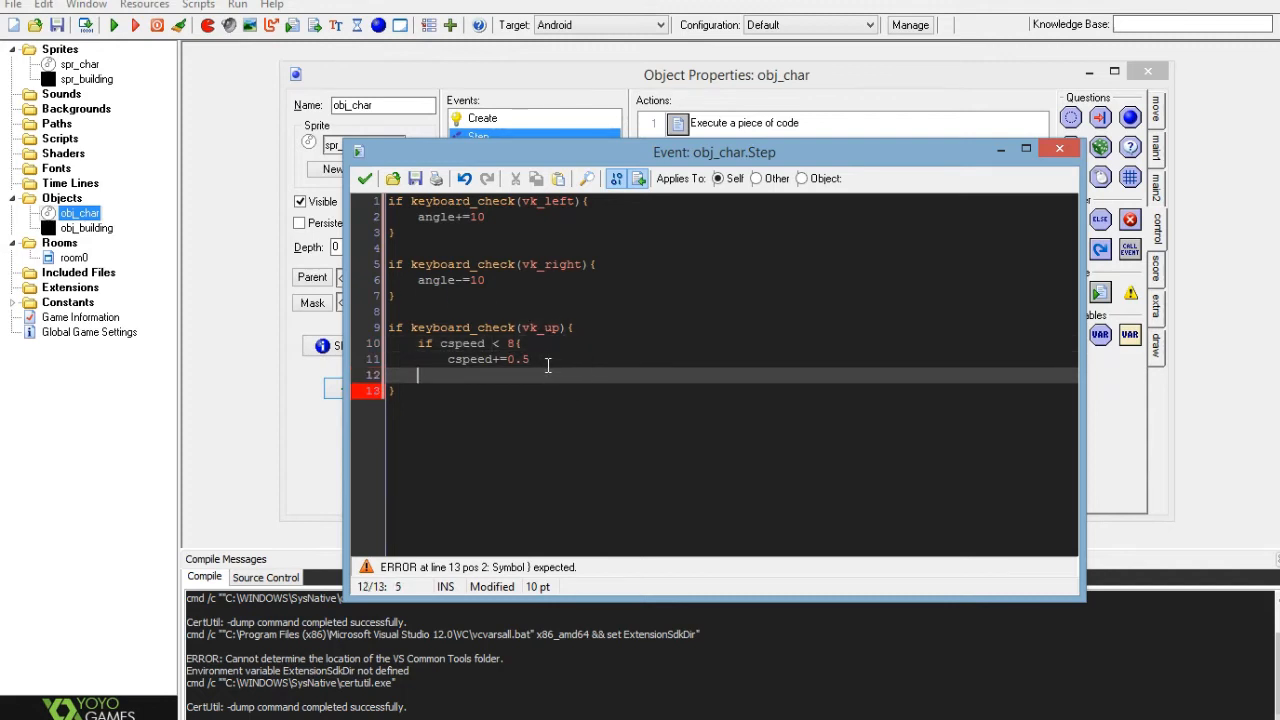
type("}")
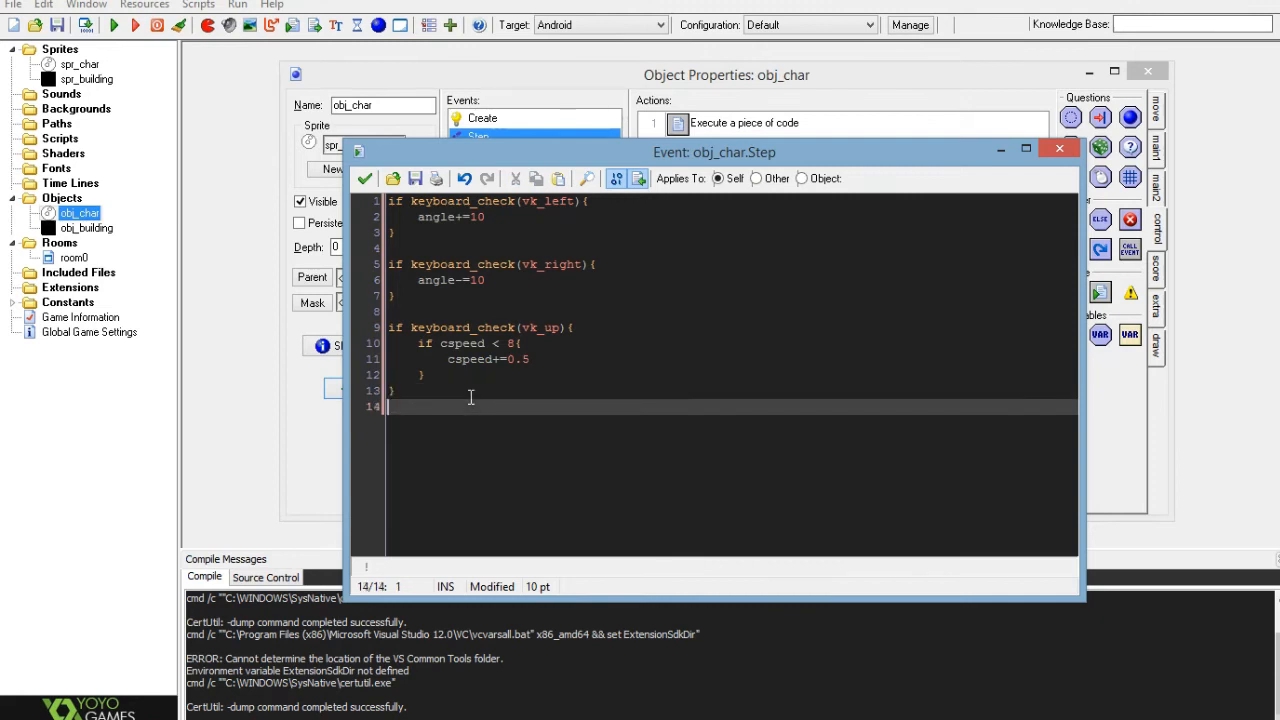
Add a vk_down block lowering cspeed by 0.5 while above 0, with its closing brace
type("if k")
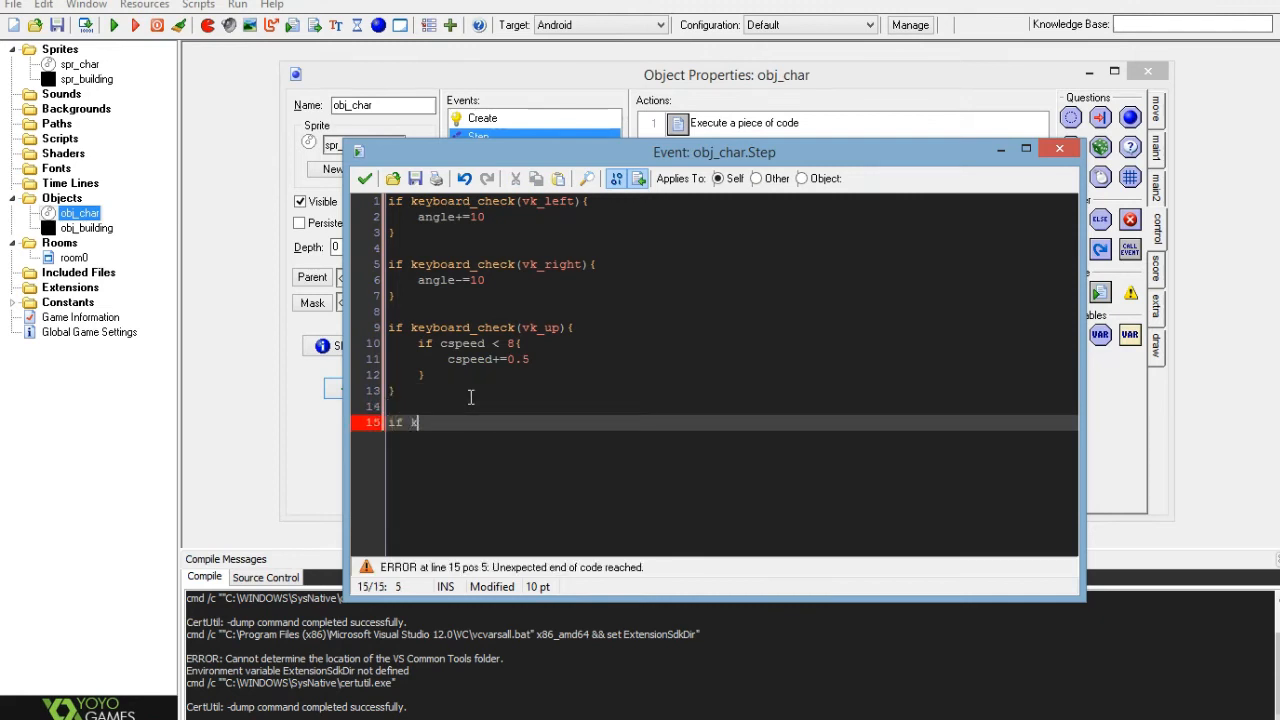
type("eyboard")
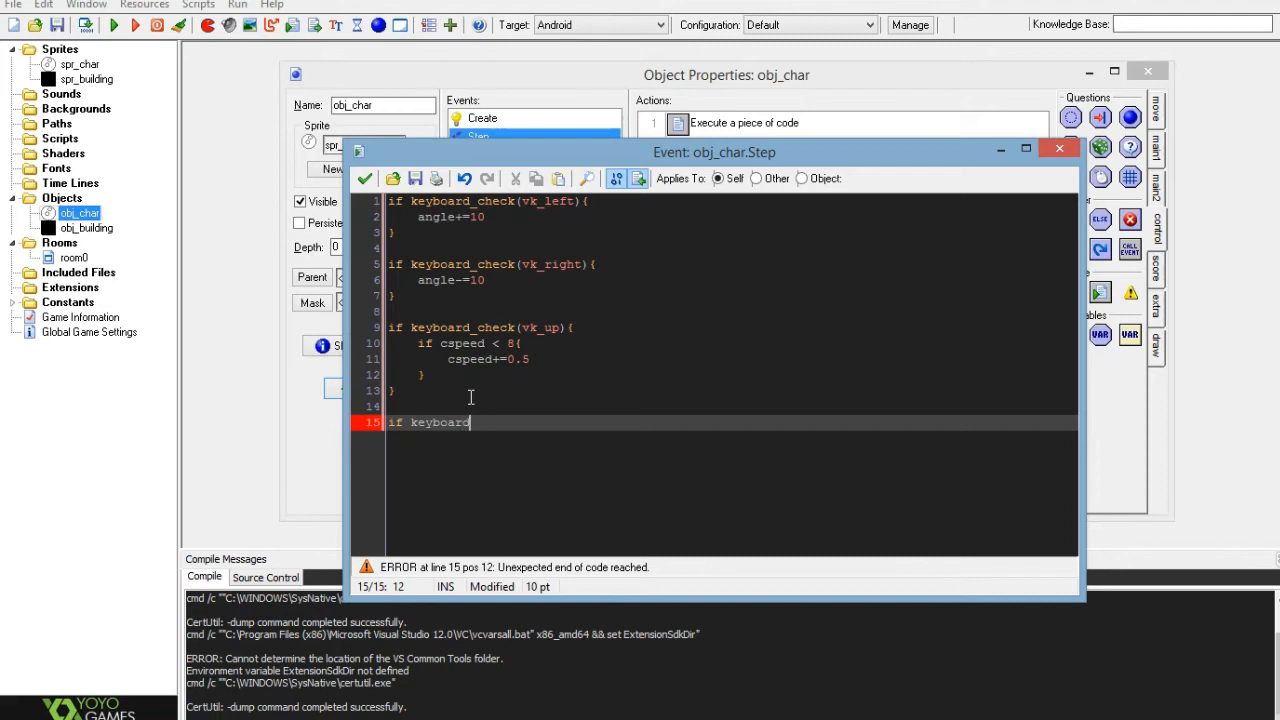
type("_check")
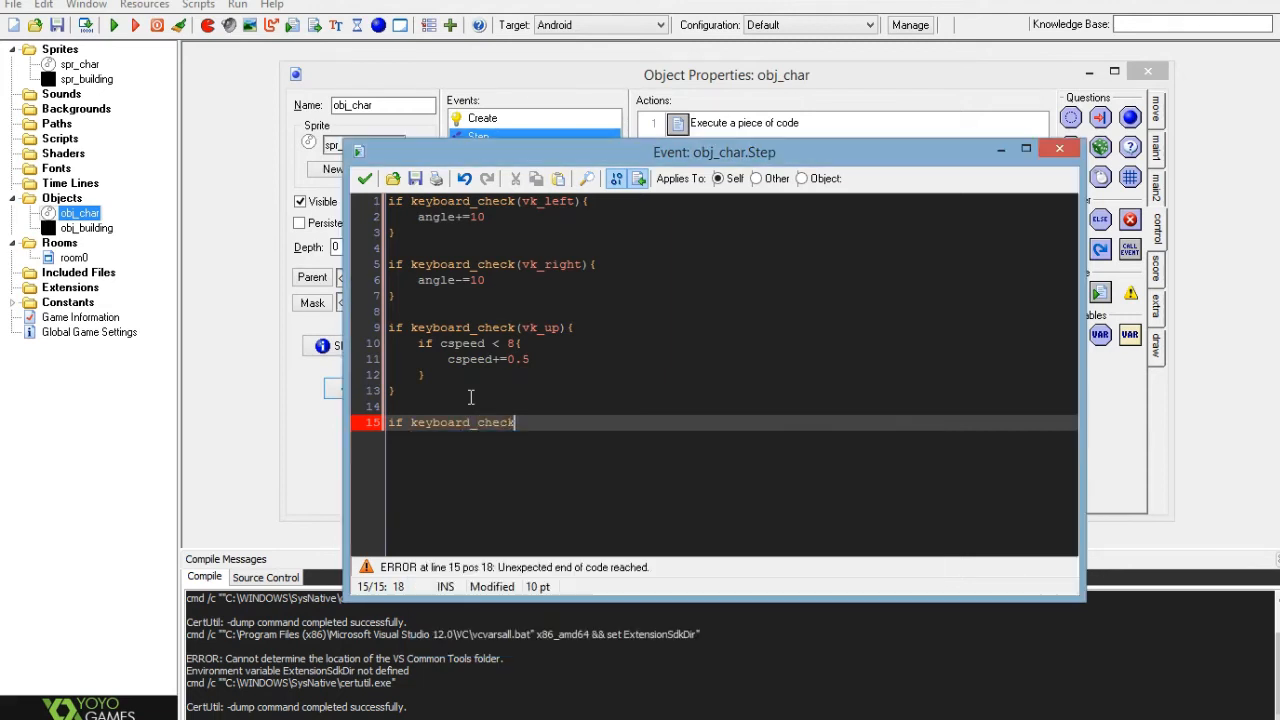
type("()")
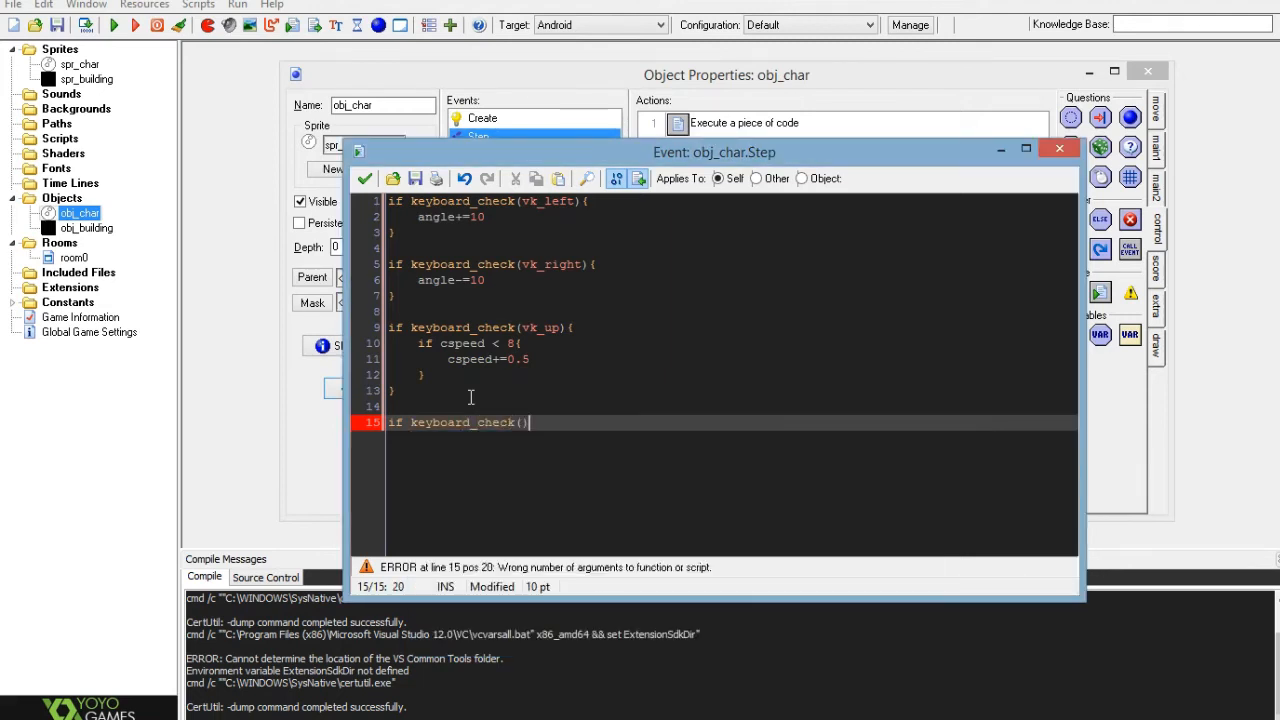
type("vk_down")
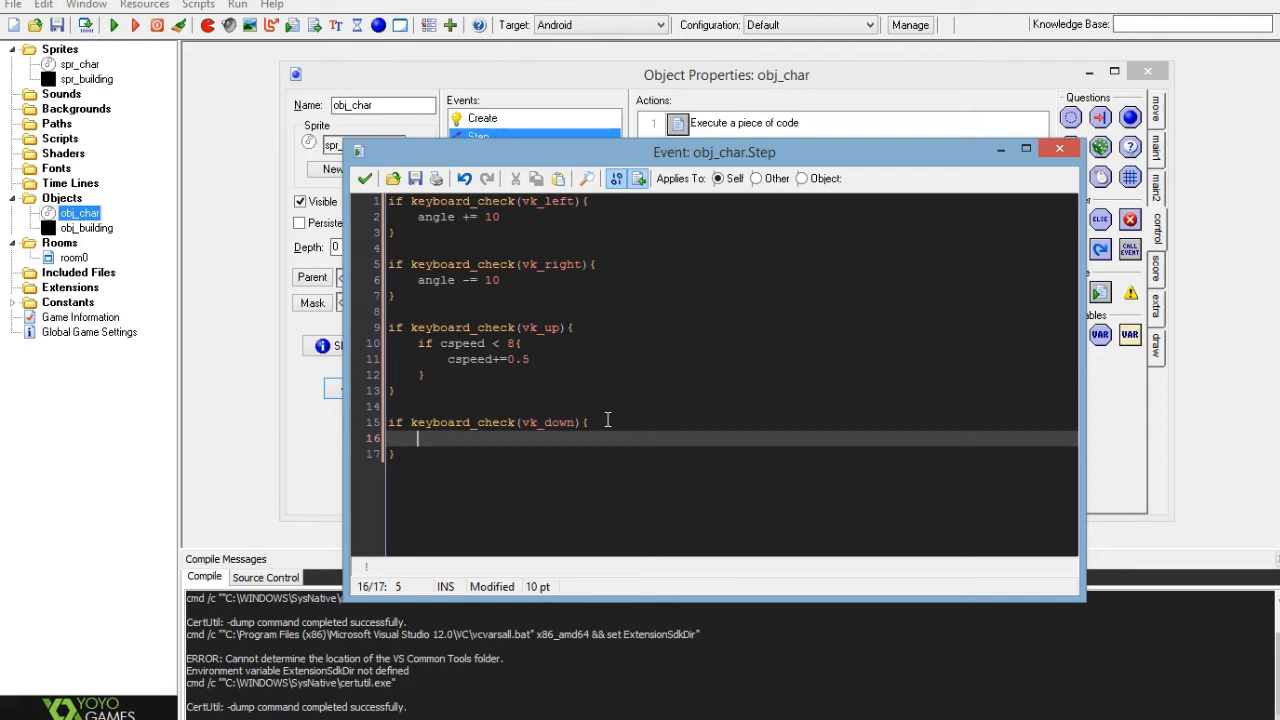
type("if c")
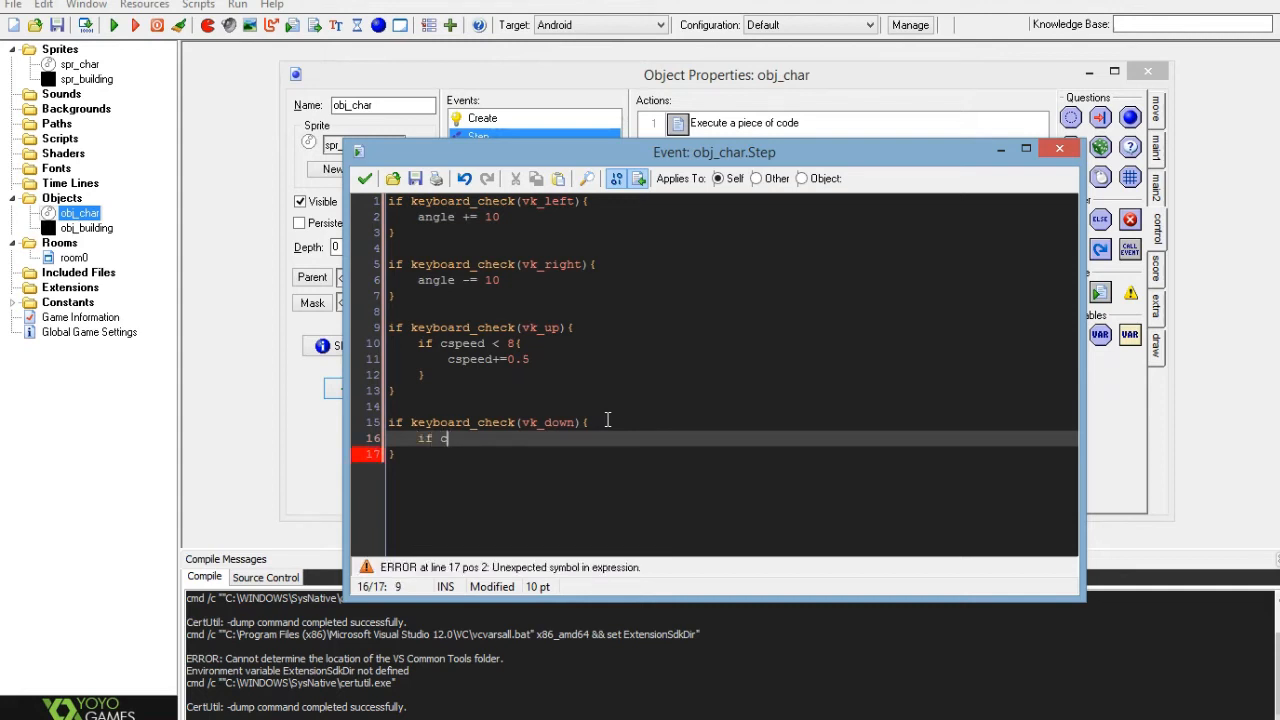
type("speed")
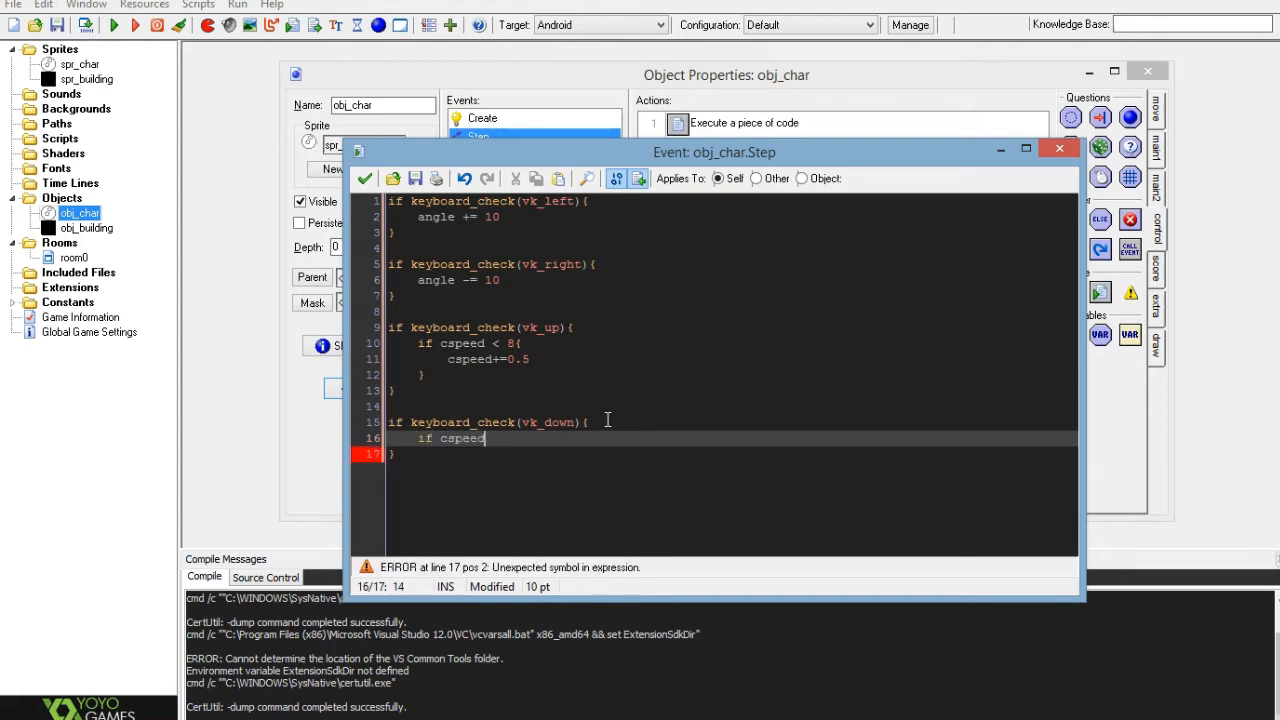
type("<")
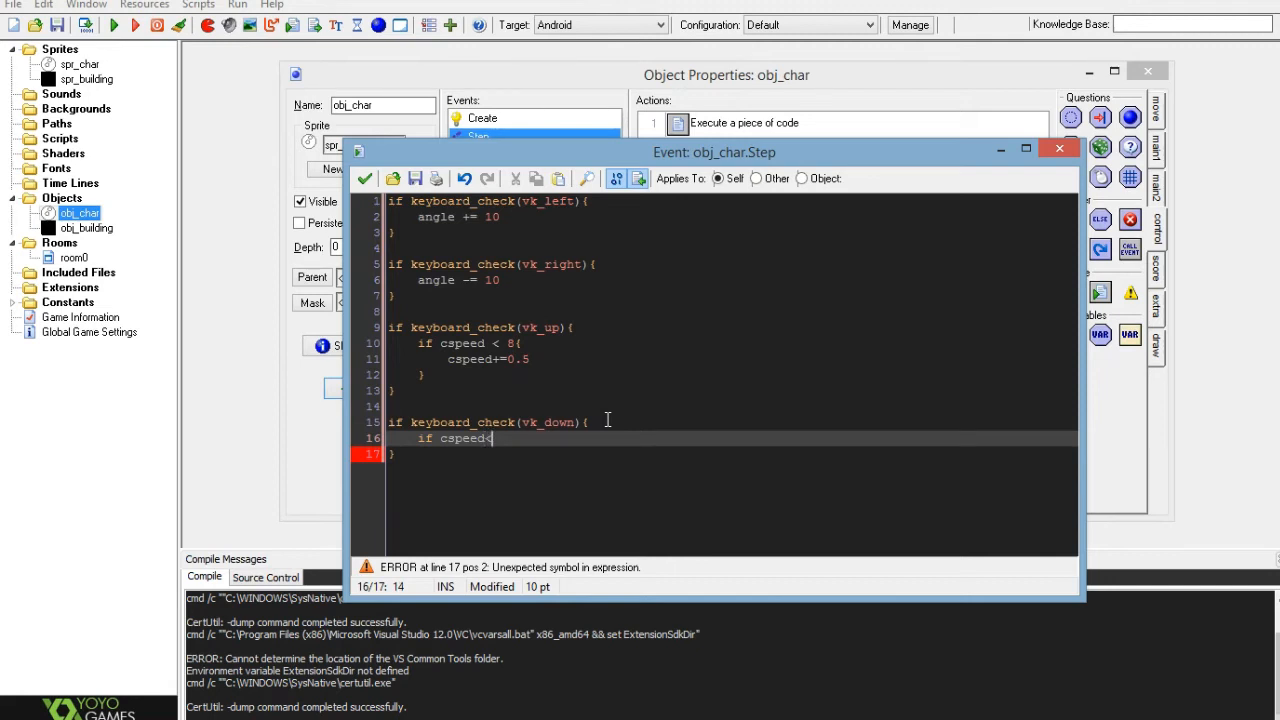
type("> 0")
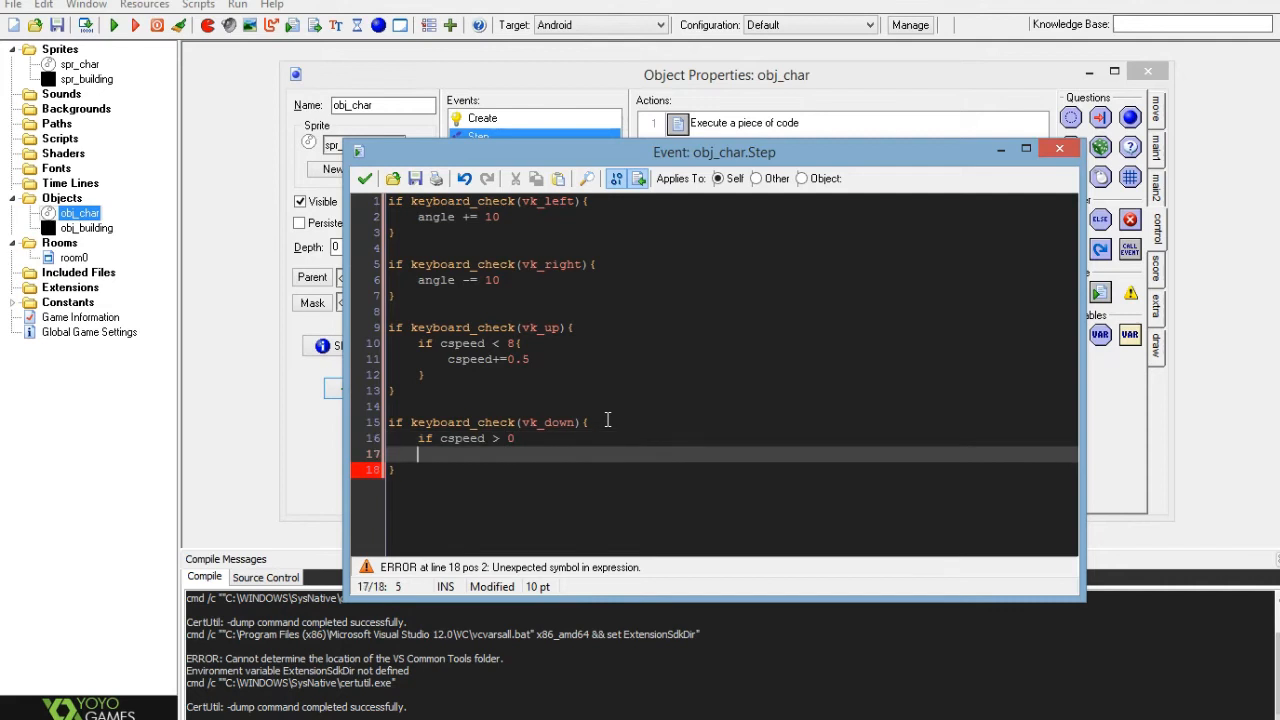
type("cspee")
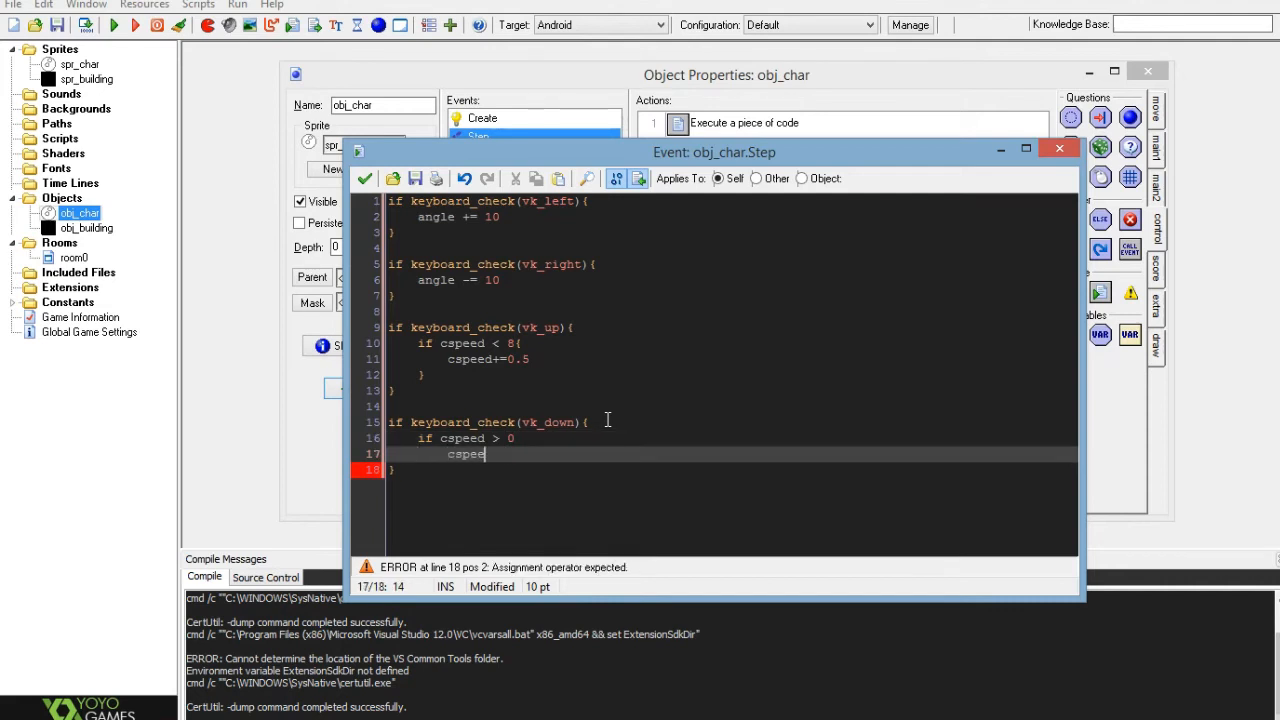
type("-=")
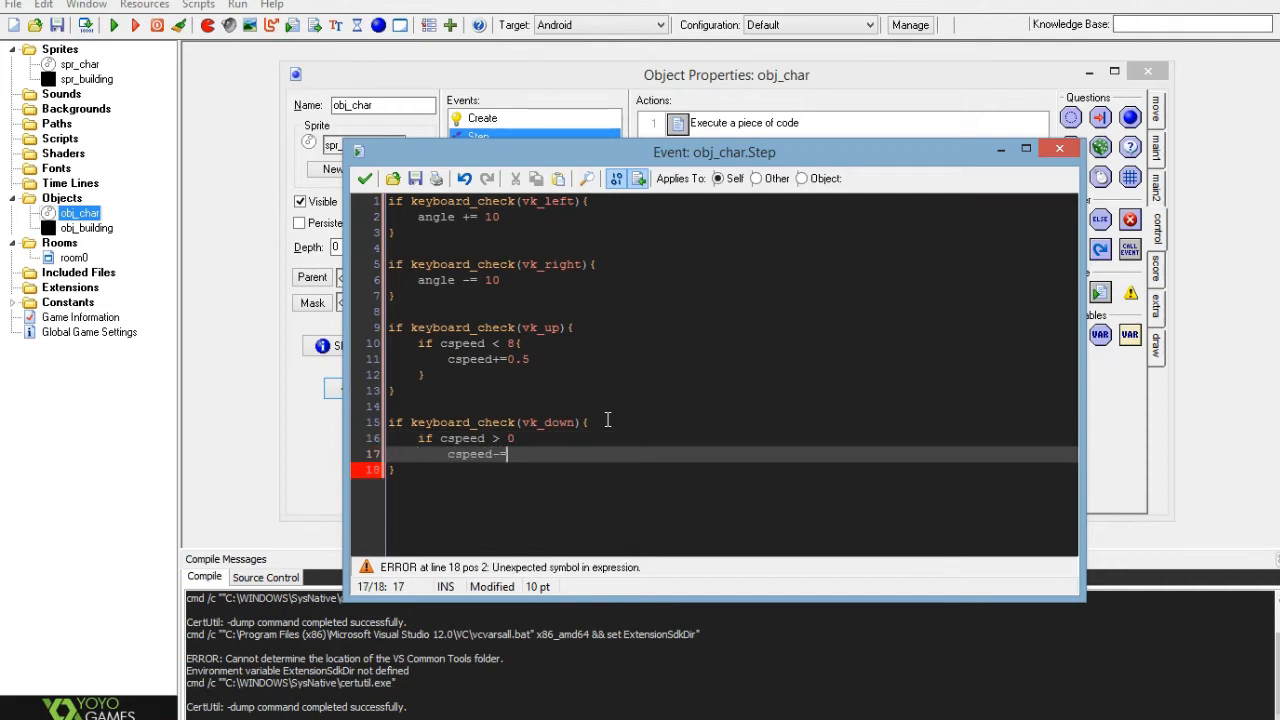
type("0.5")
left_click(732, 438)
type("{")
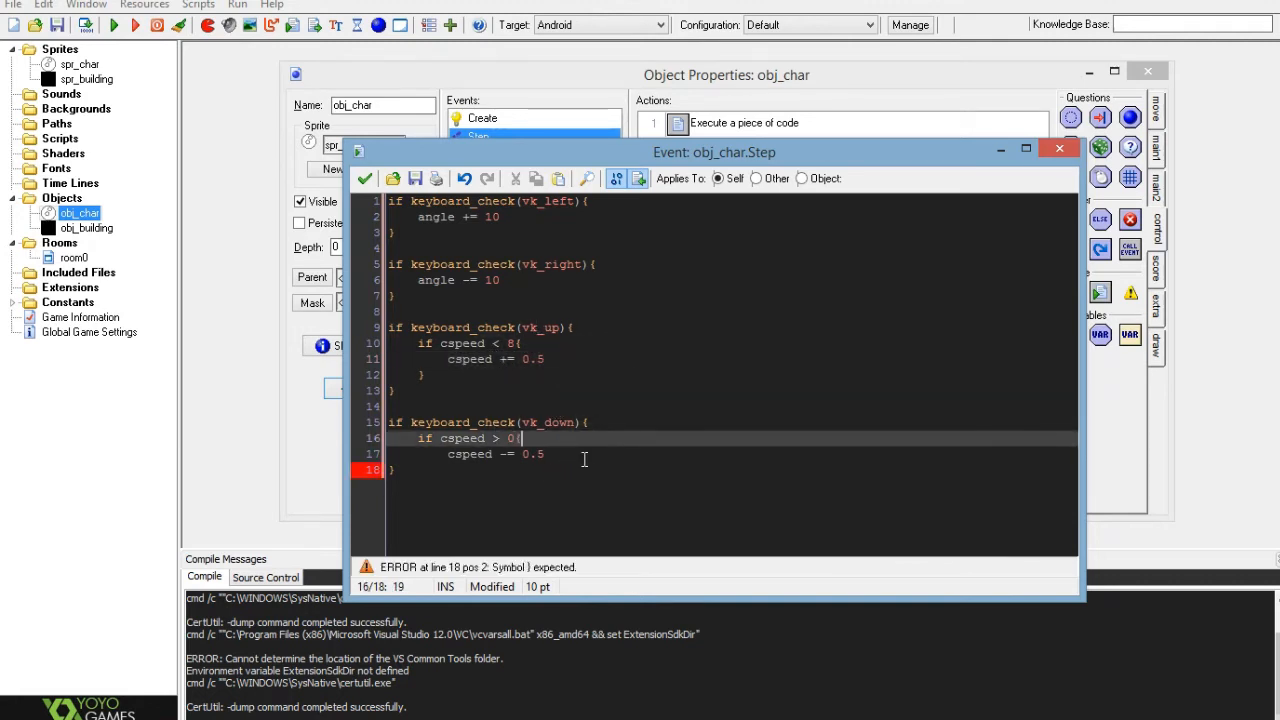
key("Enter")
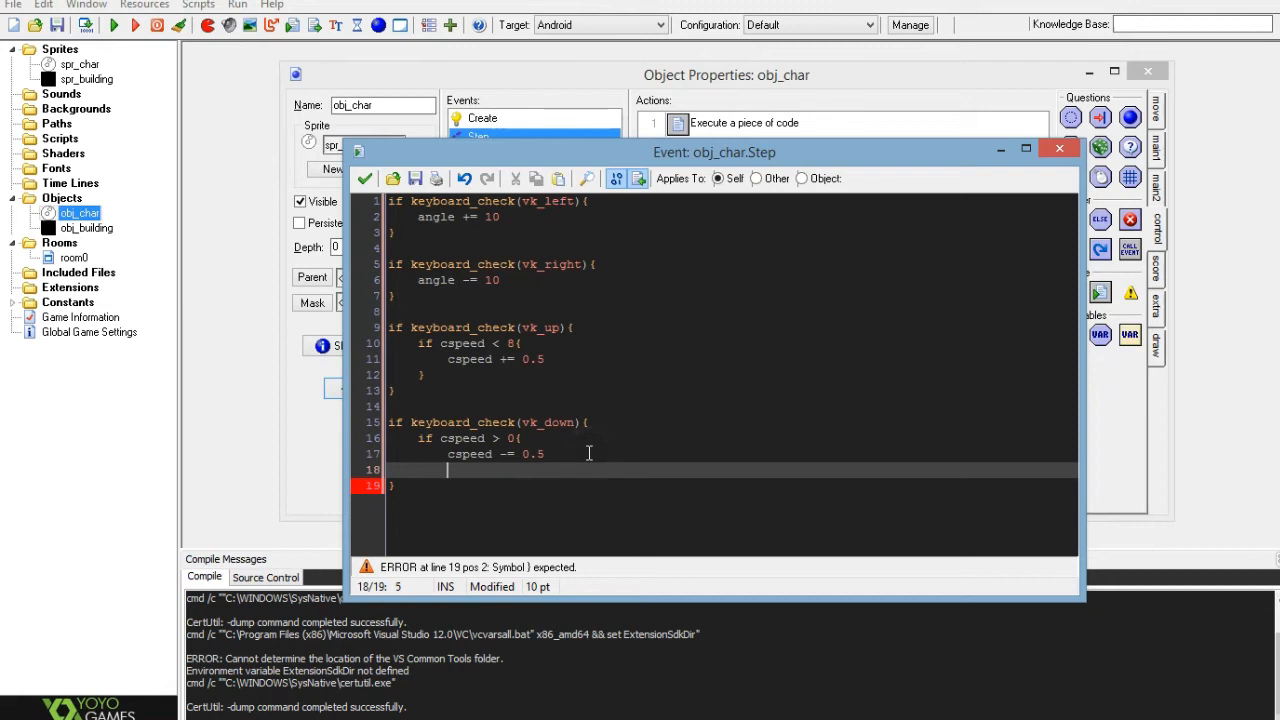
type("}")
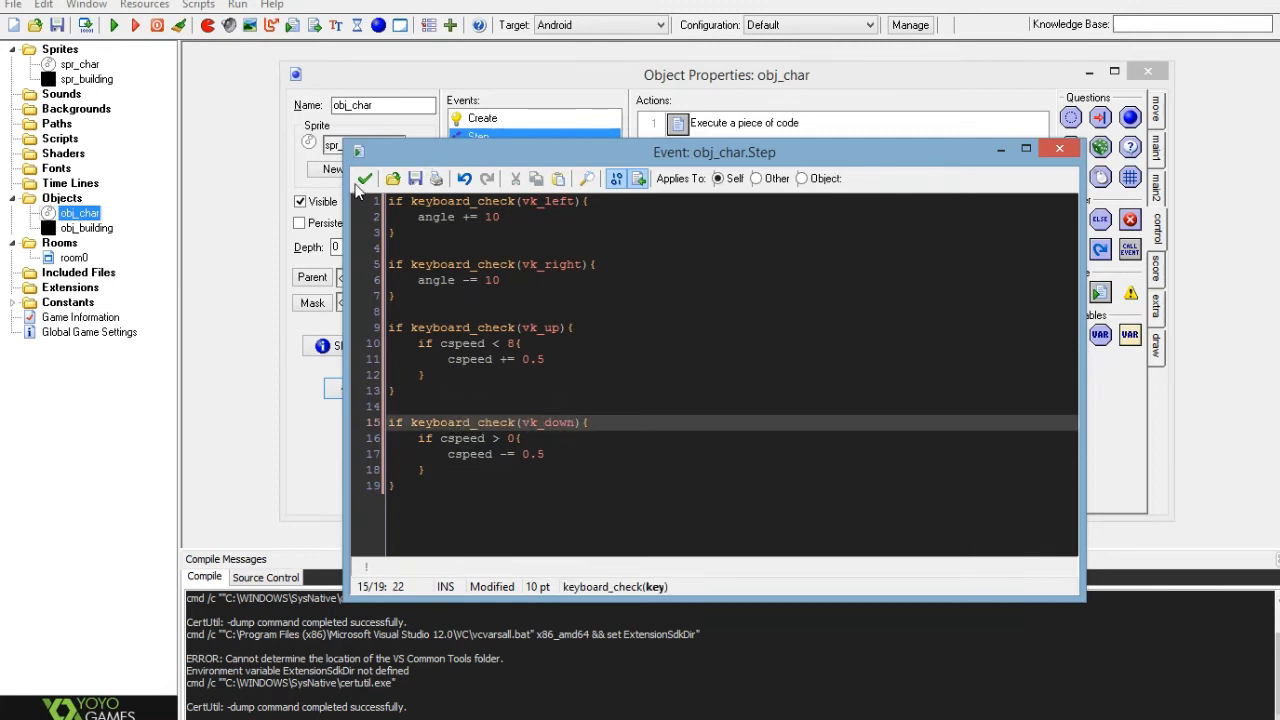
left_click(364, 178)
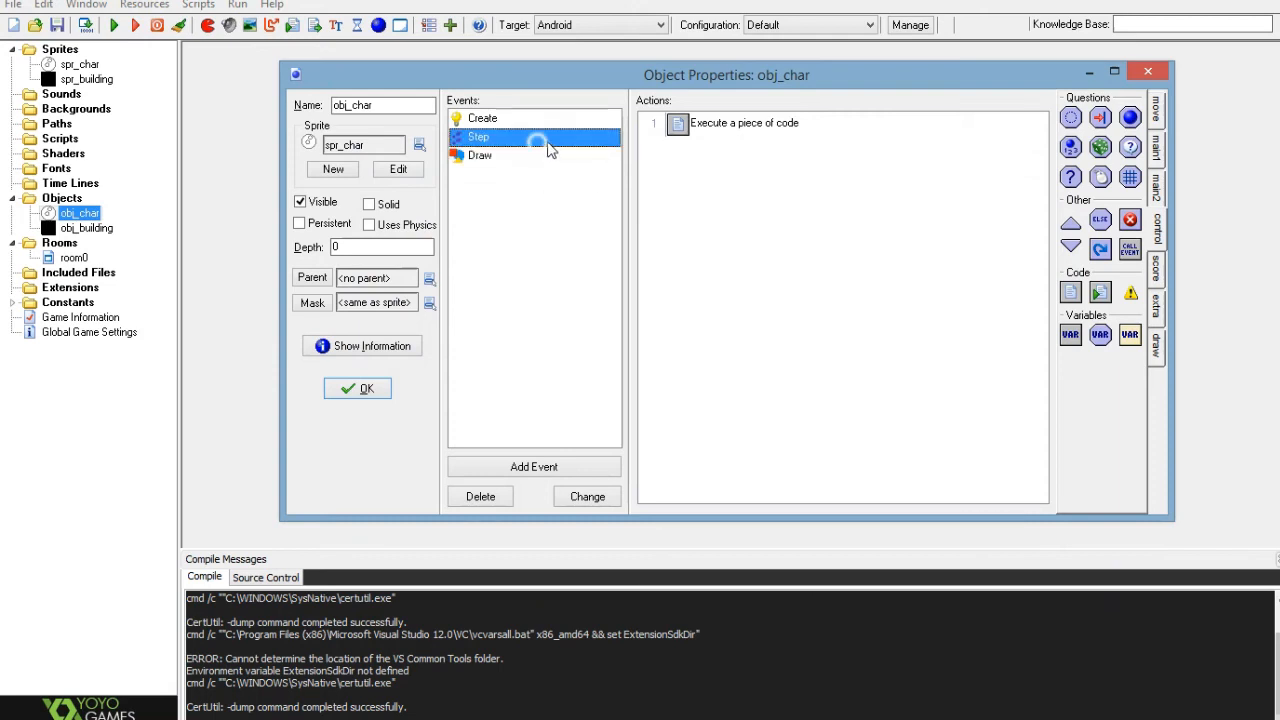
double_click(744, 122)
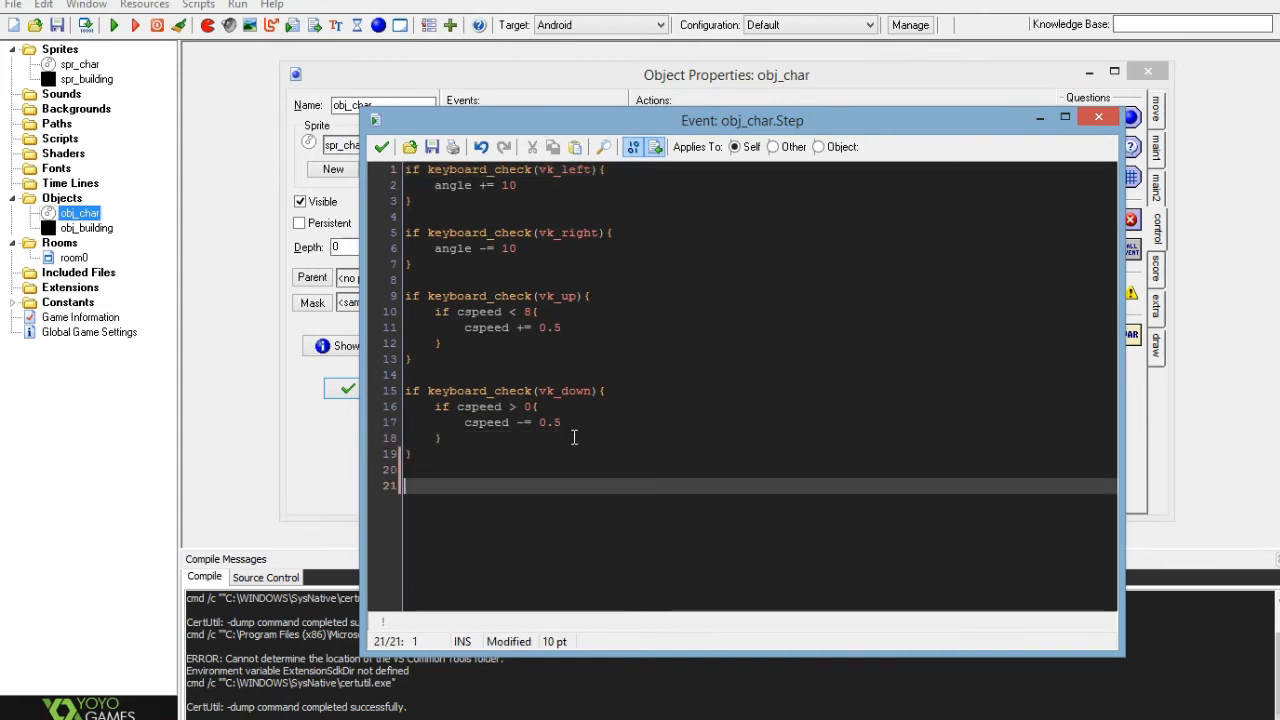
Write i = 0 and while(i < cspeed){ i+=1 } below the key checks
type("i =")
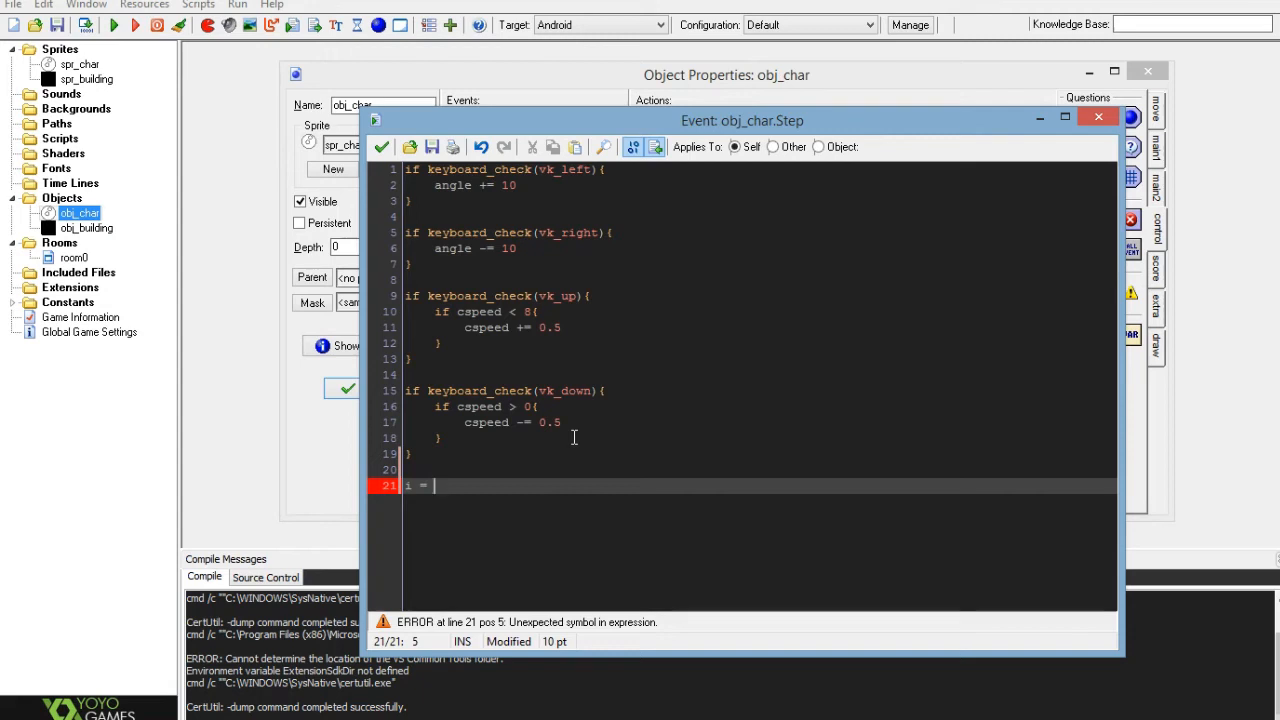
type("0")
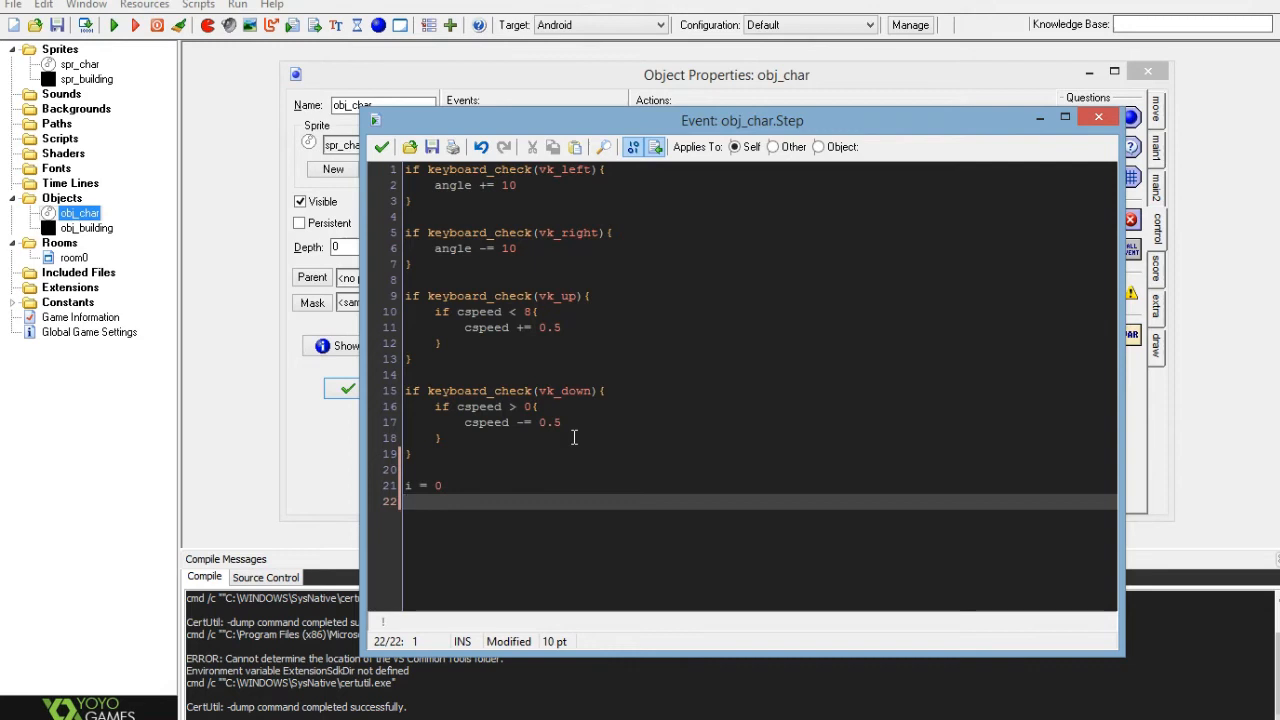
type("while{")
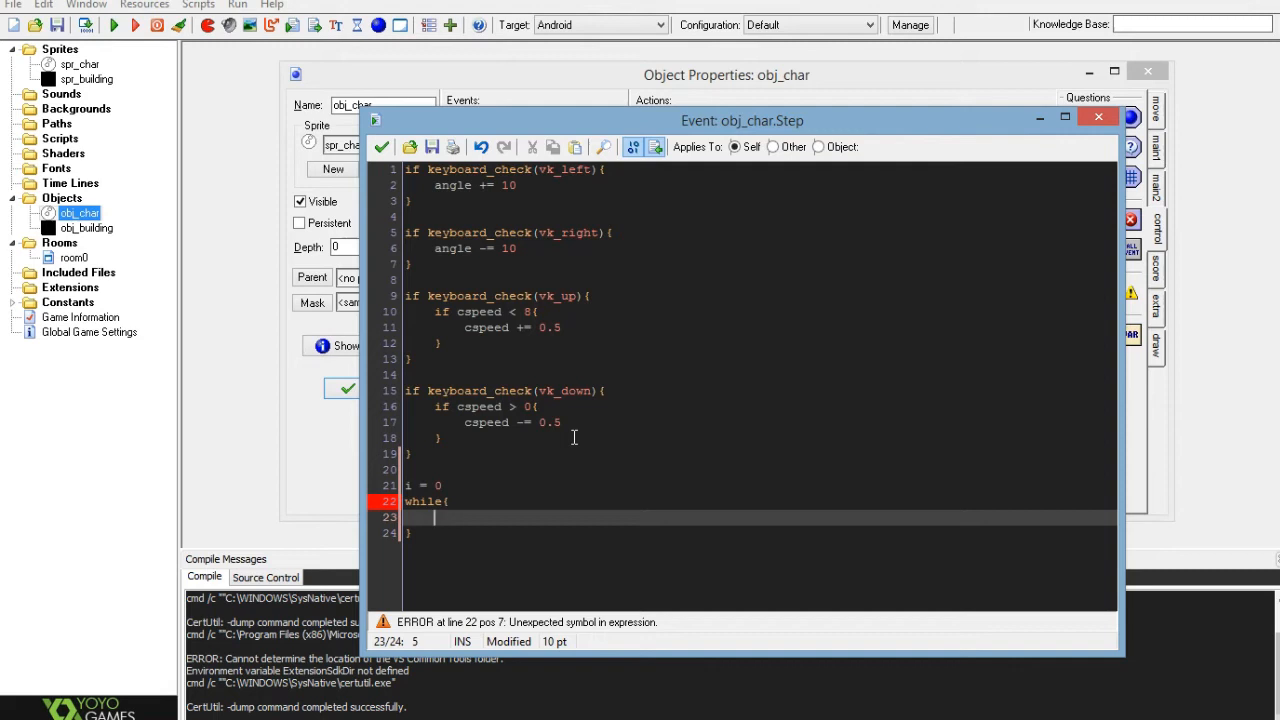
type("i")
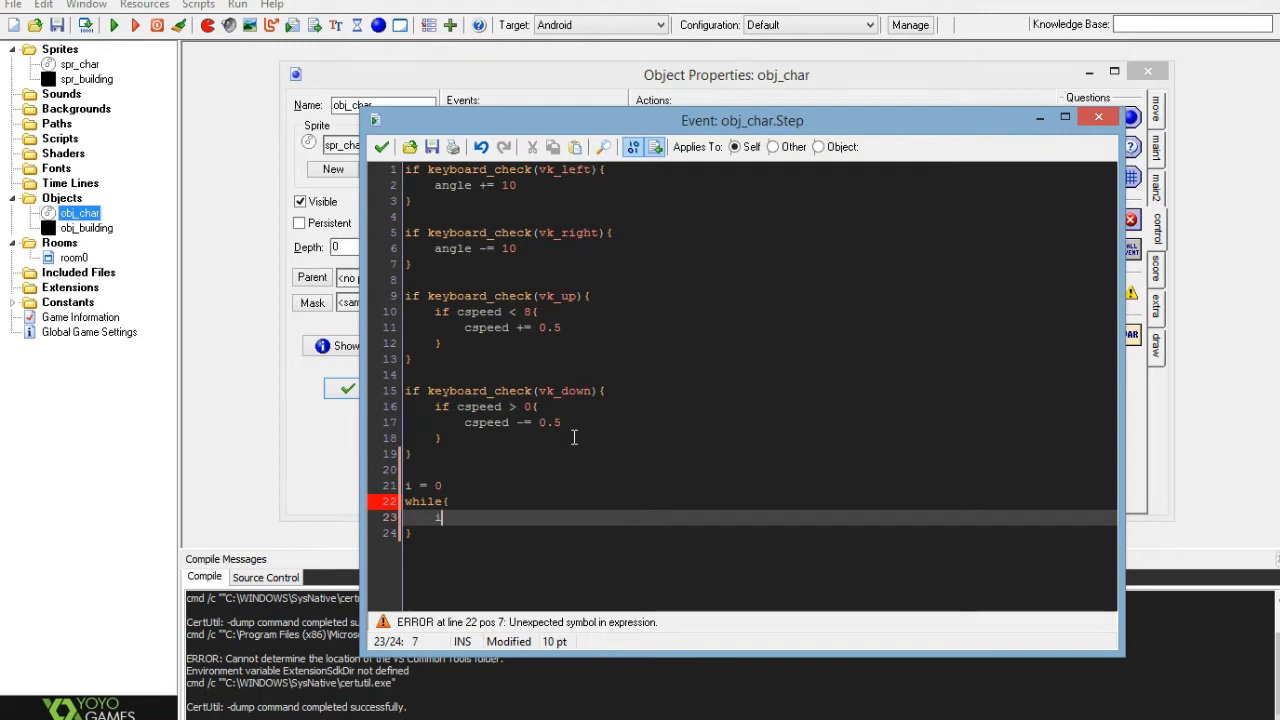
type("+=1")
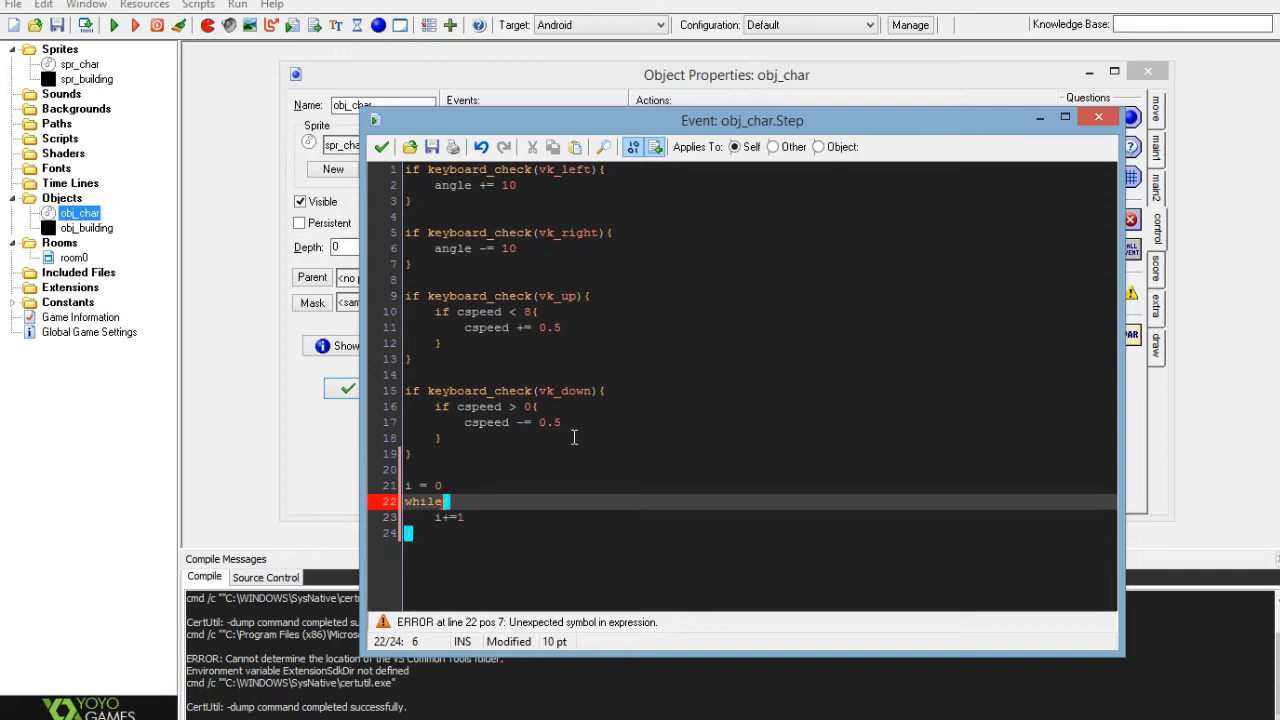
type("()")
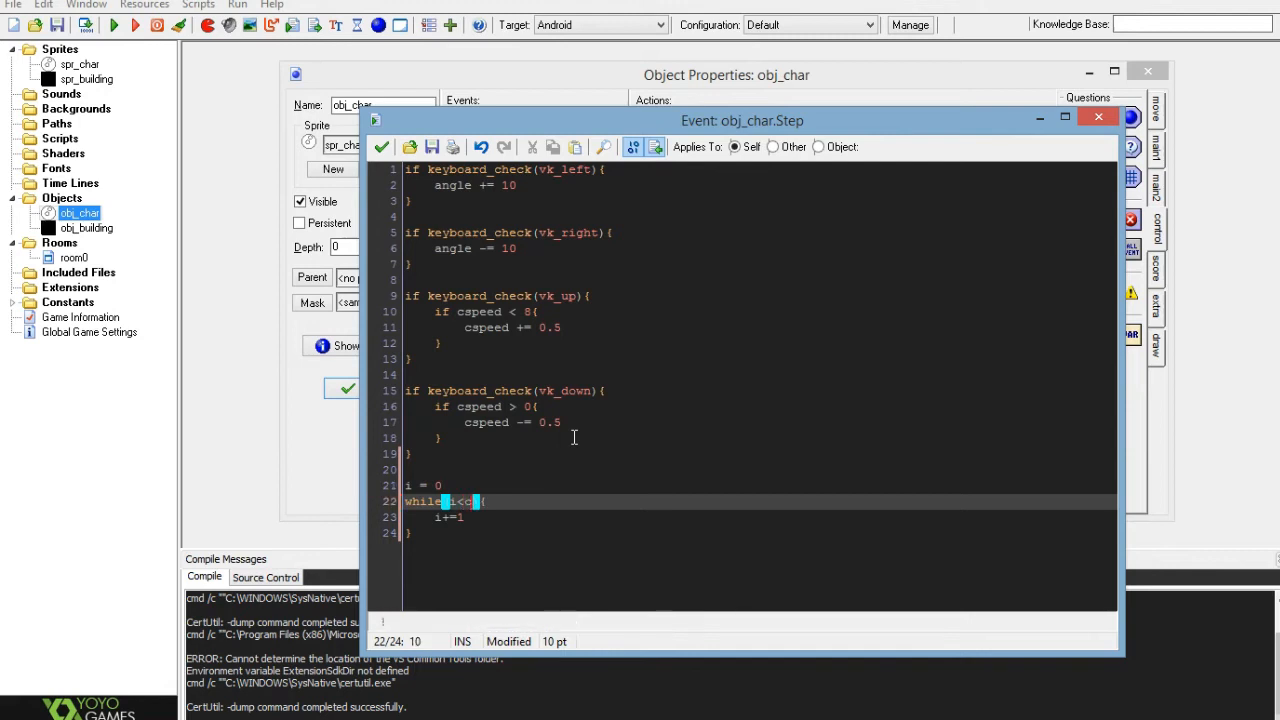
type("speed")
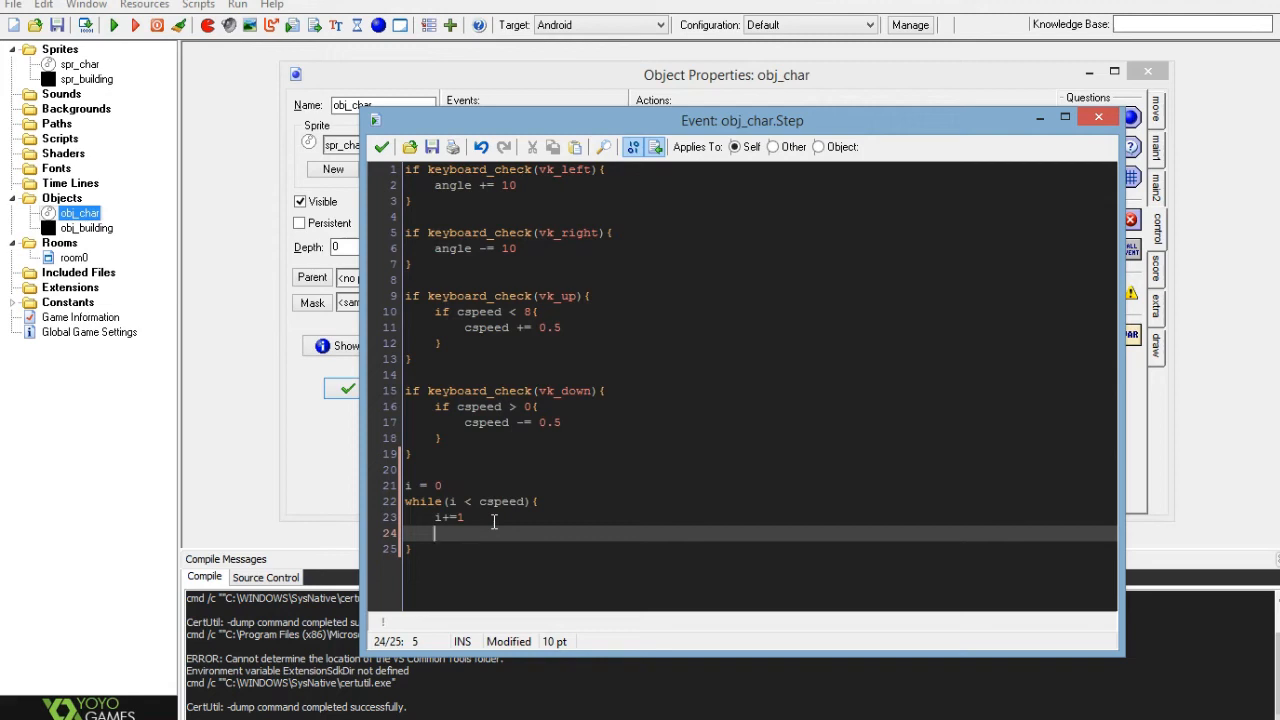
Write the condition if place_free(x, y + lengthdir_y(1,angle)) with its opening brace
type("if")
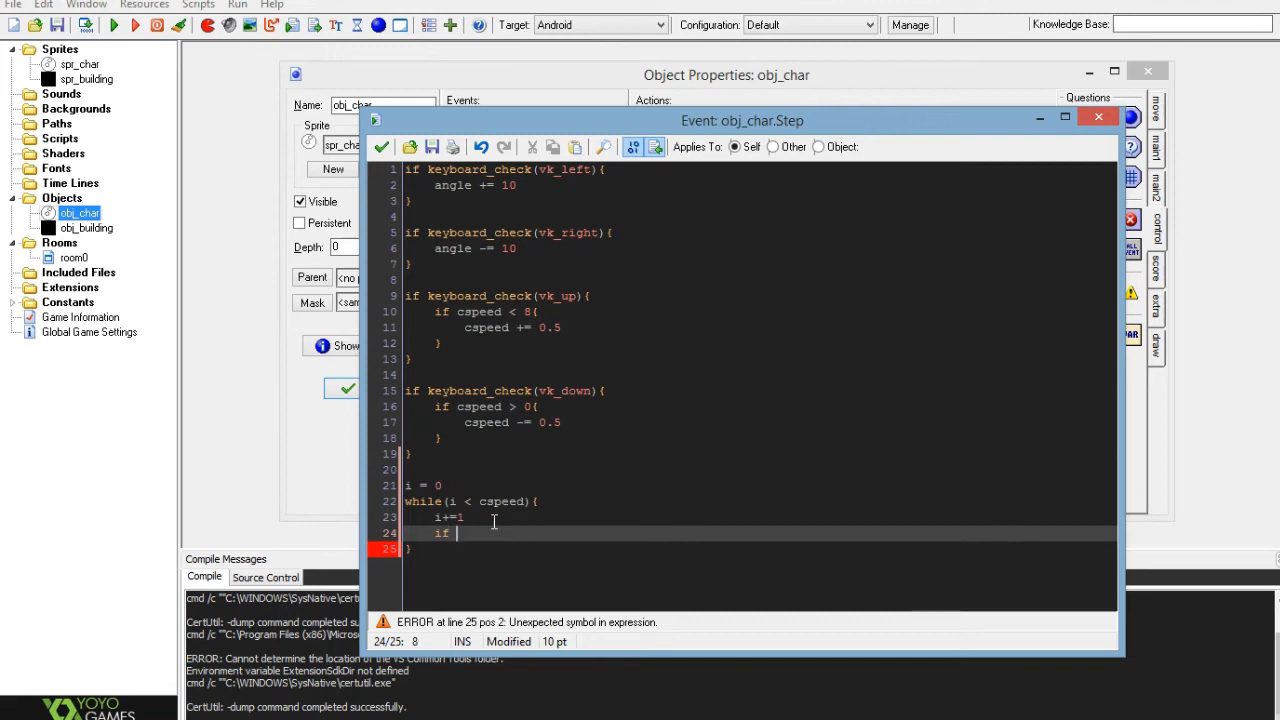
type("x")
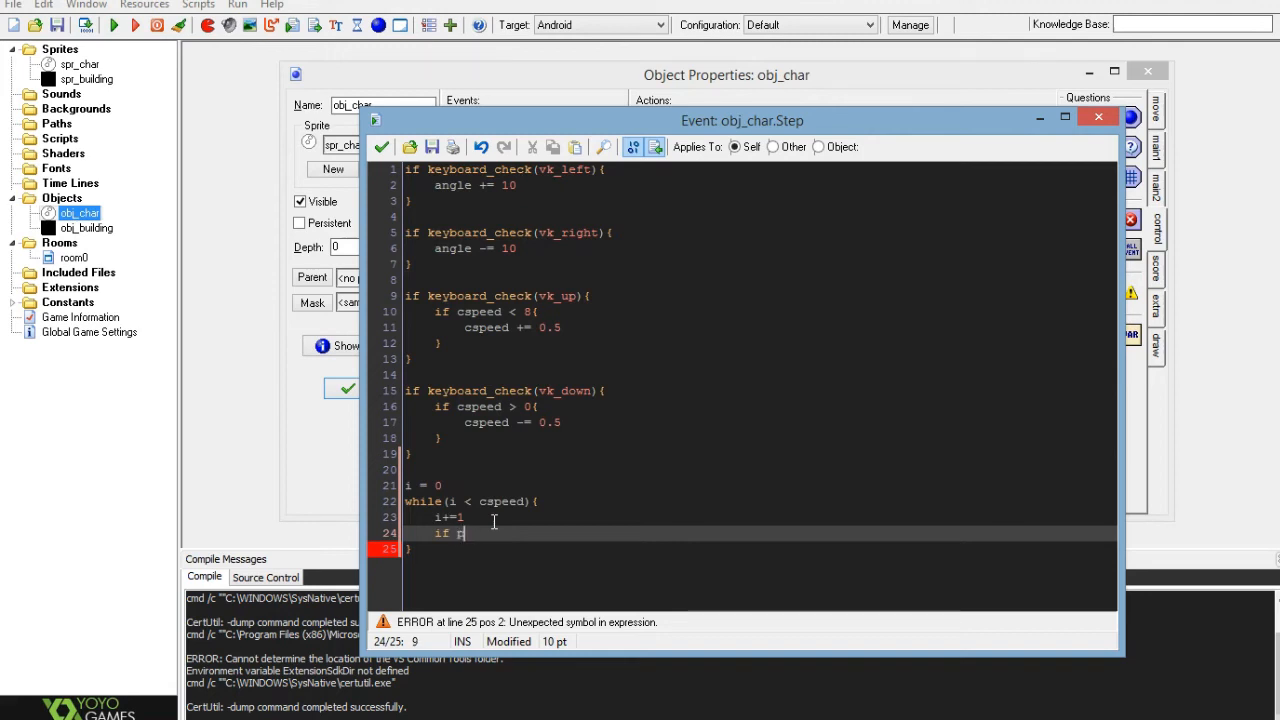
type("lace_f")
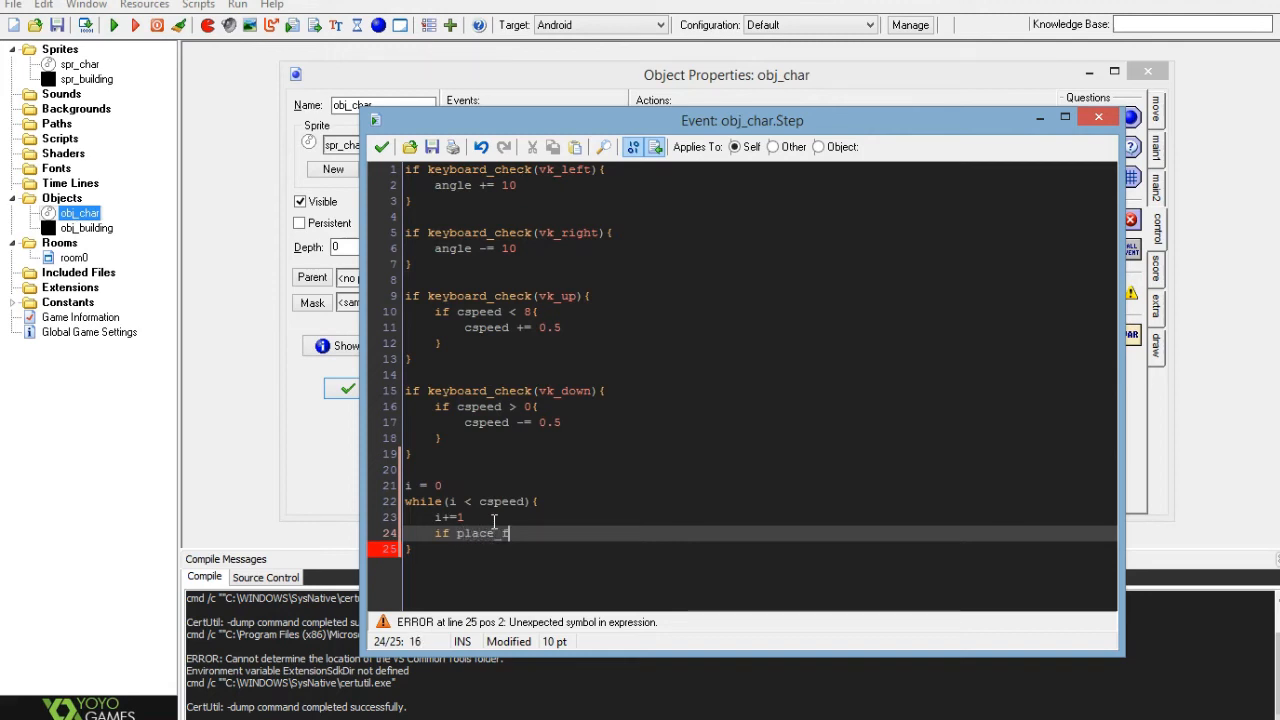
type("ree(x,y")
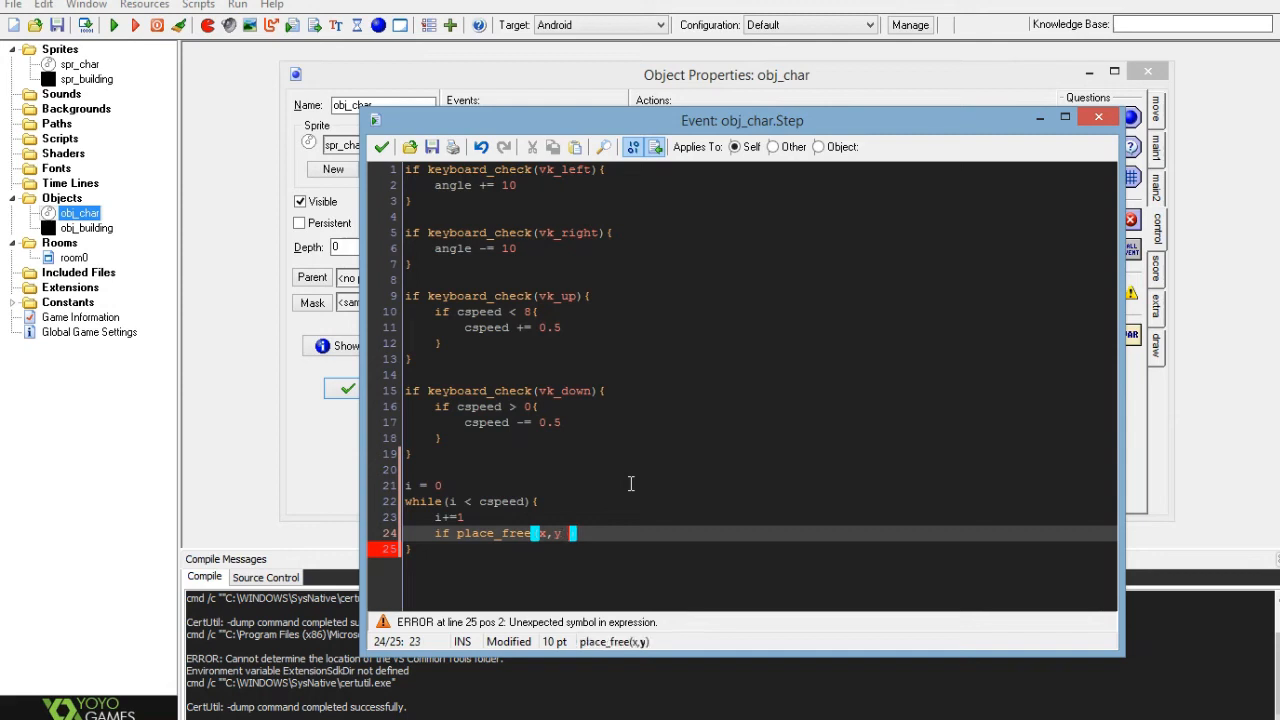
type("+ lengthdir_y")
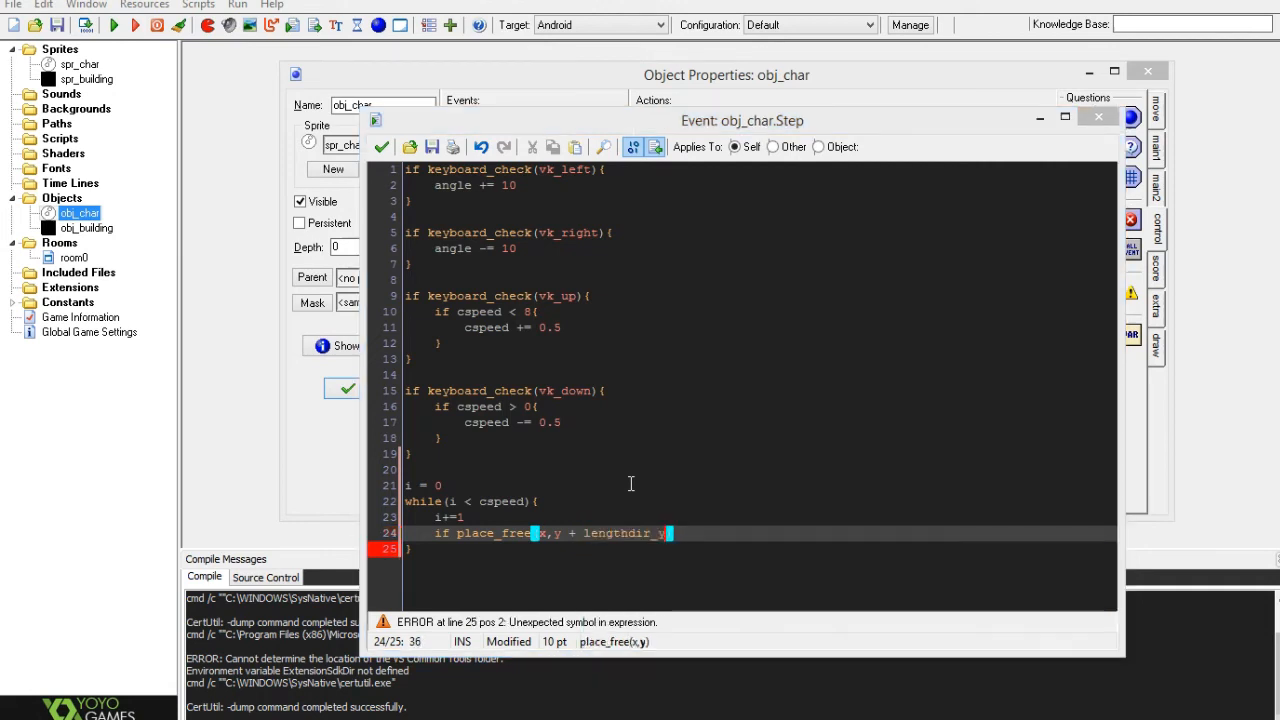
type("()")
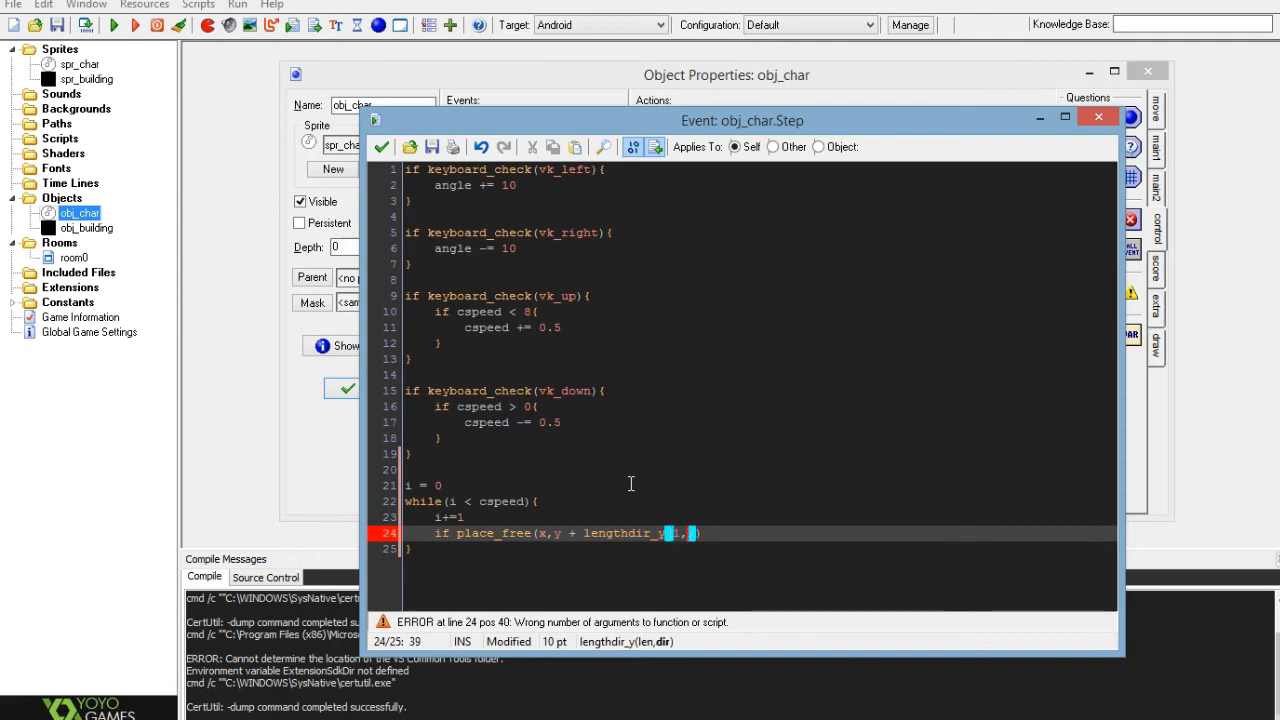
type("angle")
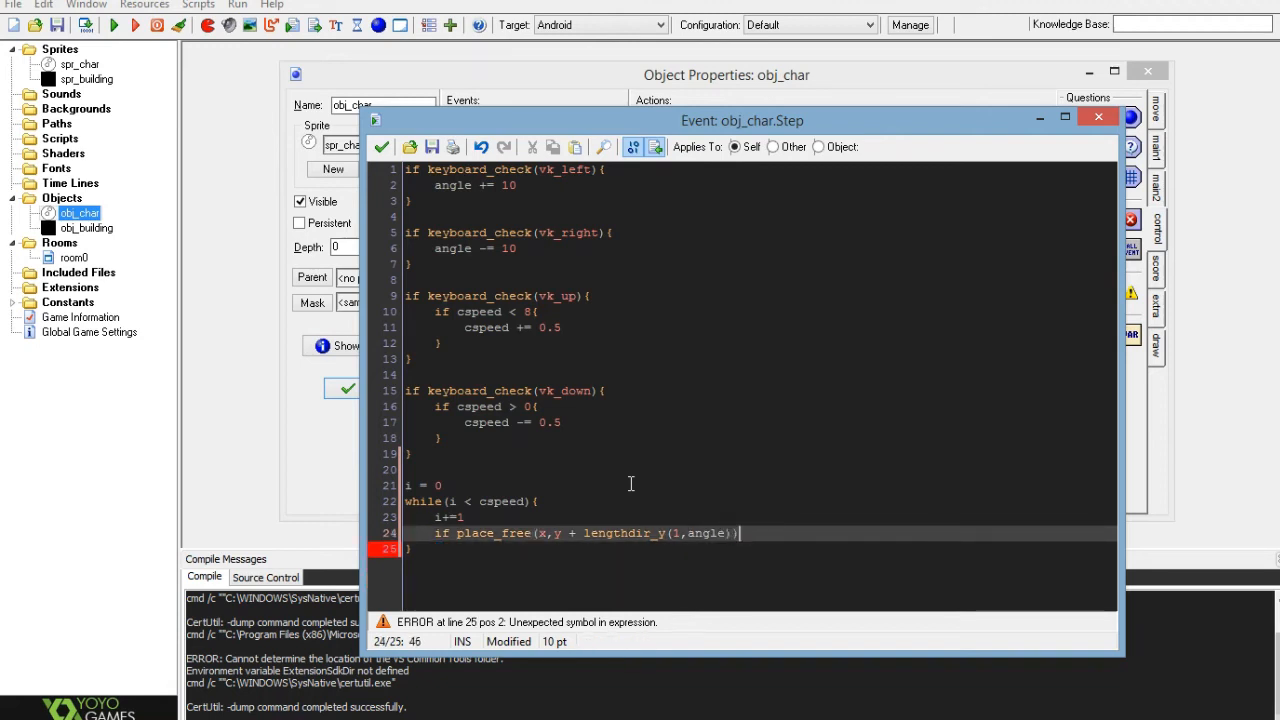
key("BackSpace")
type("{")
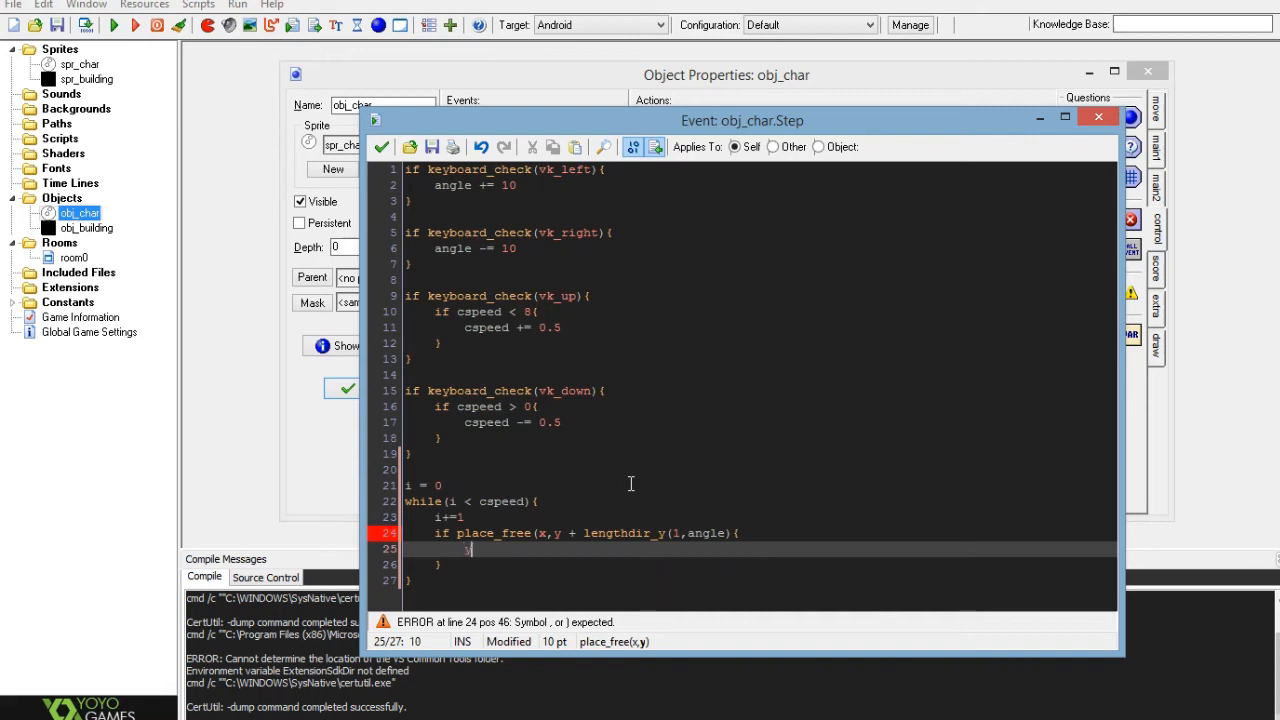
Inside the check, move y by lengthdir_y(1,angle) and start the next line
type("y = y +")
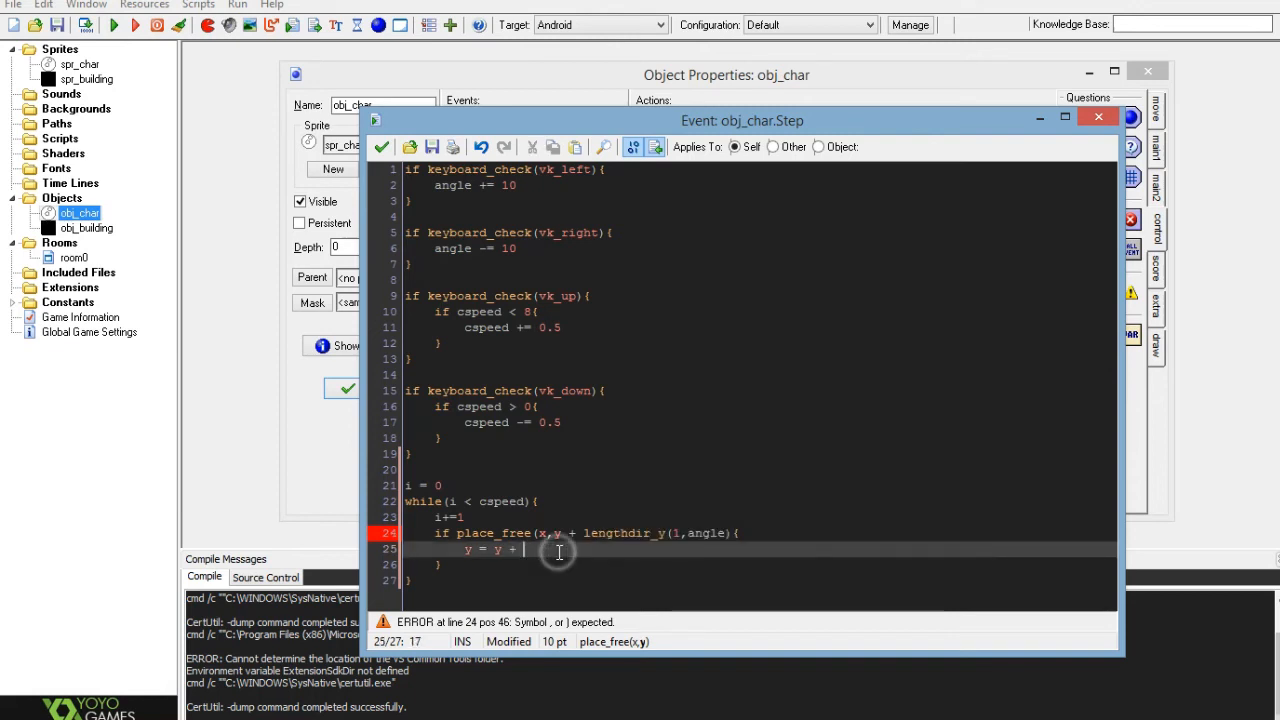
type("lengthdir_y(1,angle)")
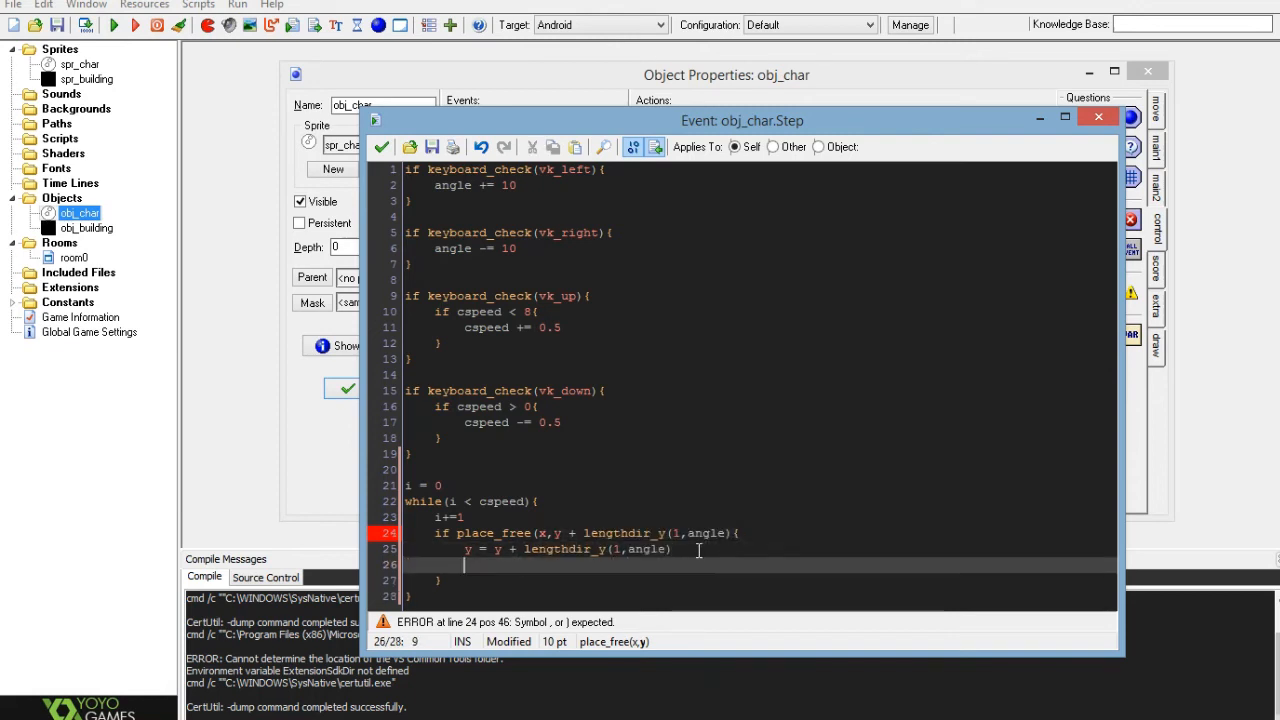
key("Backspace")
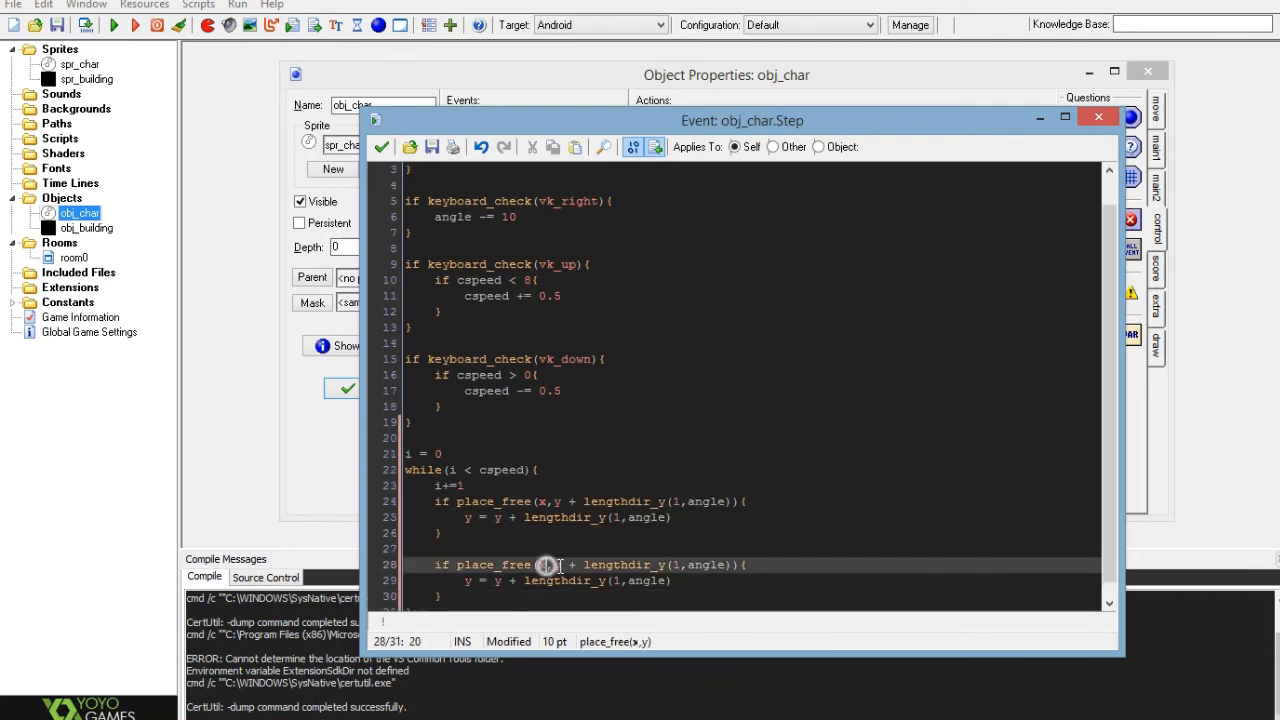
Save and close the Step event's code editor with the green checkmark
left_click_drag(560, 564, 730, 564)
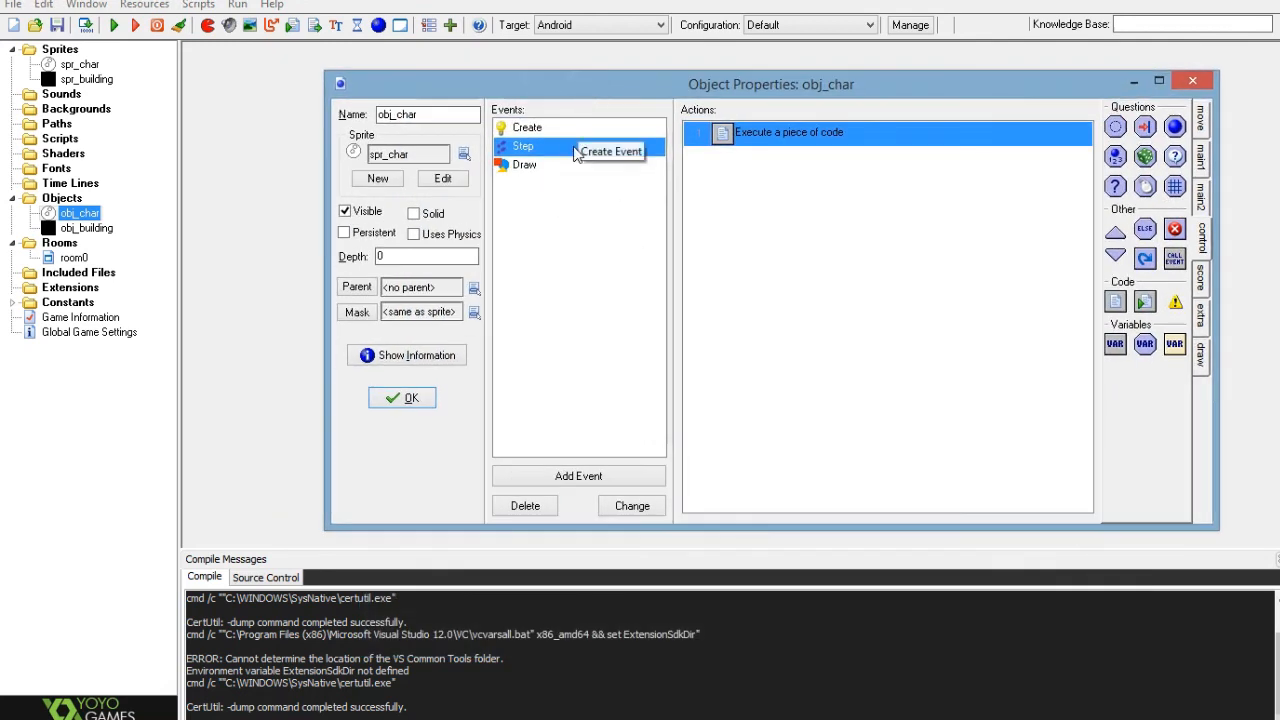
Run the game, dismiss the Android permissions error, and rebuild with the Windows target
left_click(402, 396)
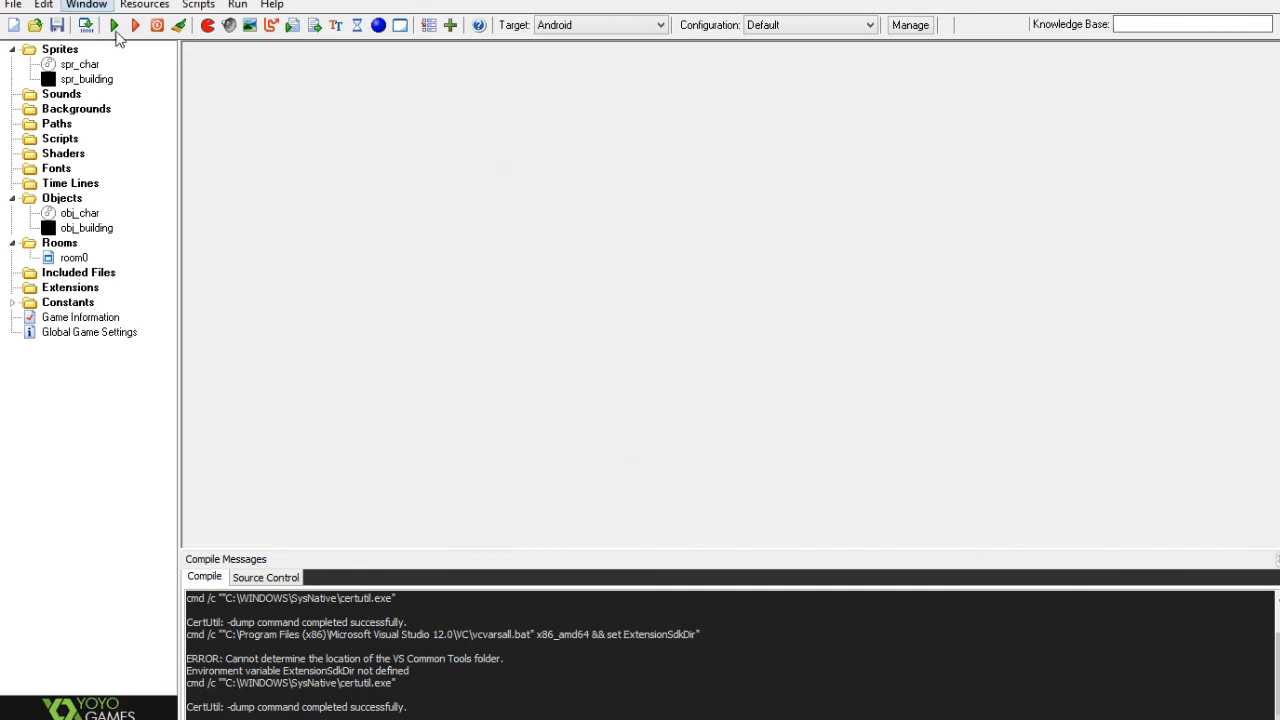
left_click(124, 28)
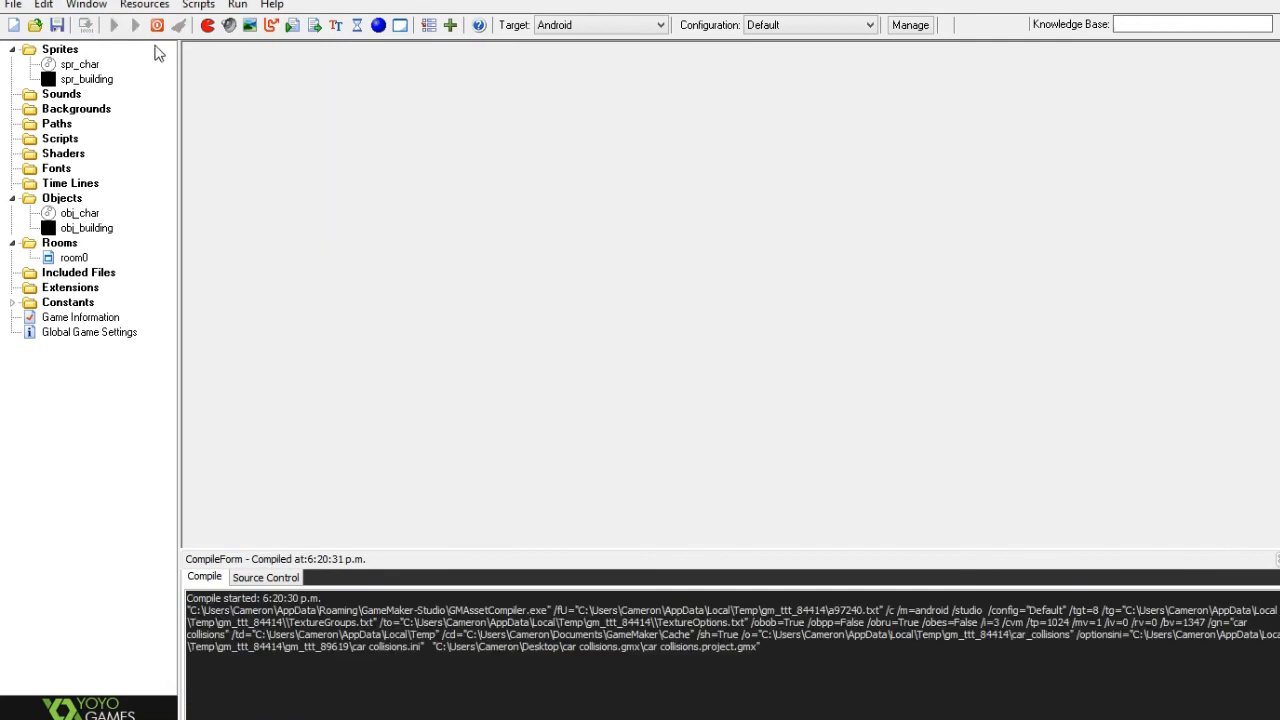
left_click(144, 28)
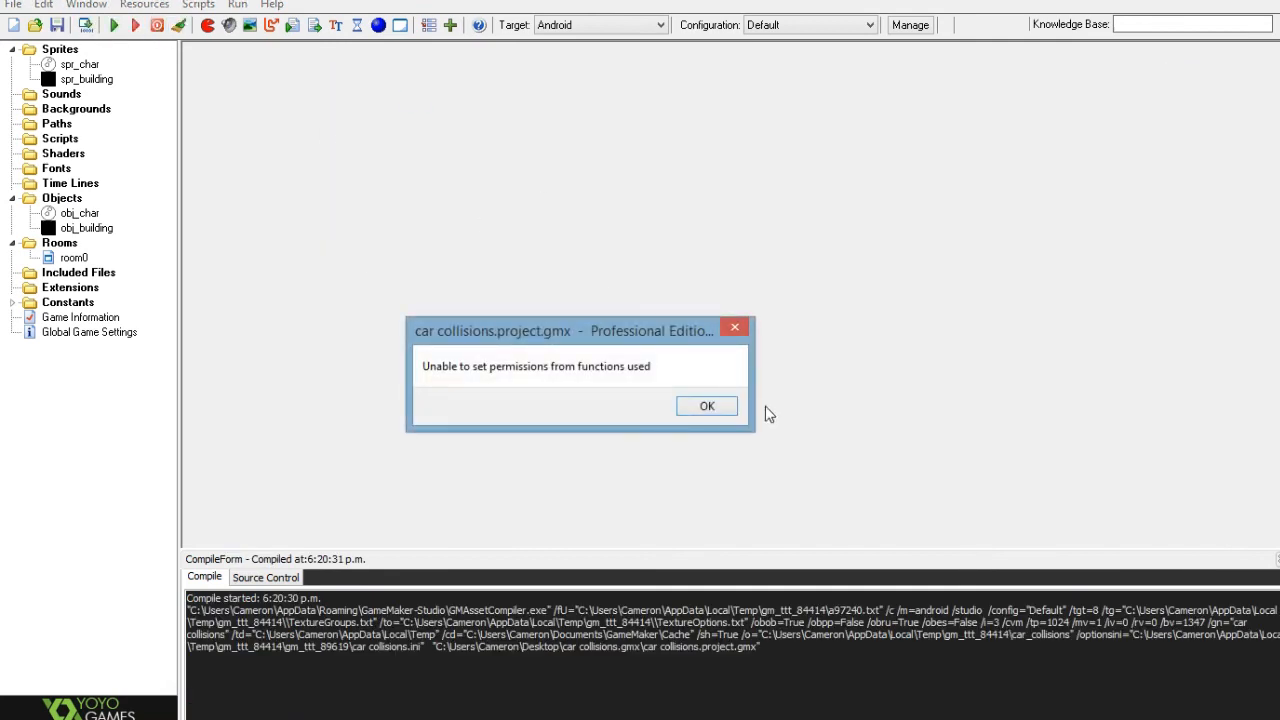
left_click(706, 404)
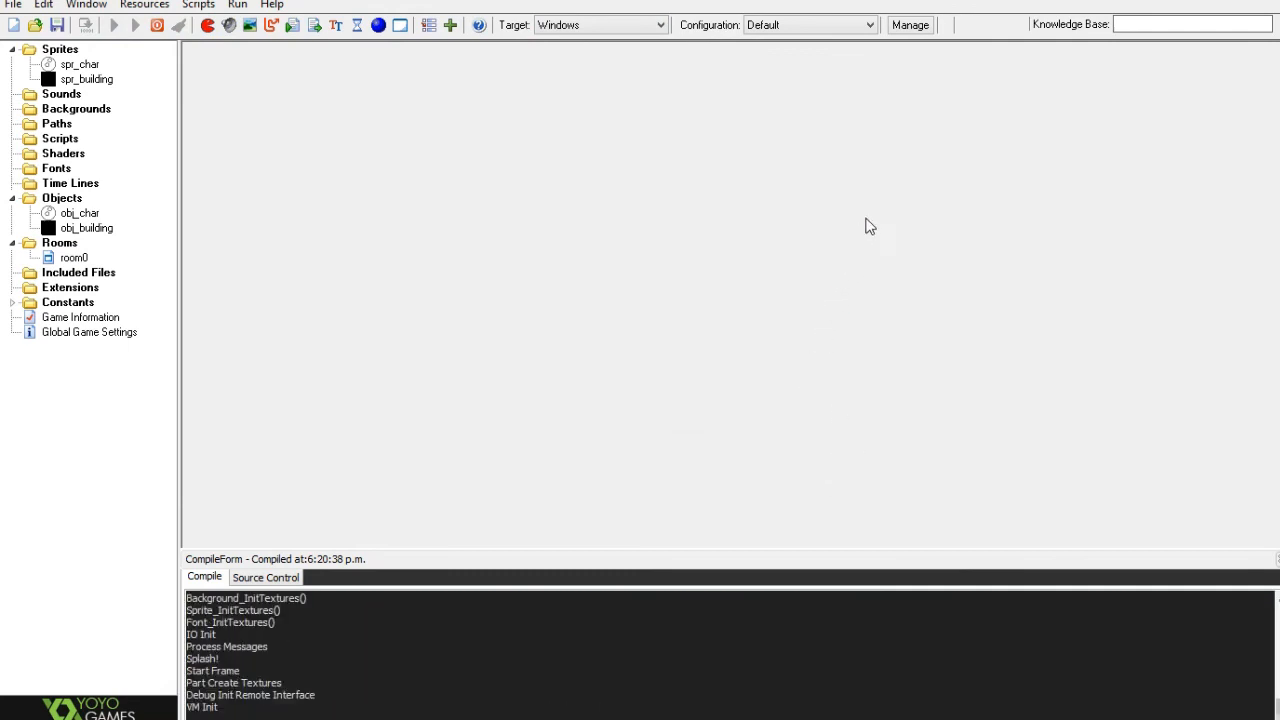
Change the second check to move x by lengthdir_x(1,angle), then save and close the code
left_click(144, 26)
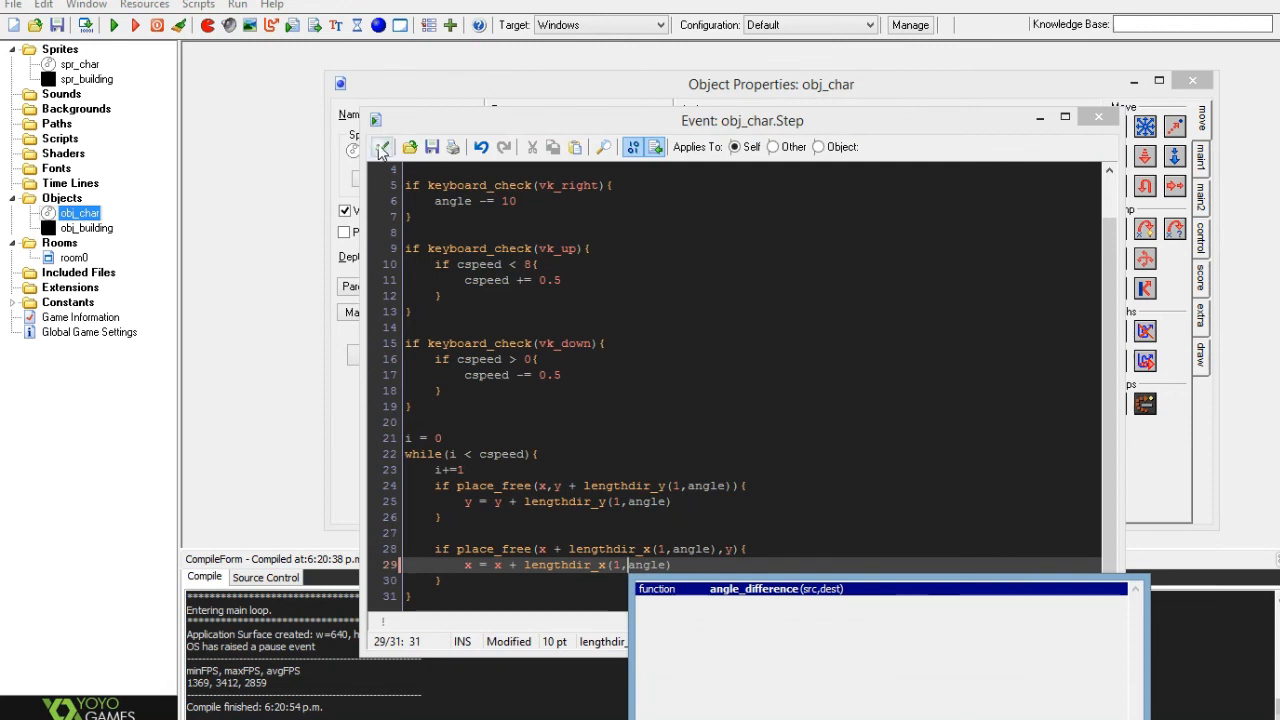
left_click(382, 148)
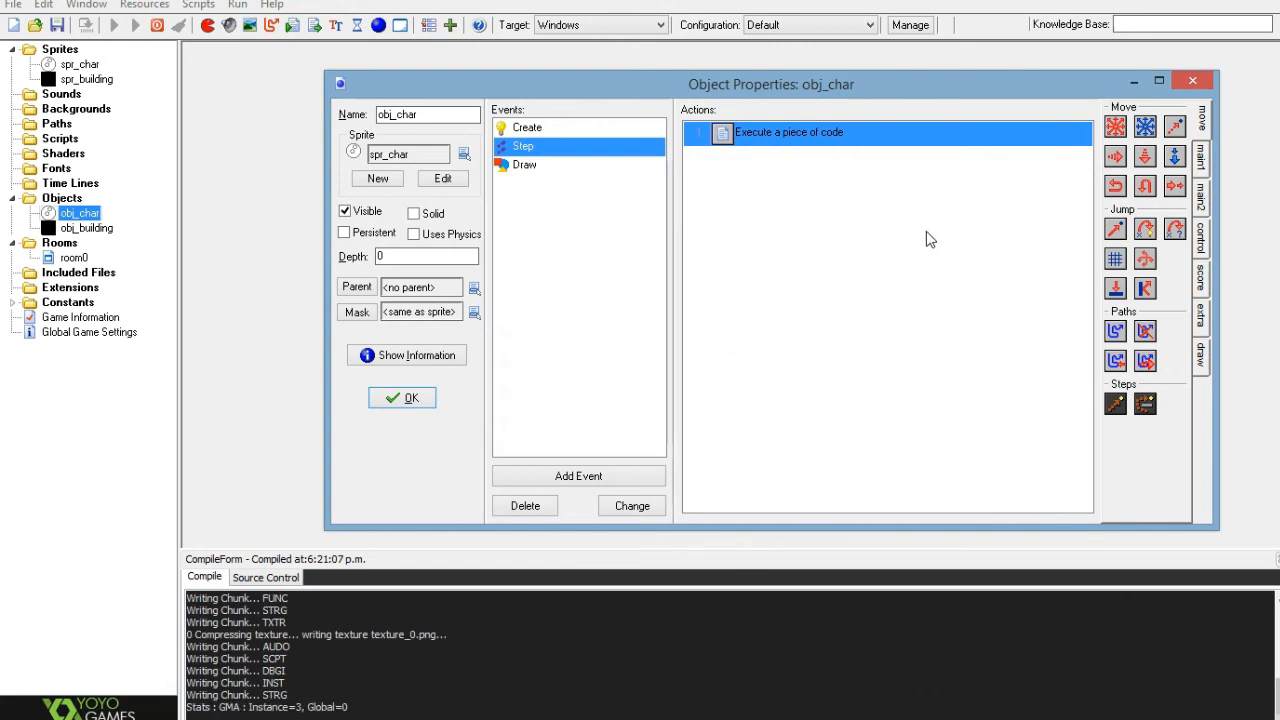
Run the game on Windows and bring its window into view showing the character among buildings
left_click(112, 26)
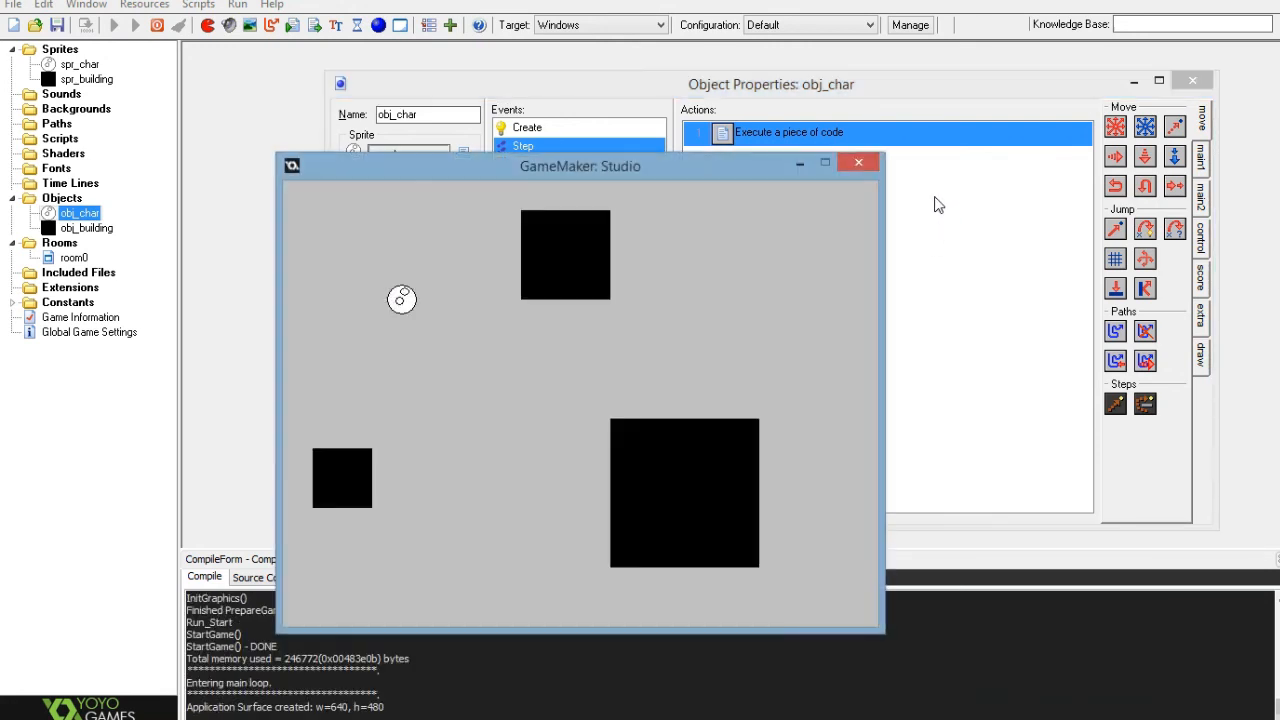
left_click_drag(580, 166, 664, 160)
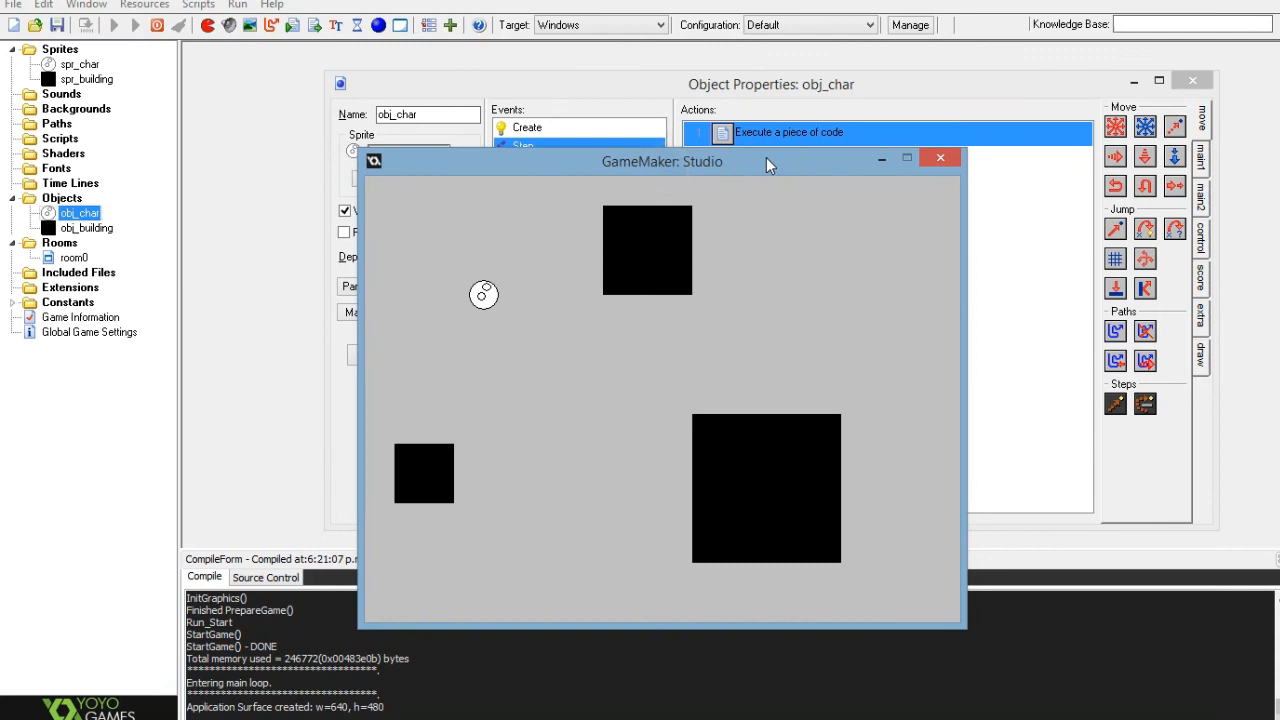